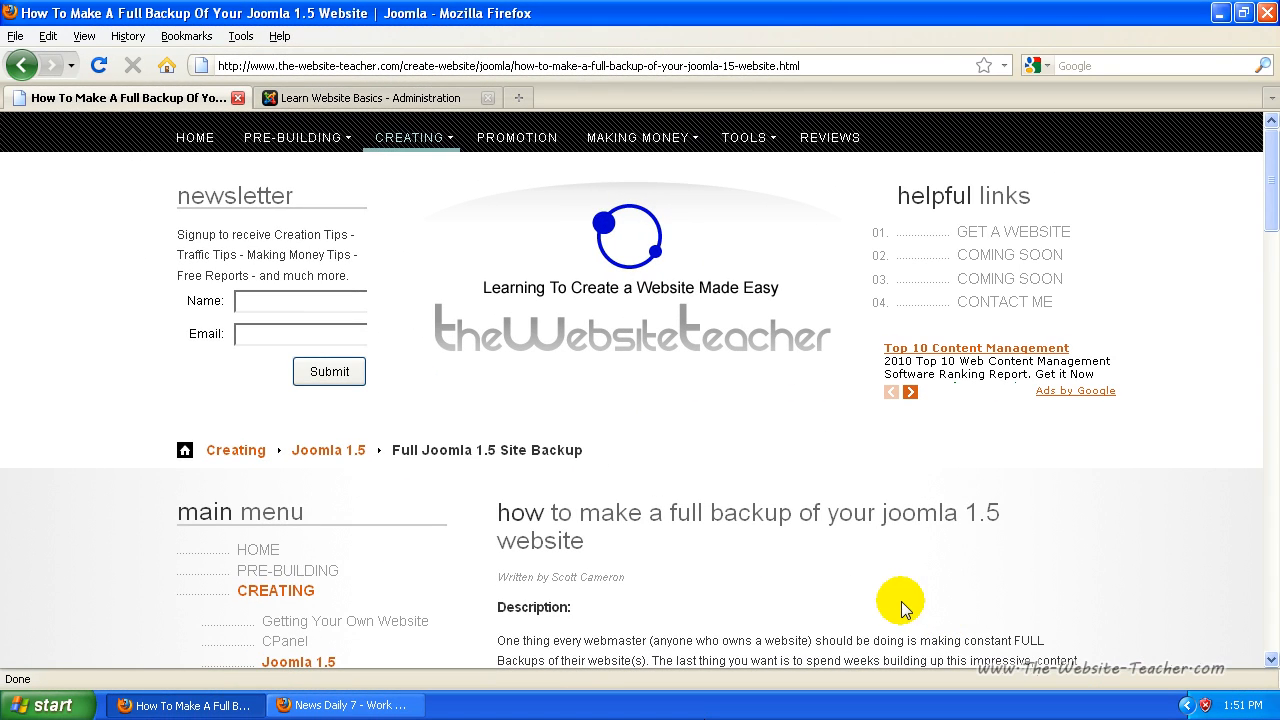
pyautogui.moveTo(836, 572)
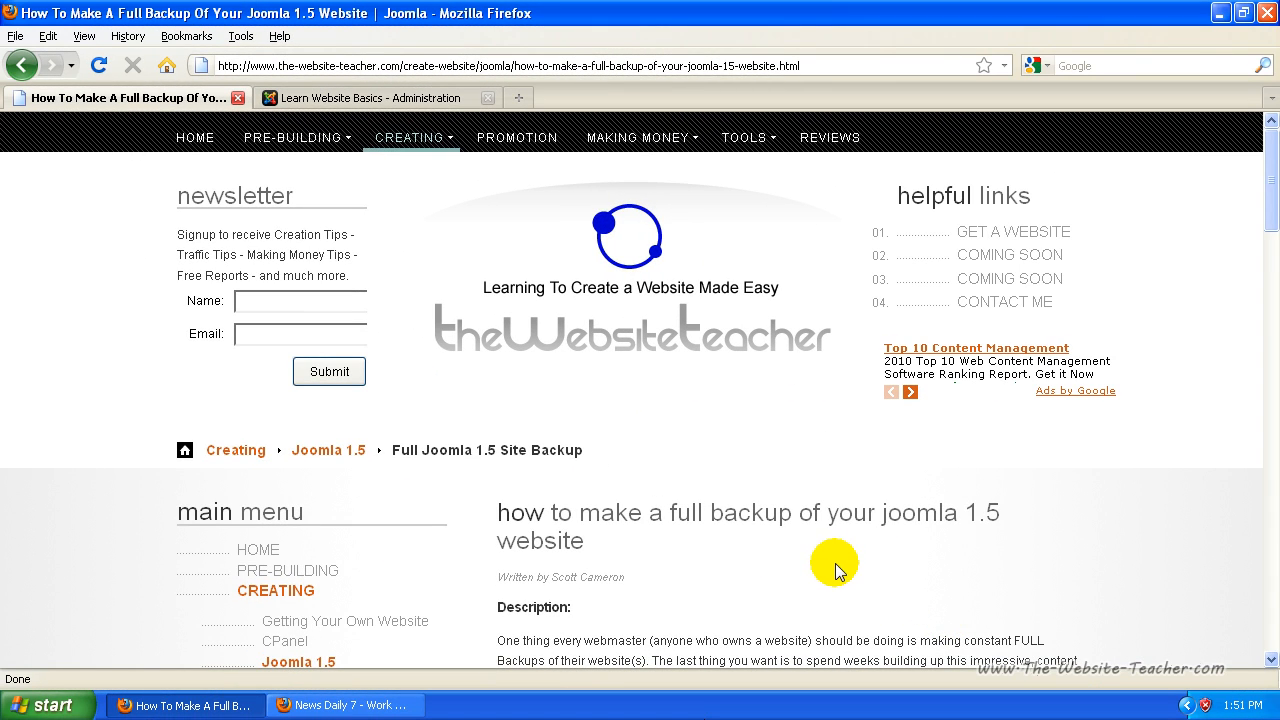
pyautogui.moveTo(832, 552)
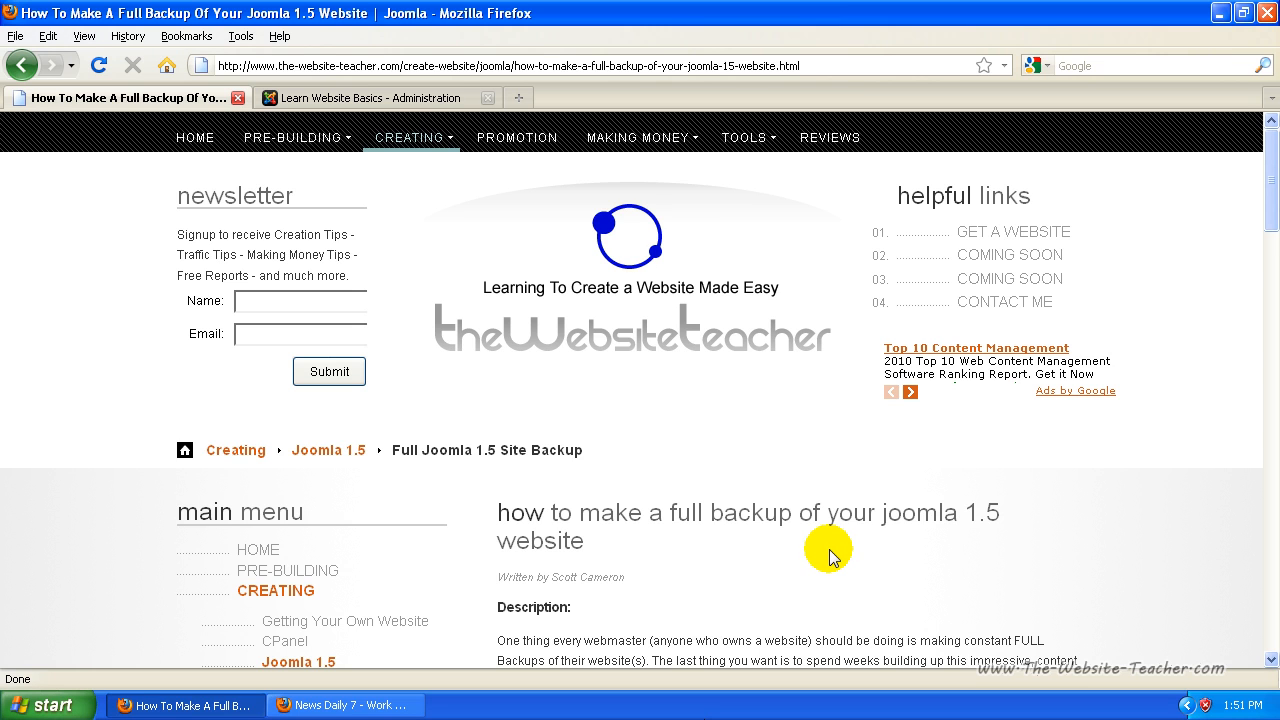
pyautogui.moveTo(1256, 478)
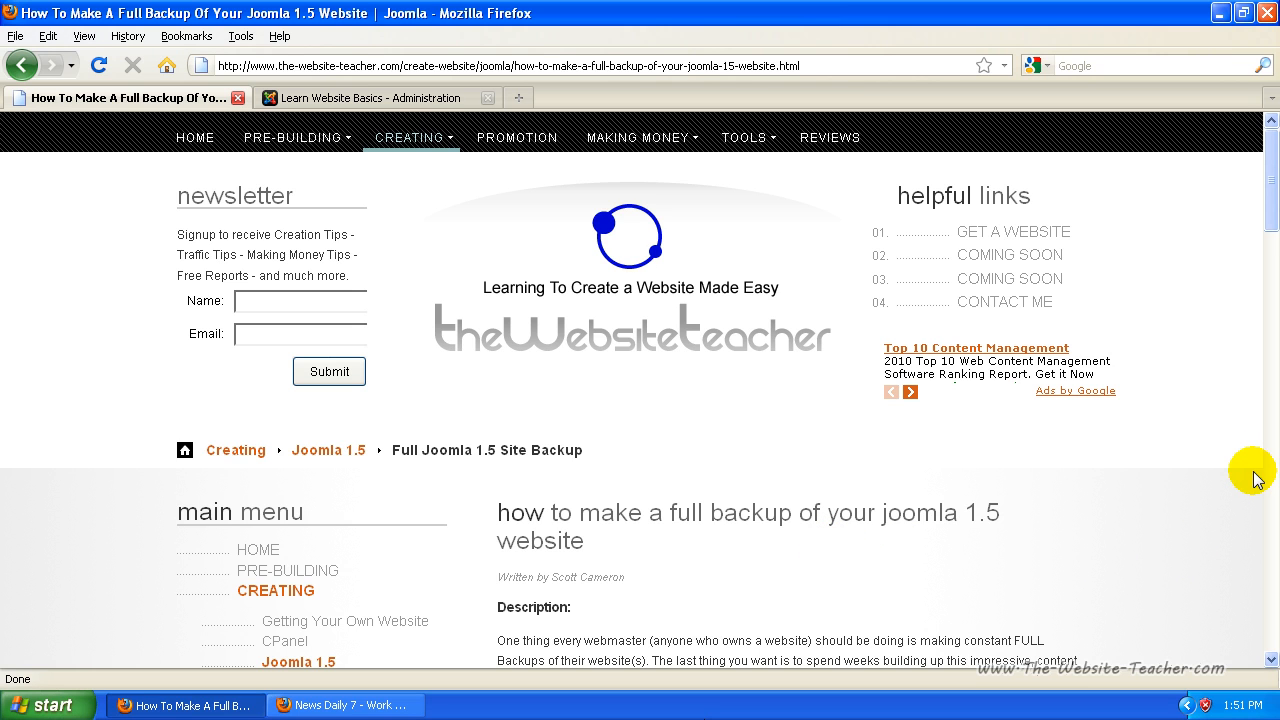
pyautogui.moveTo(1188, 548)
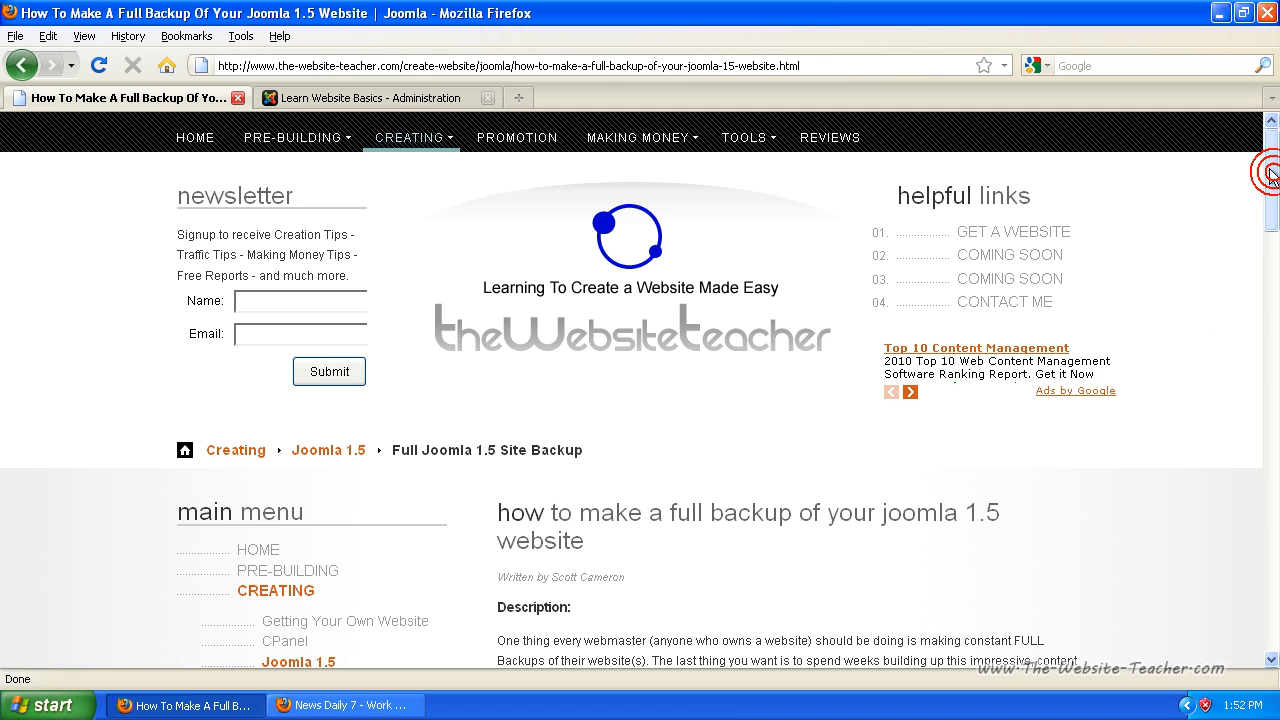
# Step: Scroll the tutorial to its Description showing the Akeeba Backup Core (formerly JoomlaPack) extension
pyautogui.scroll(-3)
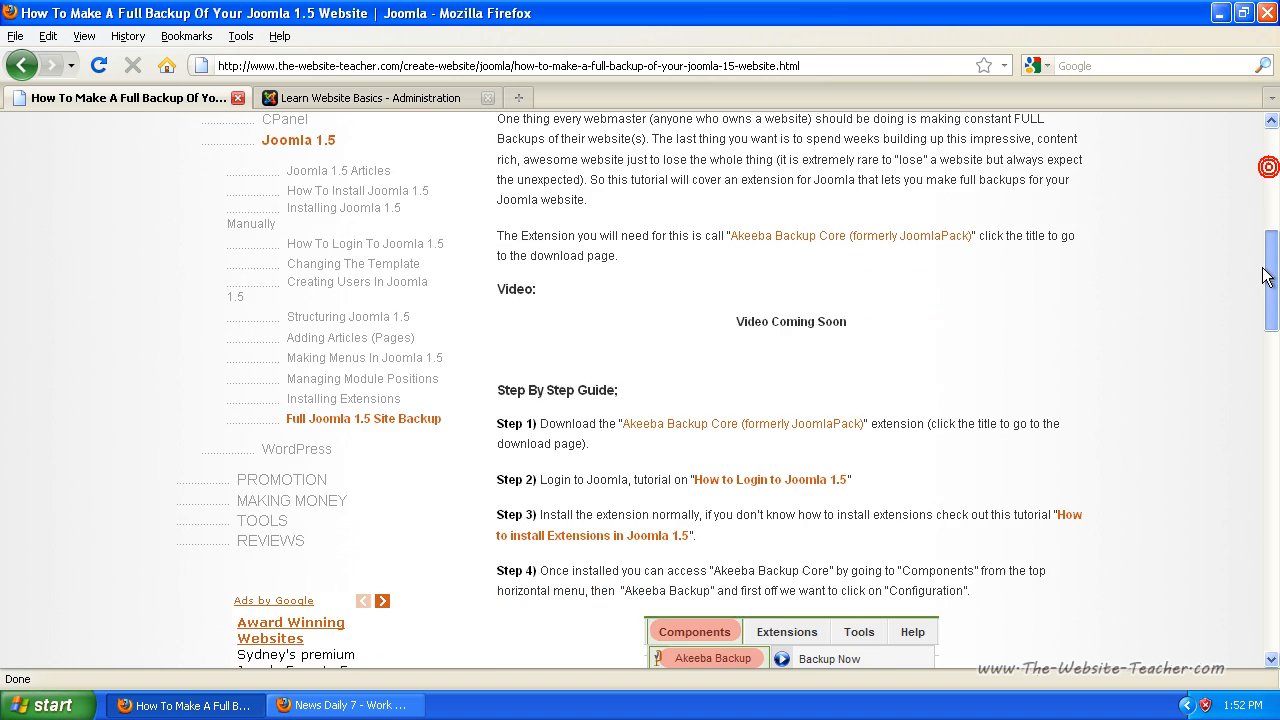
pyautogui.scroll(3)
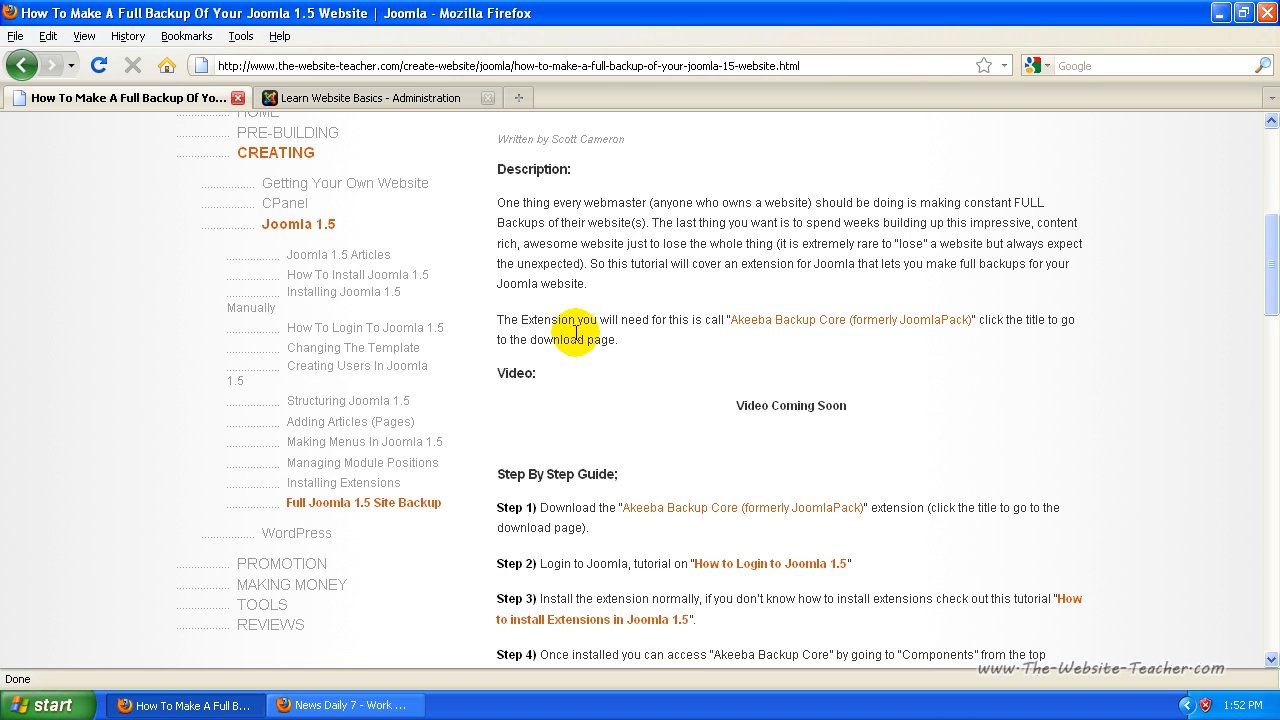
pyautogui.moveTo(788, 332)
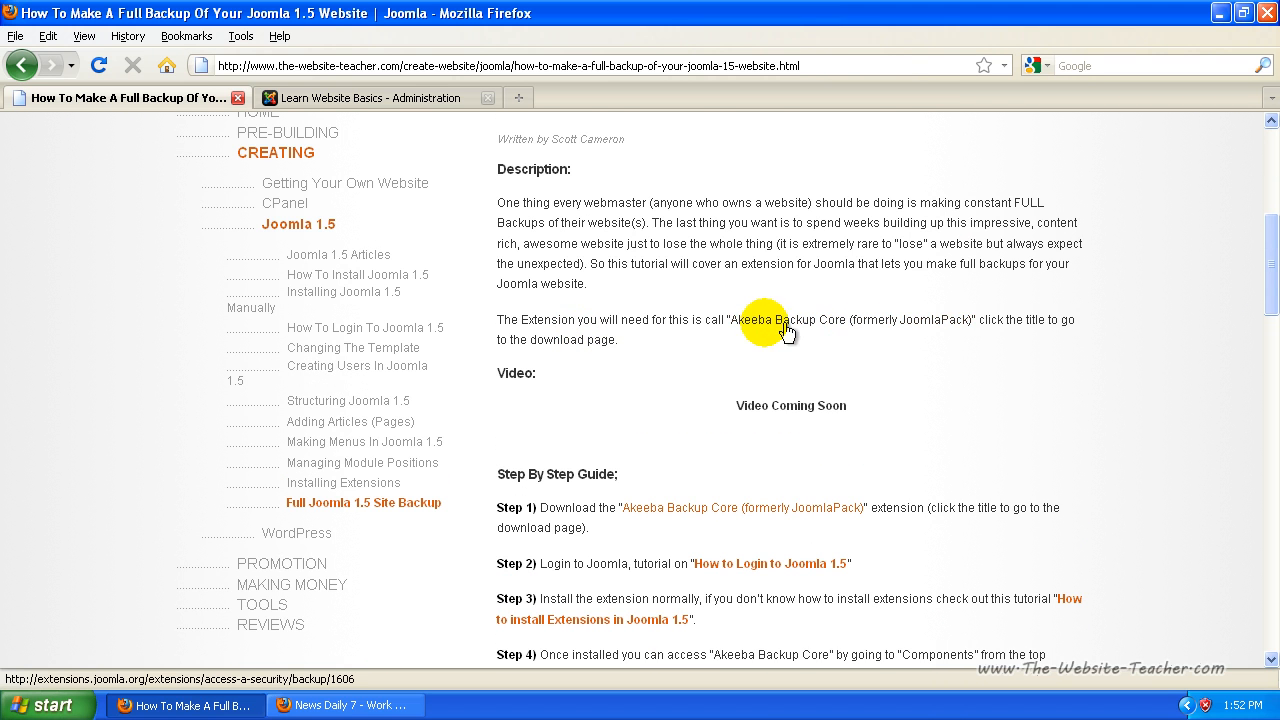
pyautogui.moveTo(864, 324)
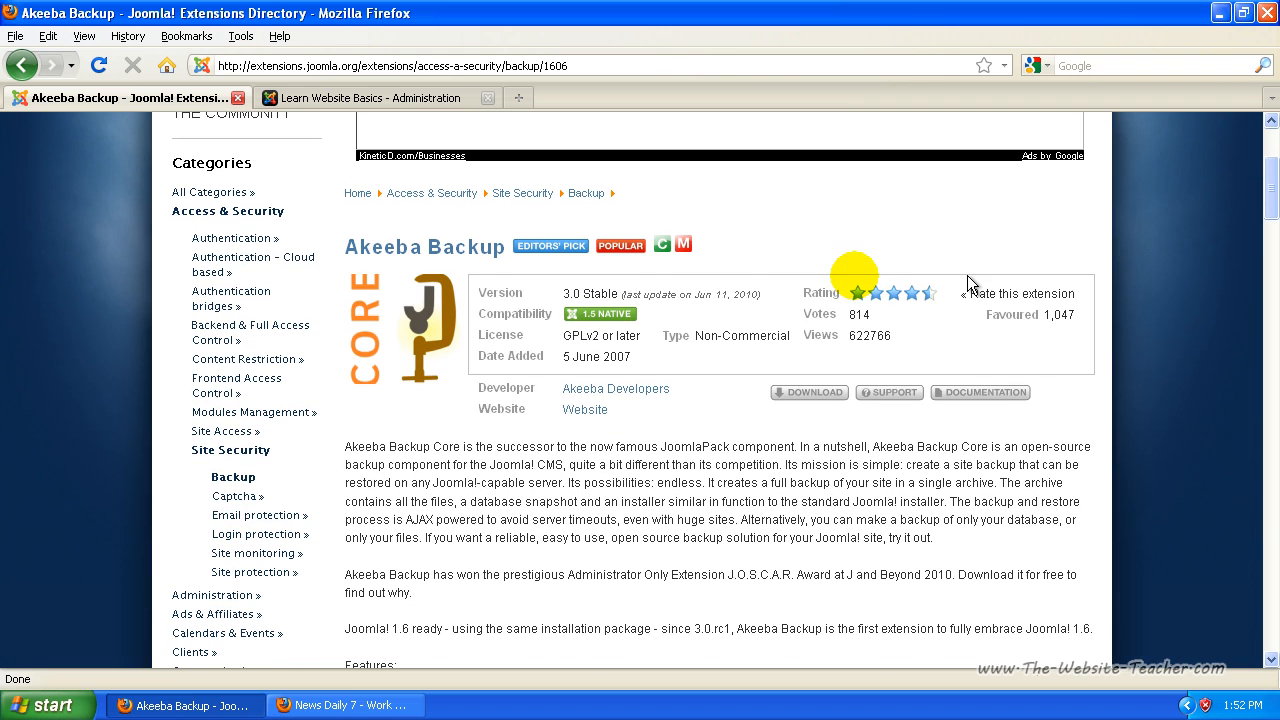
pyautogui.moveTo(416, 280)
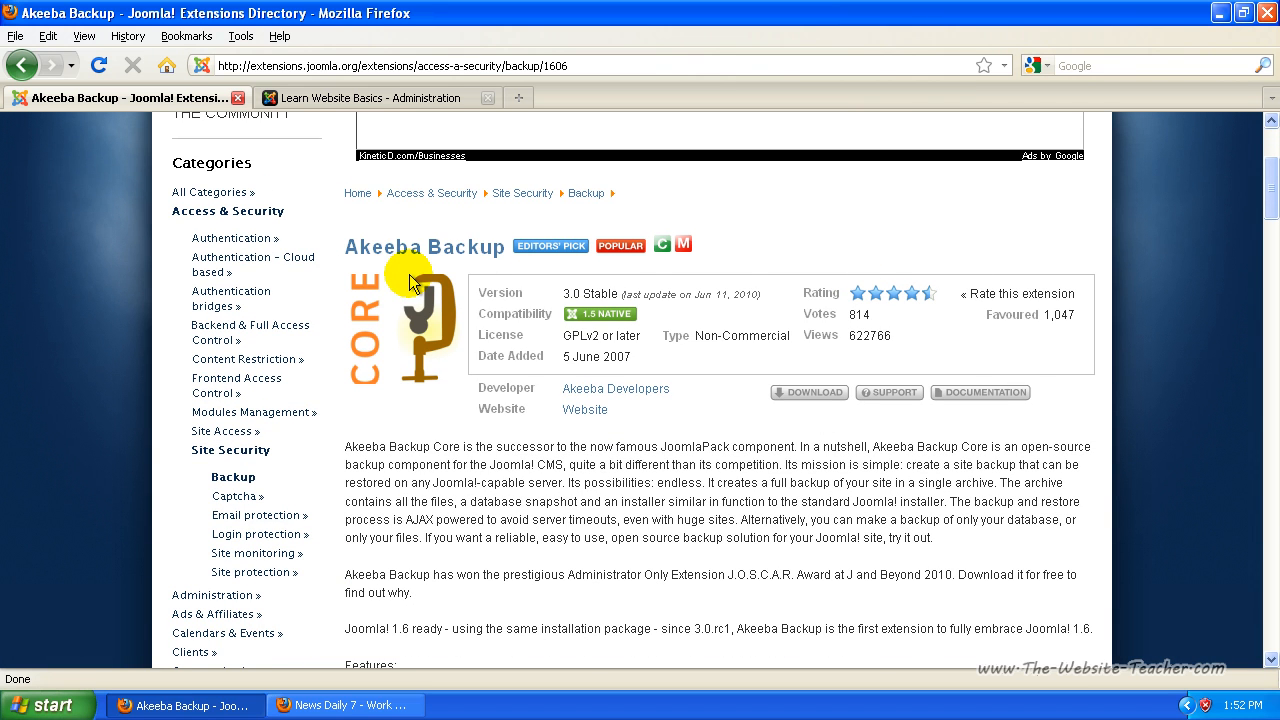
pyautogui.moveTo(364, 270)
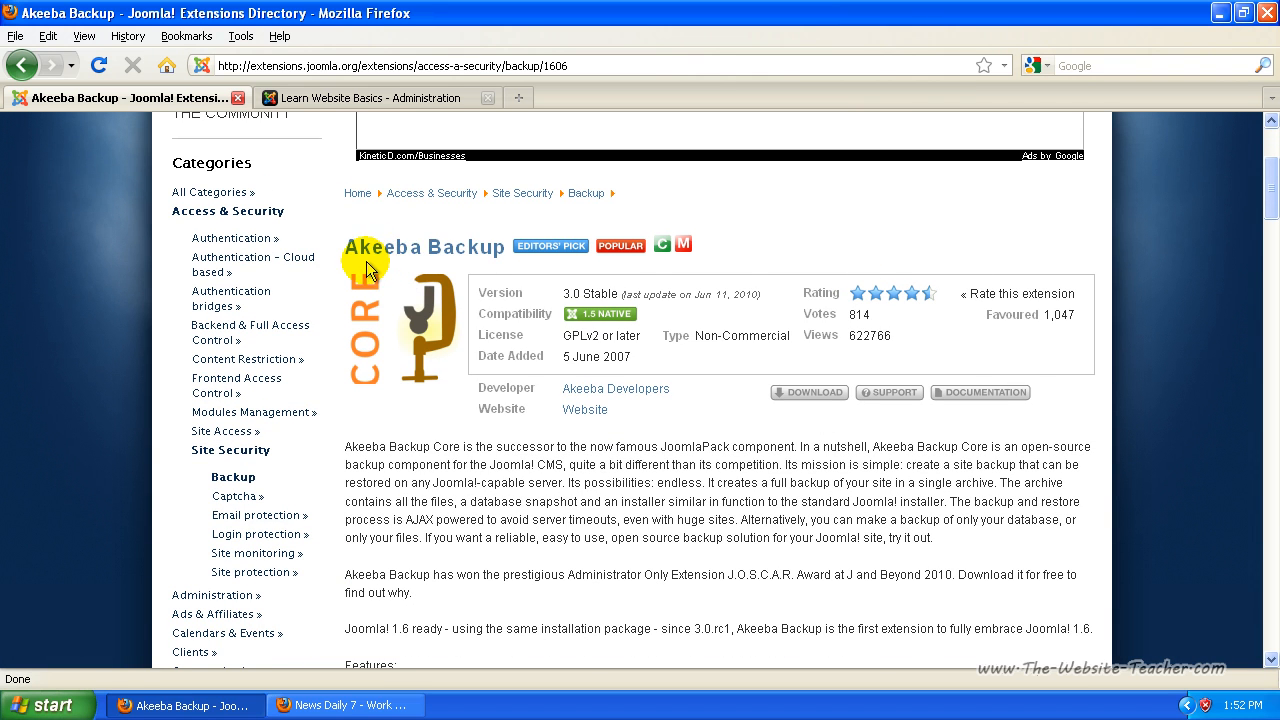
pyautogui.moveTo(728, 486)
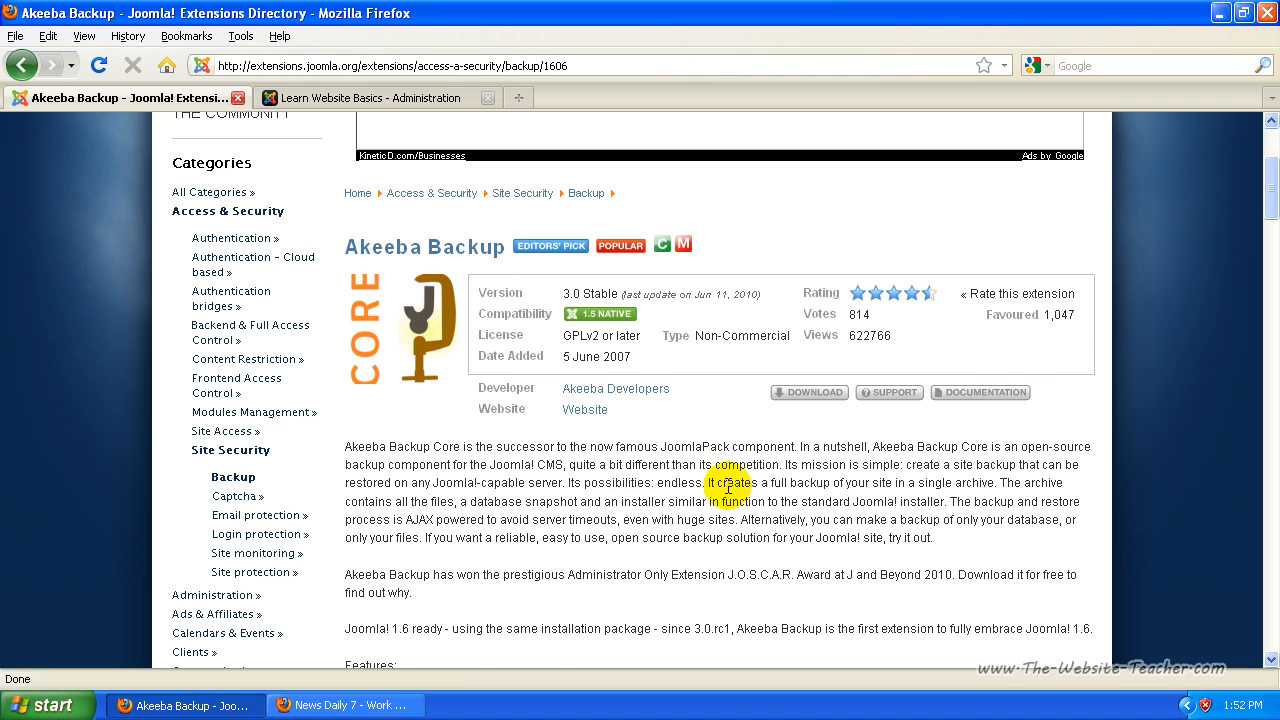
pyautogui.scroll(-3)
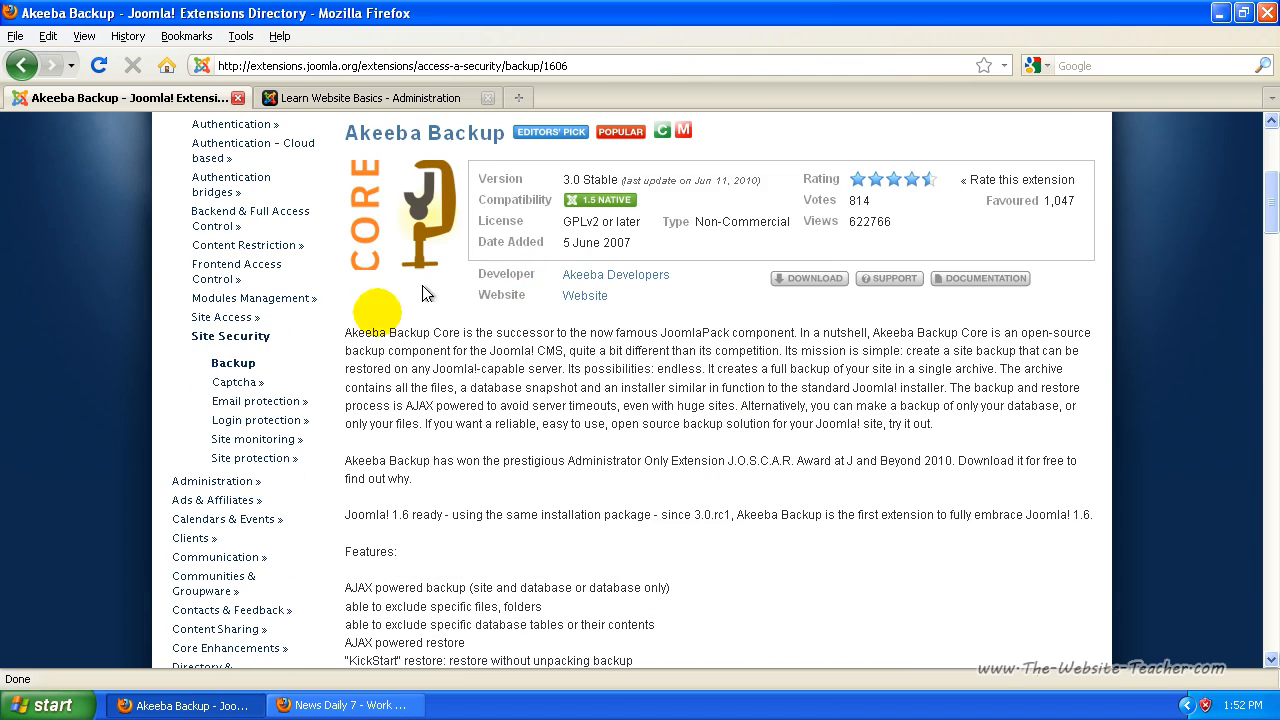
pyautogui.scroll(-3)
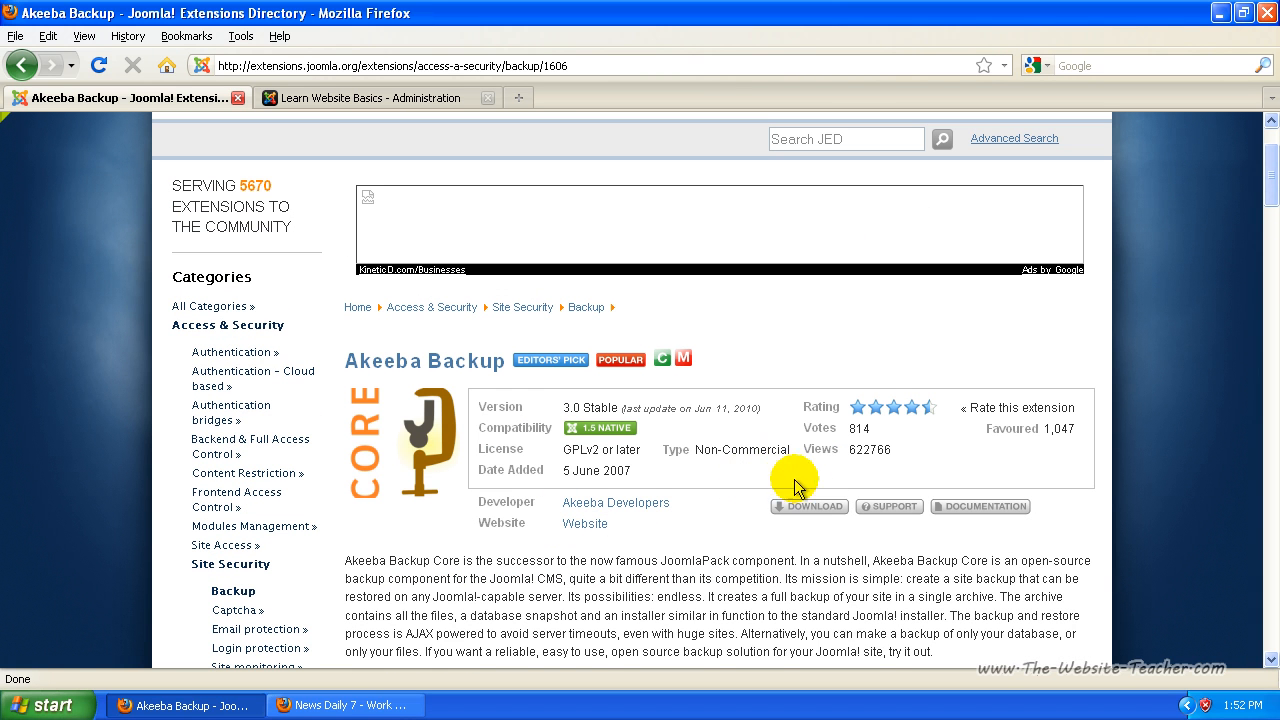
pyautogui.moveTo(808, 570)
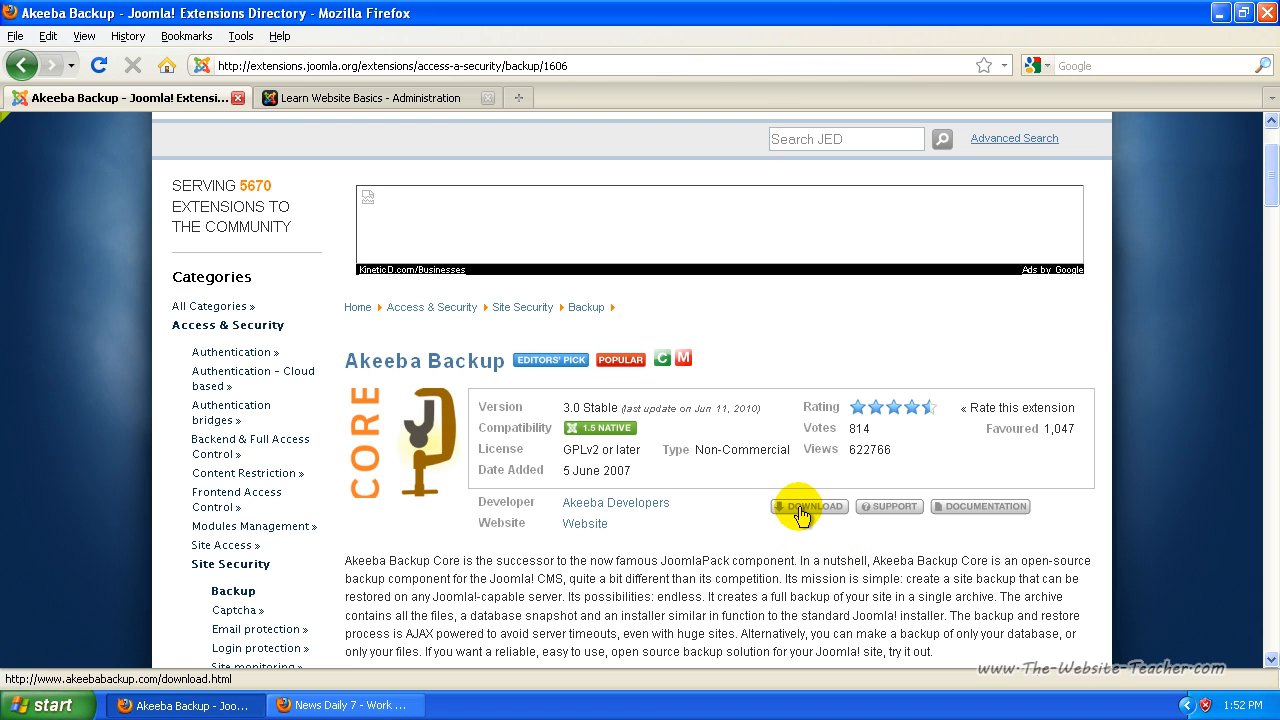
# Step: Follow the JED listing's DOWNLOAD button to the akeebabackup.com Official Releases page
pyautogui.click(808, 506)
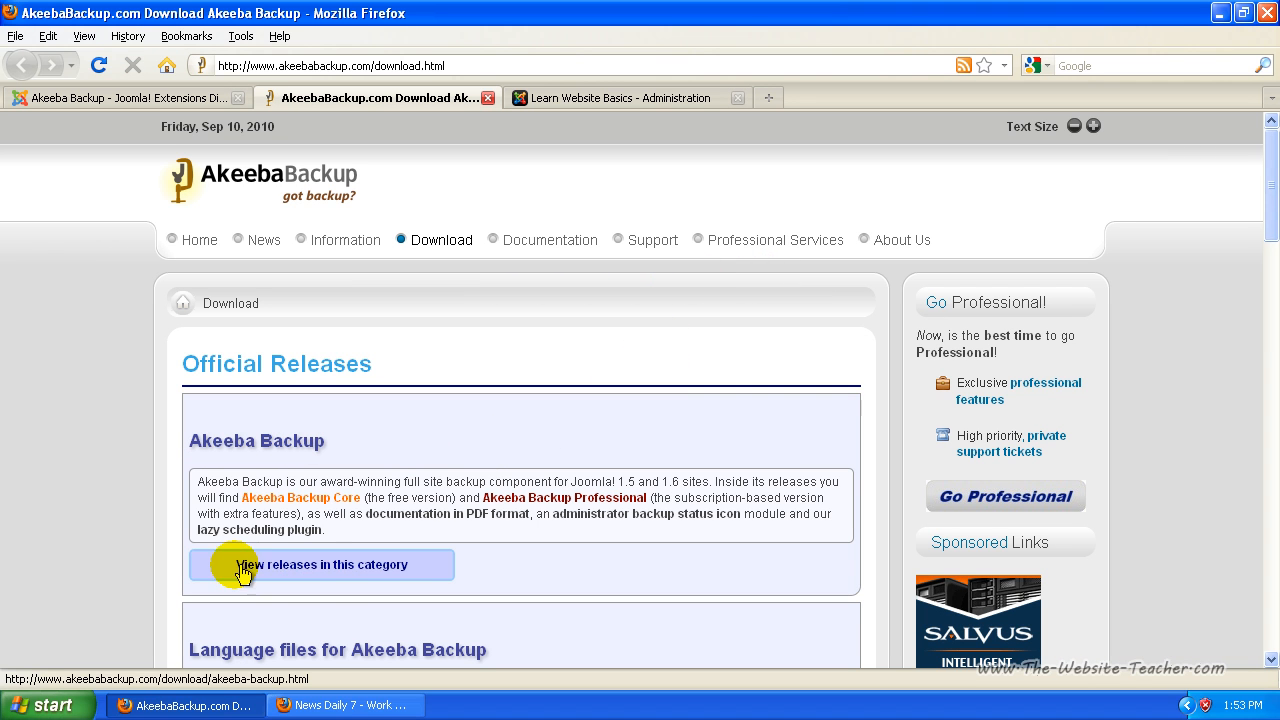
pyautogui.moveTo(250, 442)
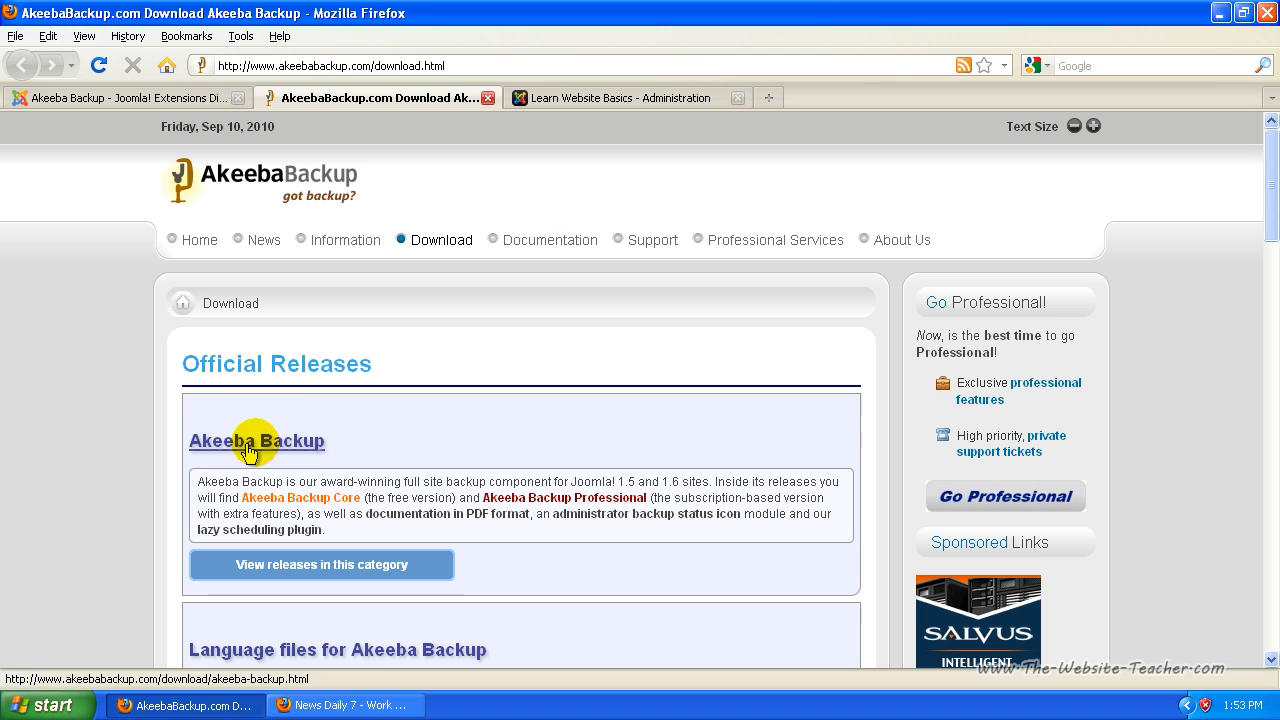
pyautogui.moveTo(284, 572)
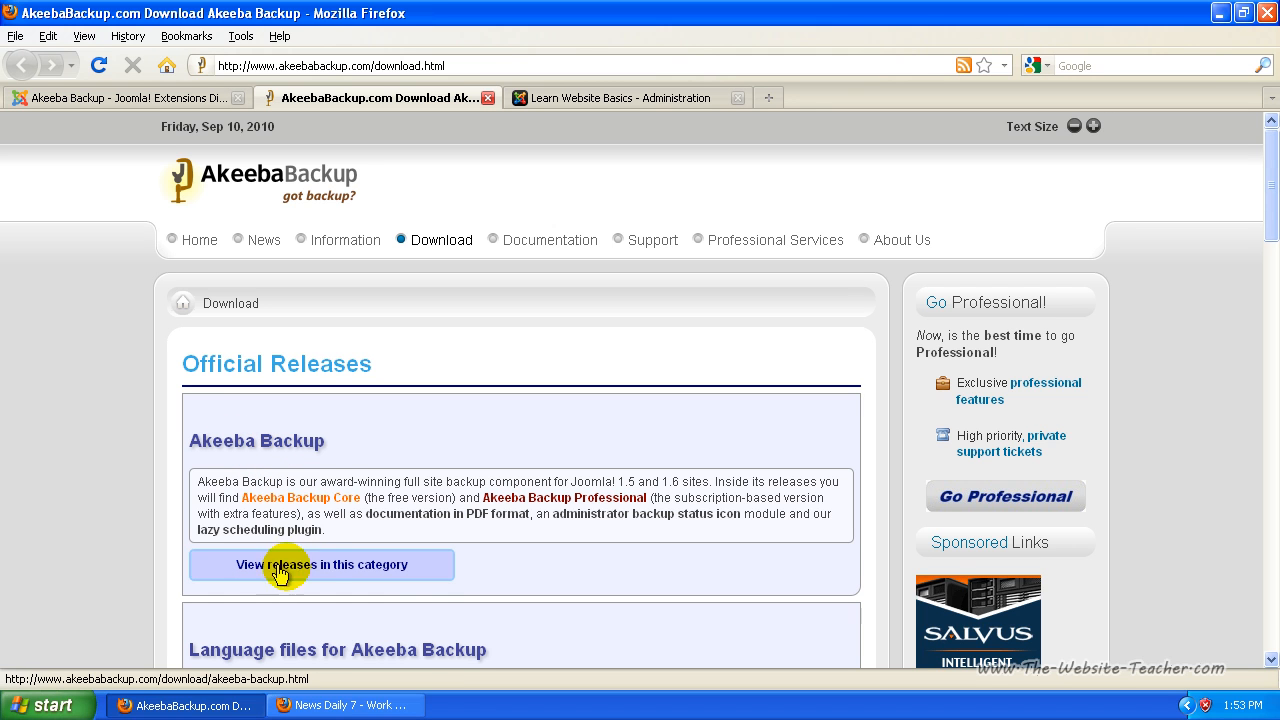
pyautogui.moveTo(418, 570)
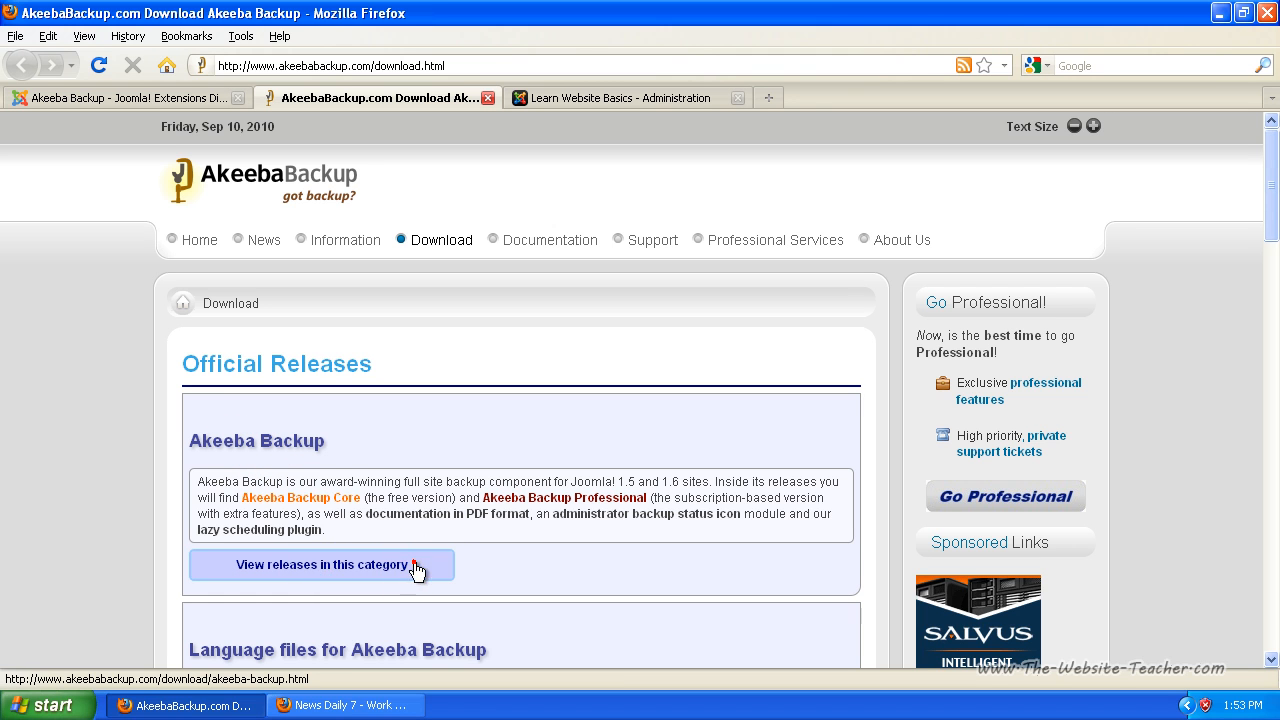
# Step: List all Akeeba Backup releases and bring the 3.0.1 (Stable) entry into view
pyautogui.click(316, 564)
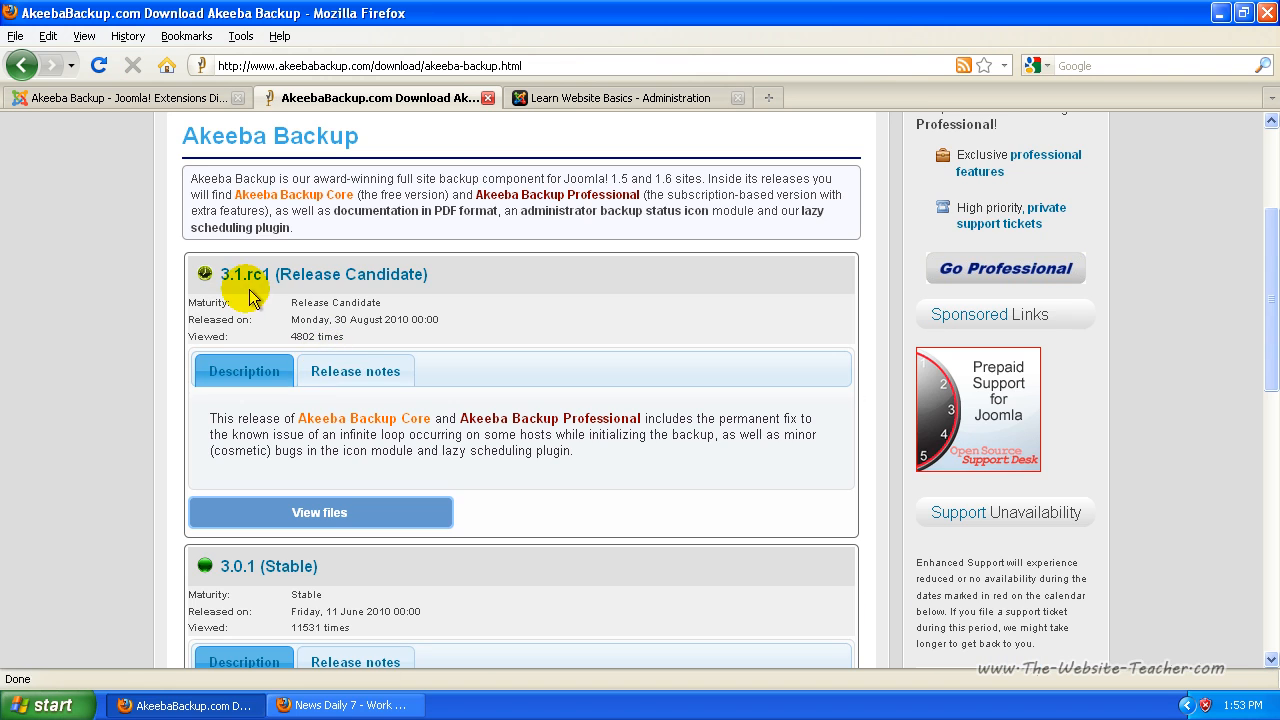
pyautogui.scroll(-3)
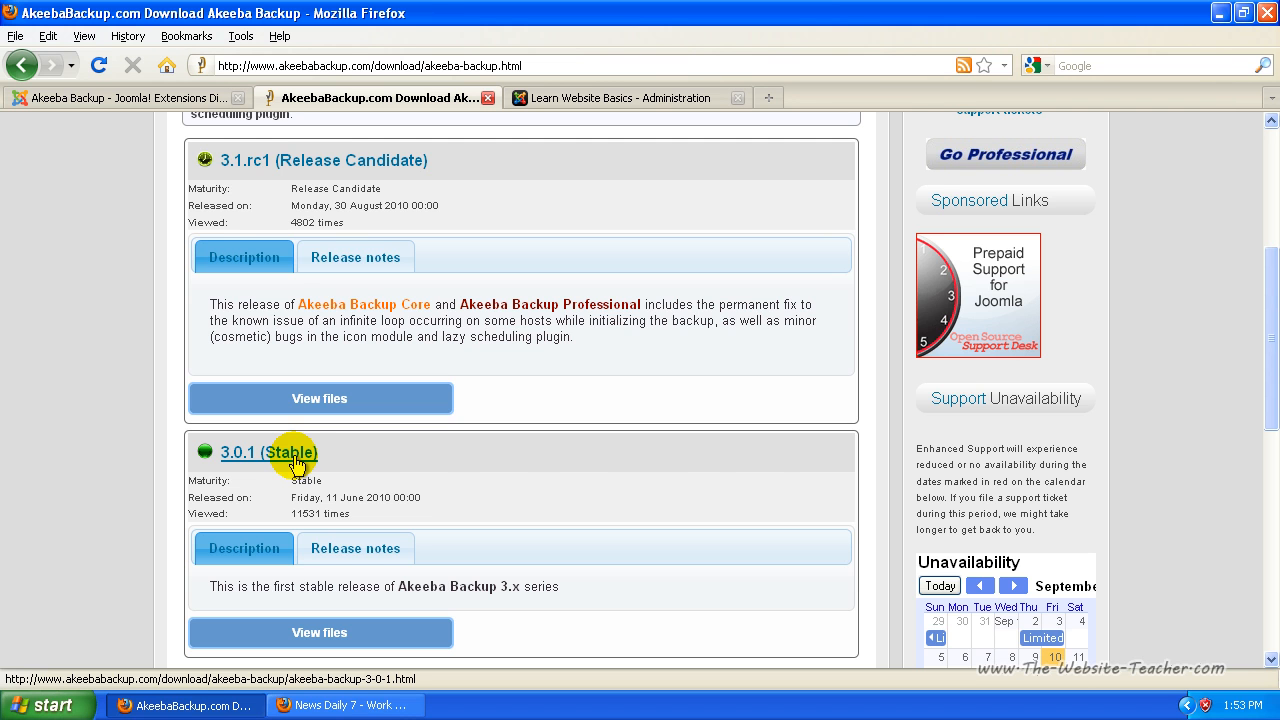
pyautogui.scroll(3)
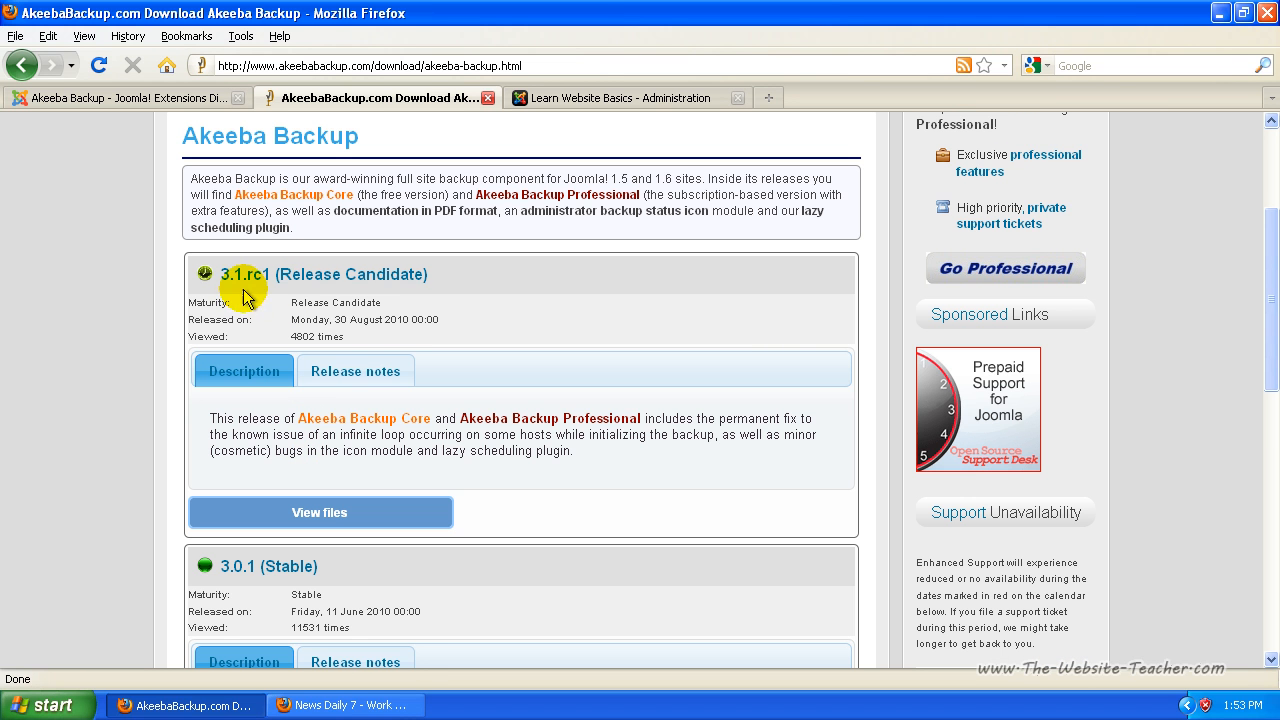
pyautogui.moveTo(318, 274)
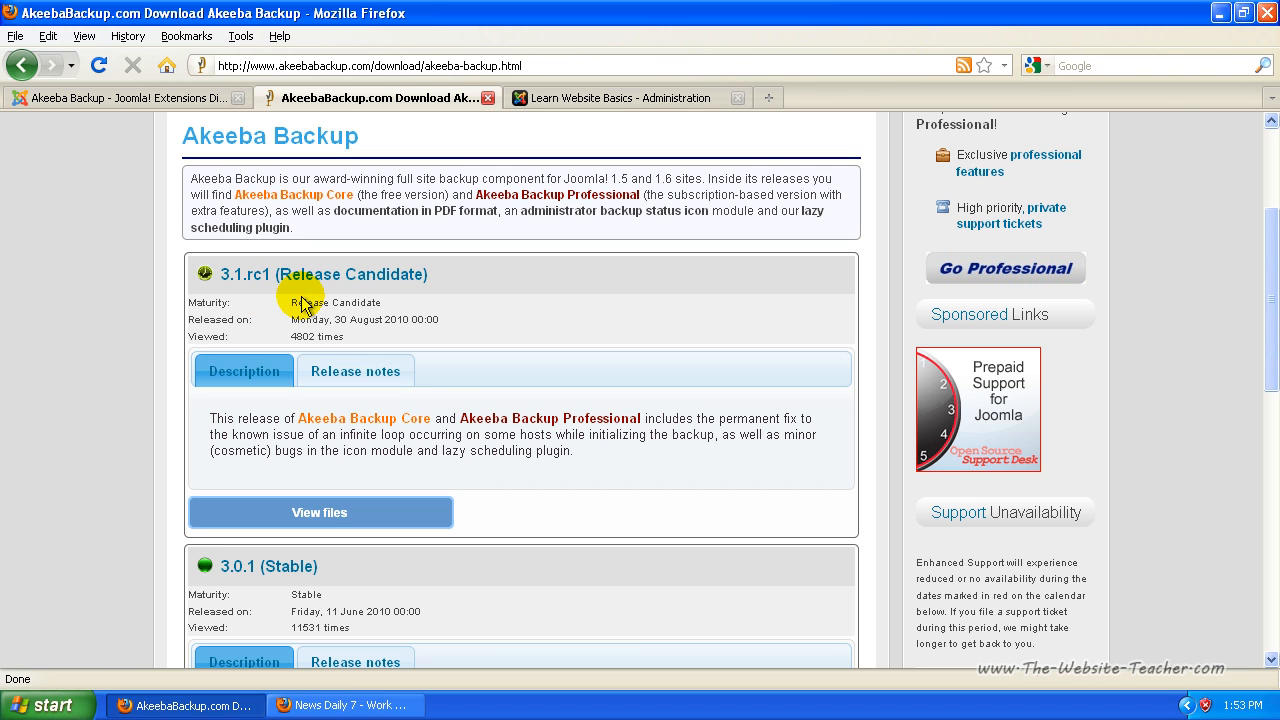
pyautogui.scroll(-3)
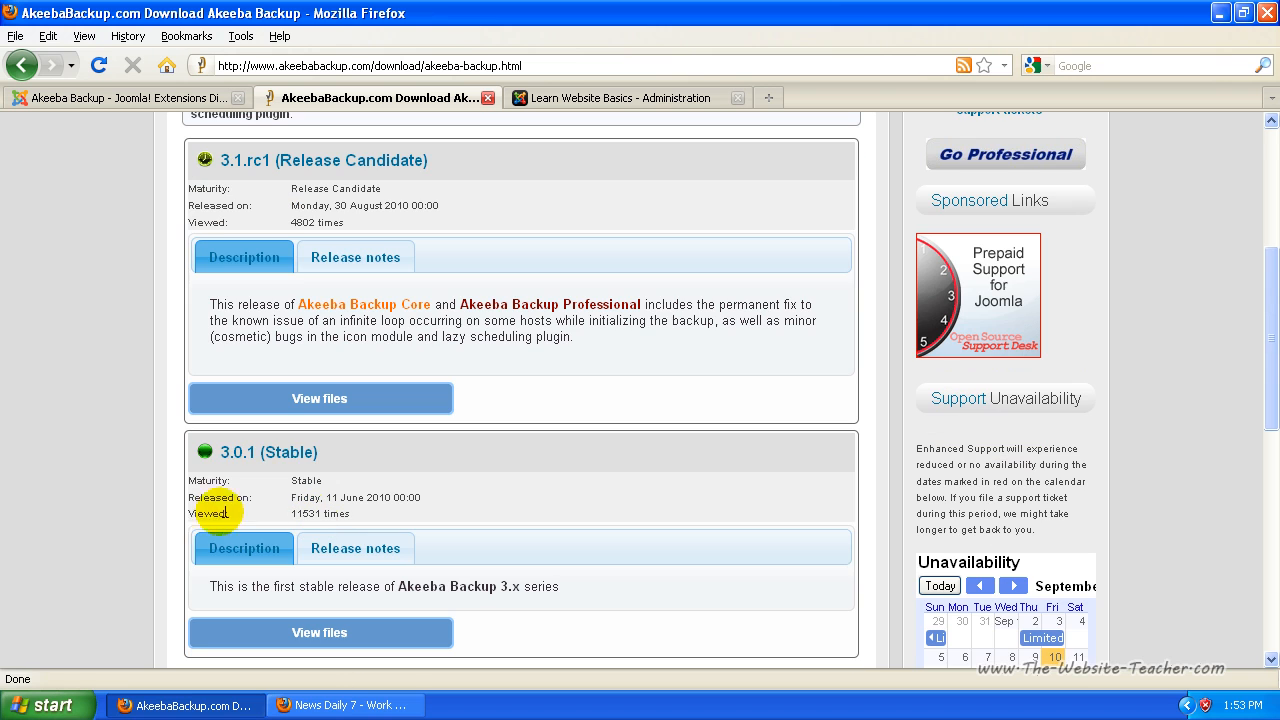
pyautogui.moveTo(338, 464)
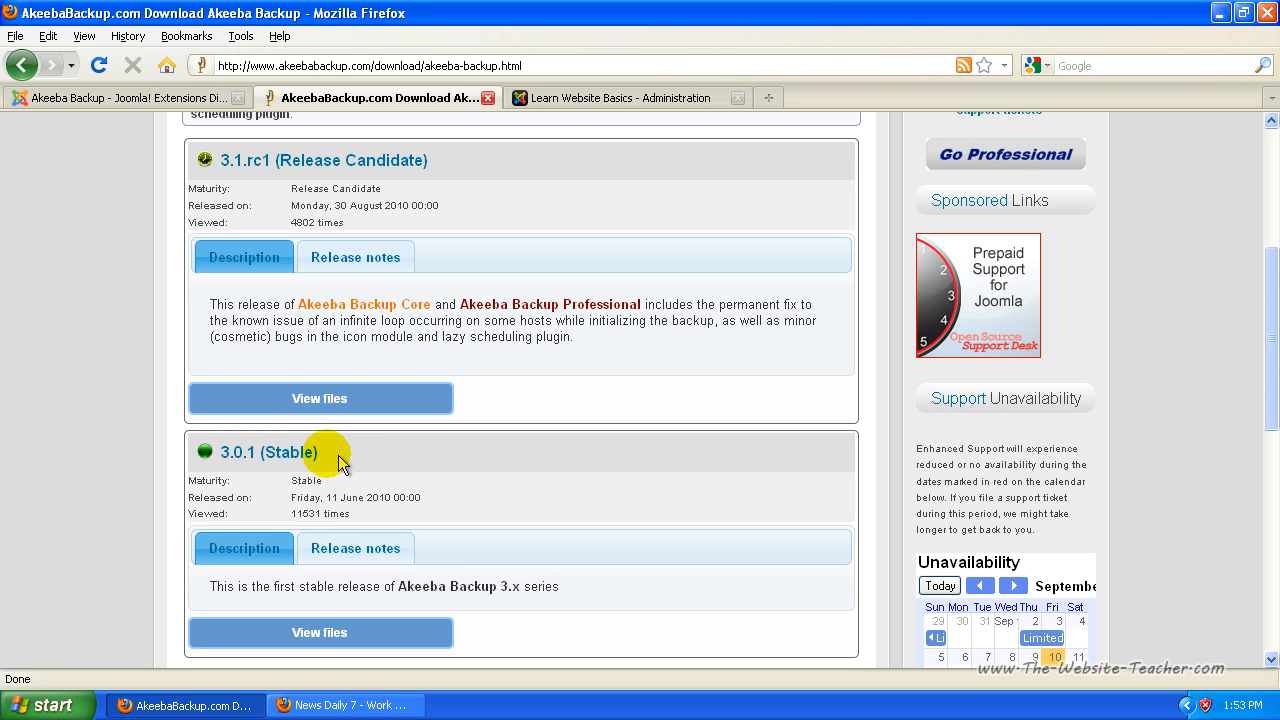
pyautogui.moveTo(290, 452)
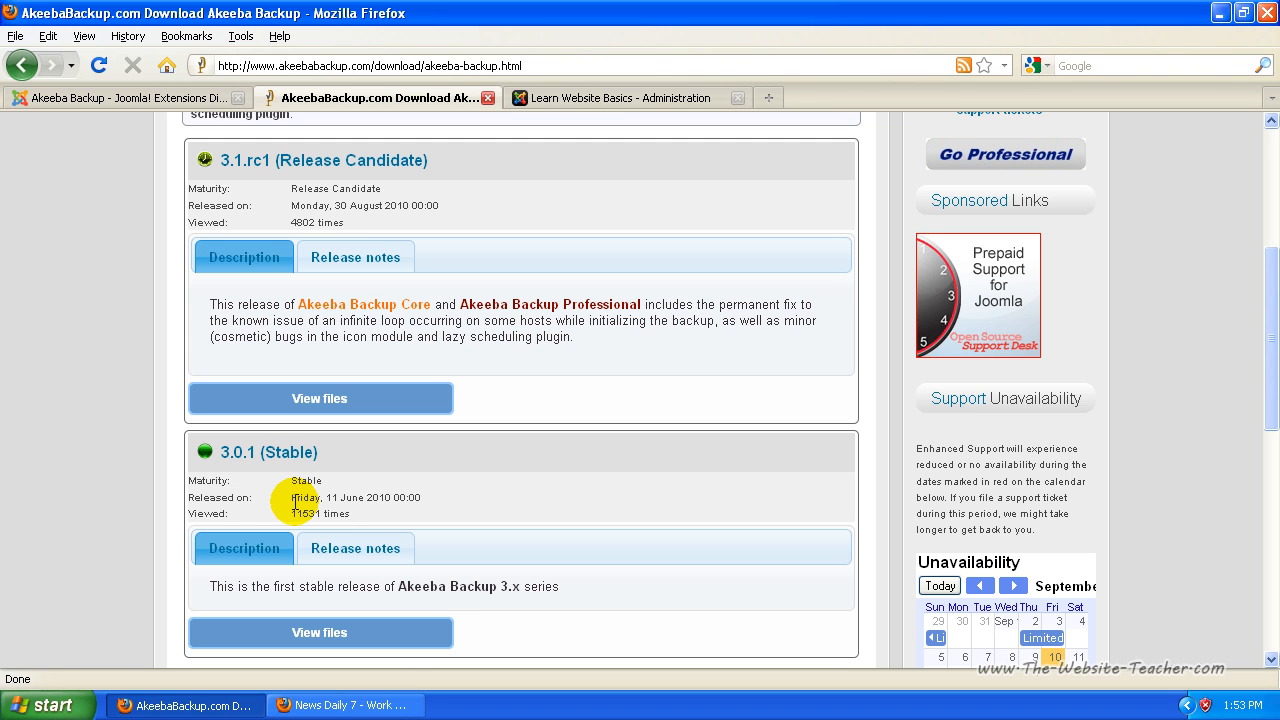
pyautogui.moveTo(552, 470)
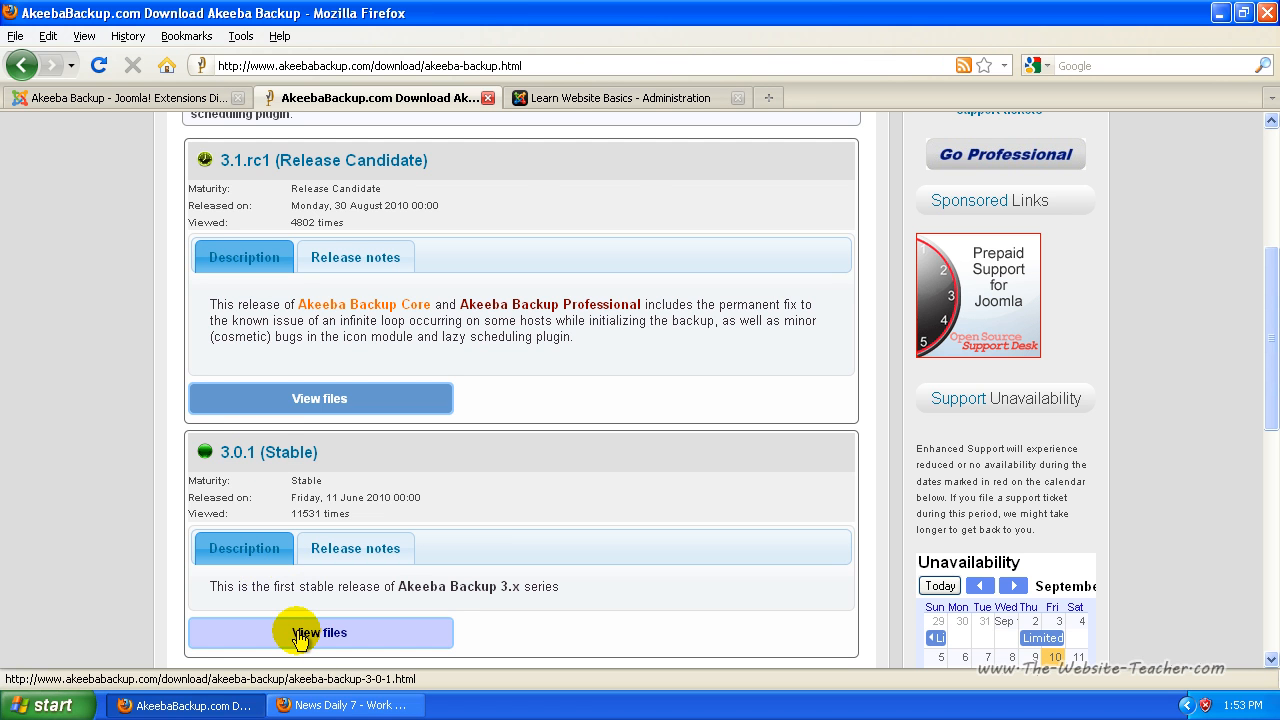
# Step: View the files of the stable 3.0.1 release and locate Akeeba Backup Core
pyautogui.click(320, 632)
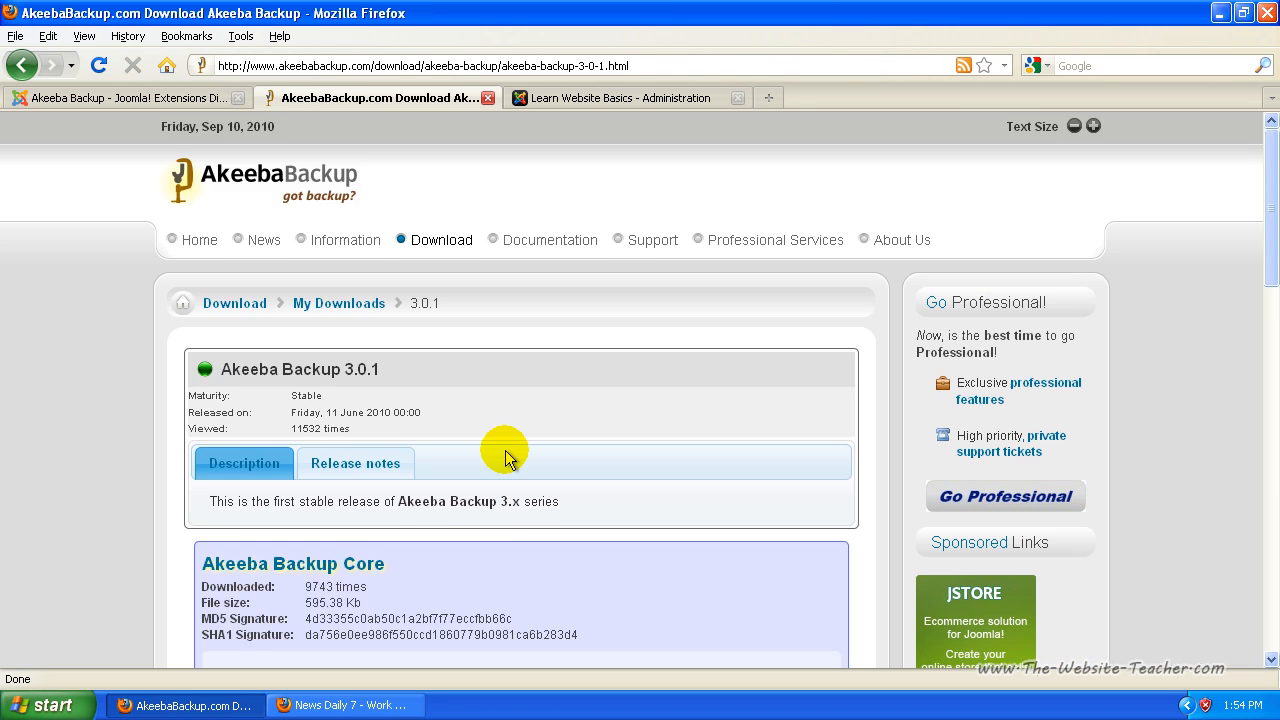
pyautogui.scroll(-3)
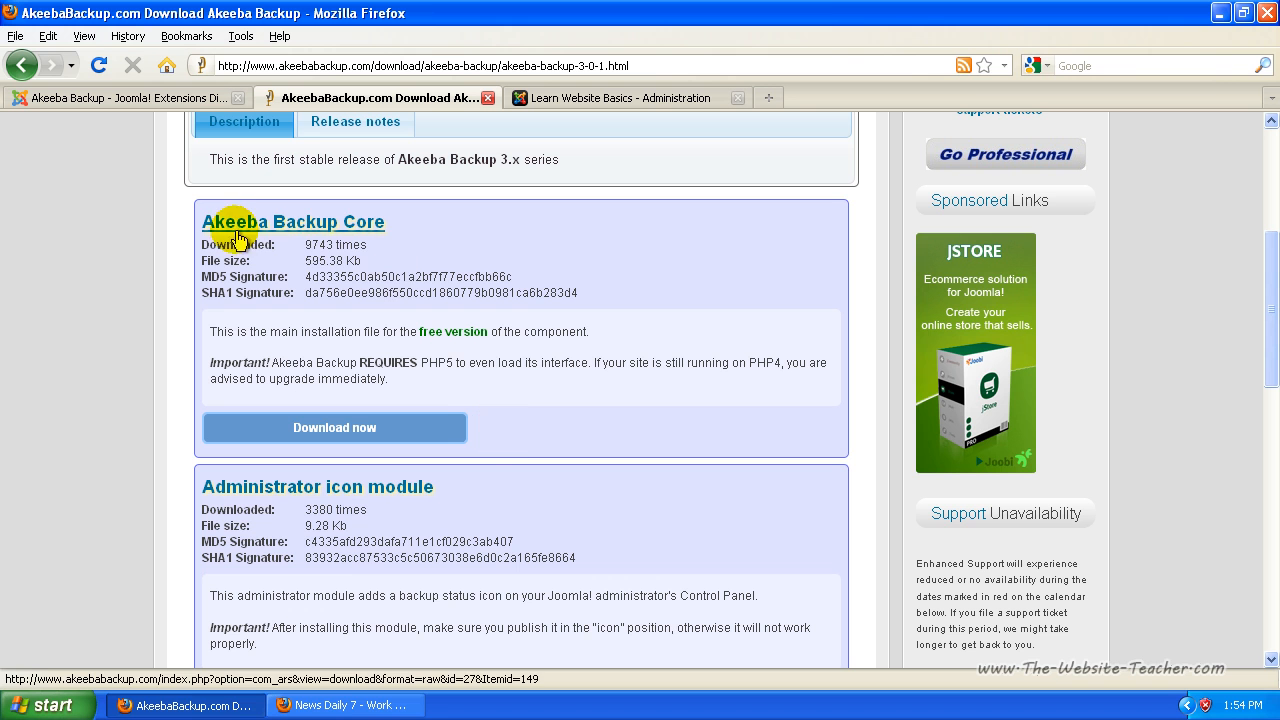
pyautogui.moveTo(390, 228)
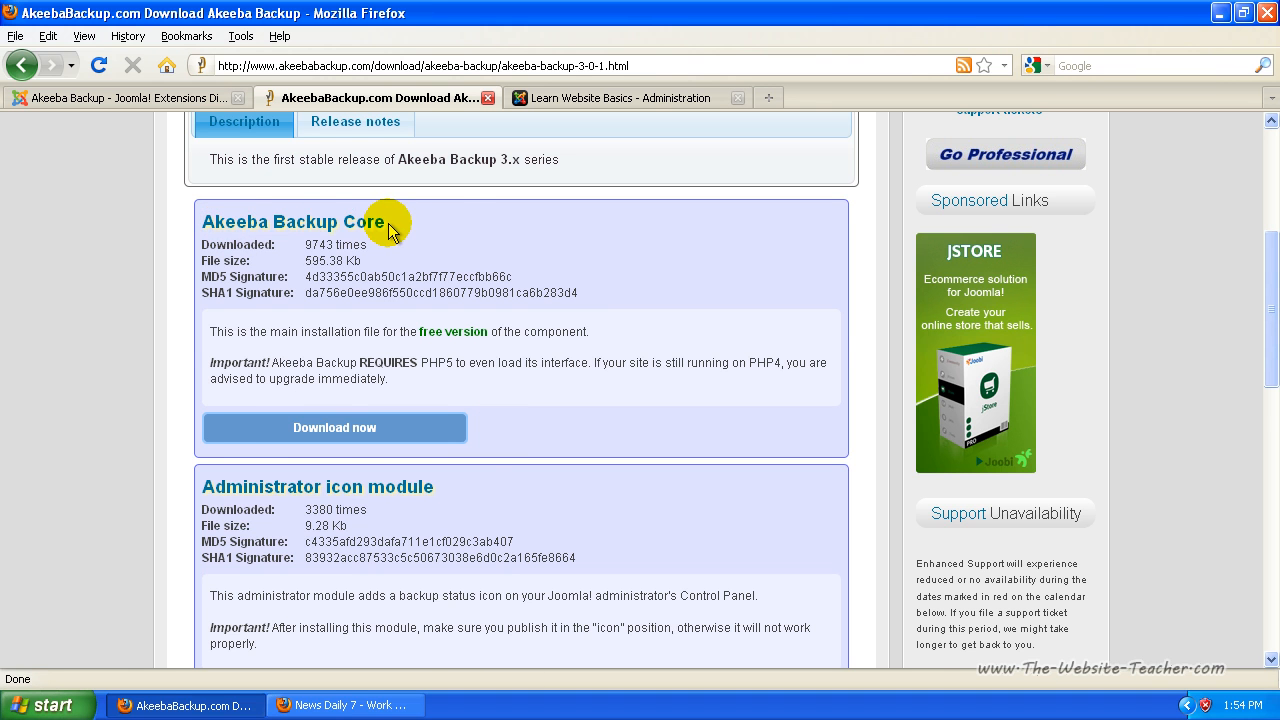
pyautogui.scroll(-3)
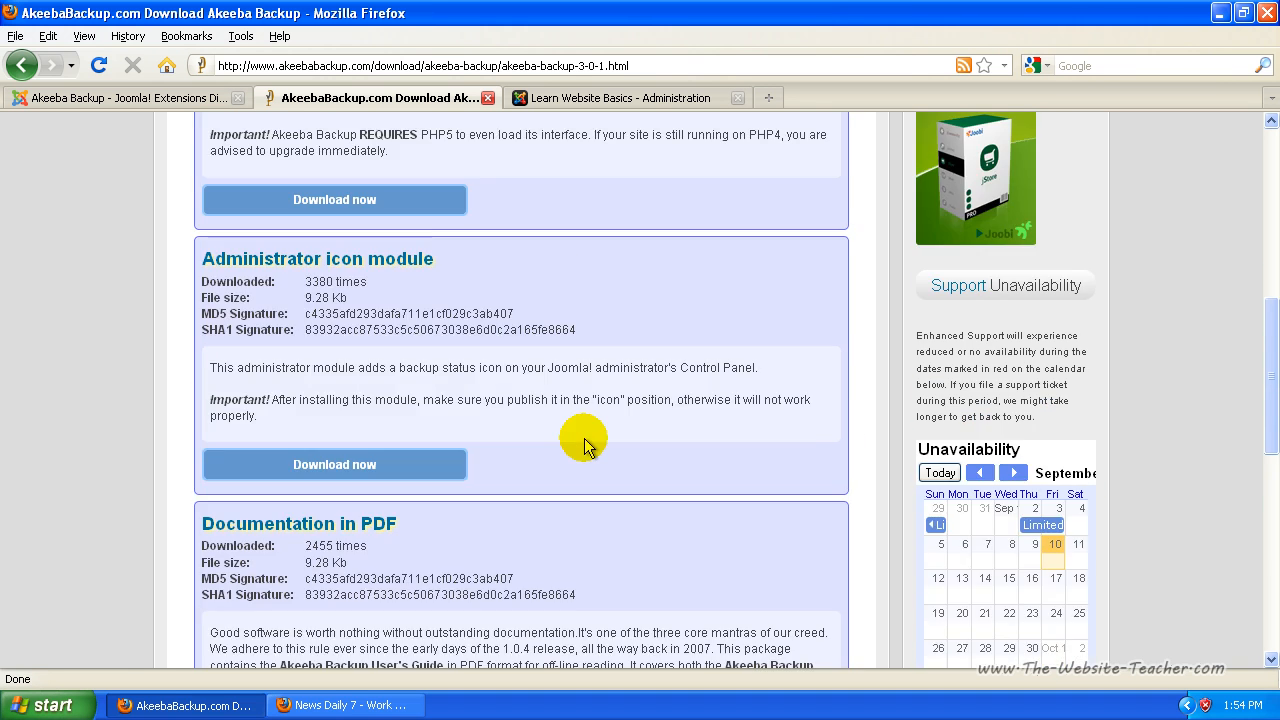
pyautogui.scroll(3)
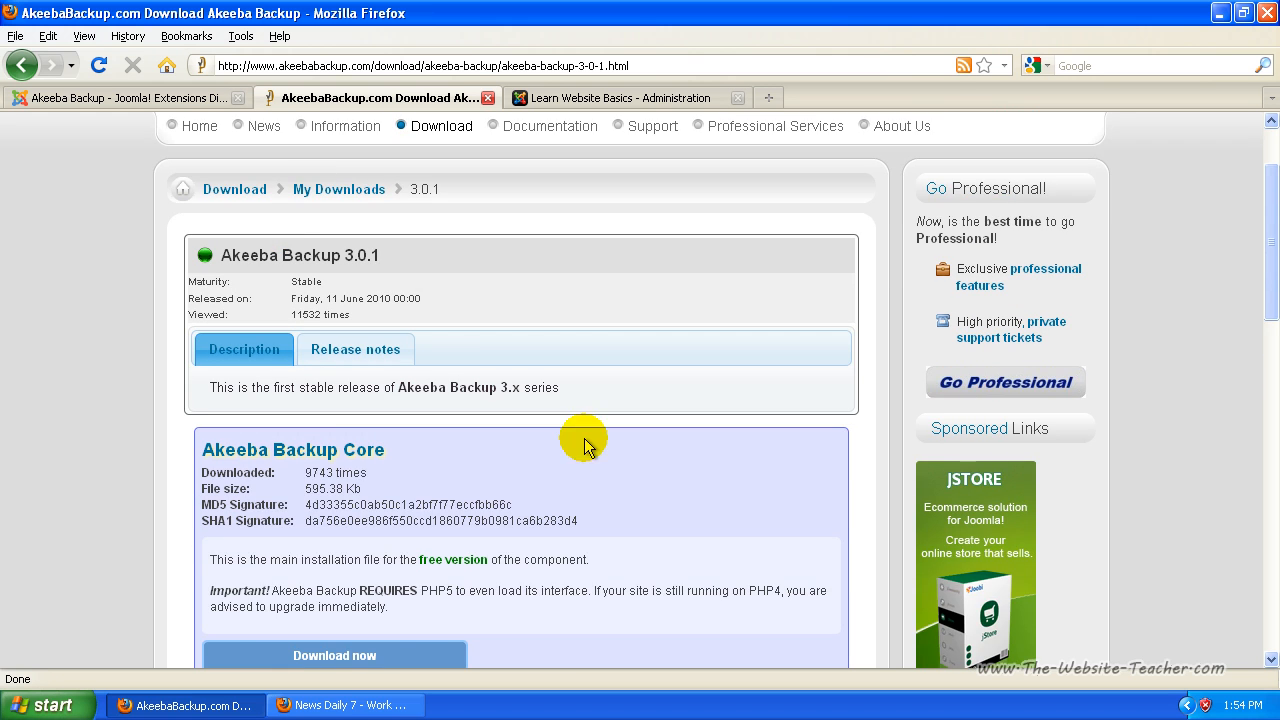
pyautogui.scroll(-3)
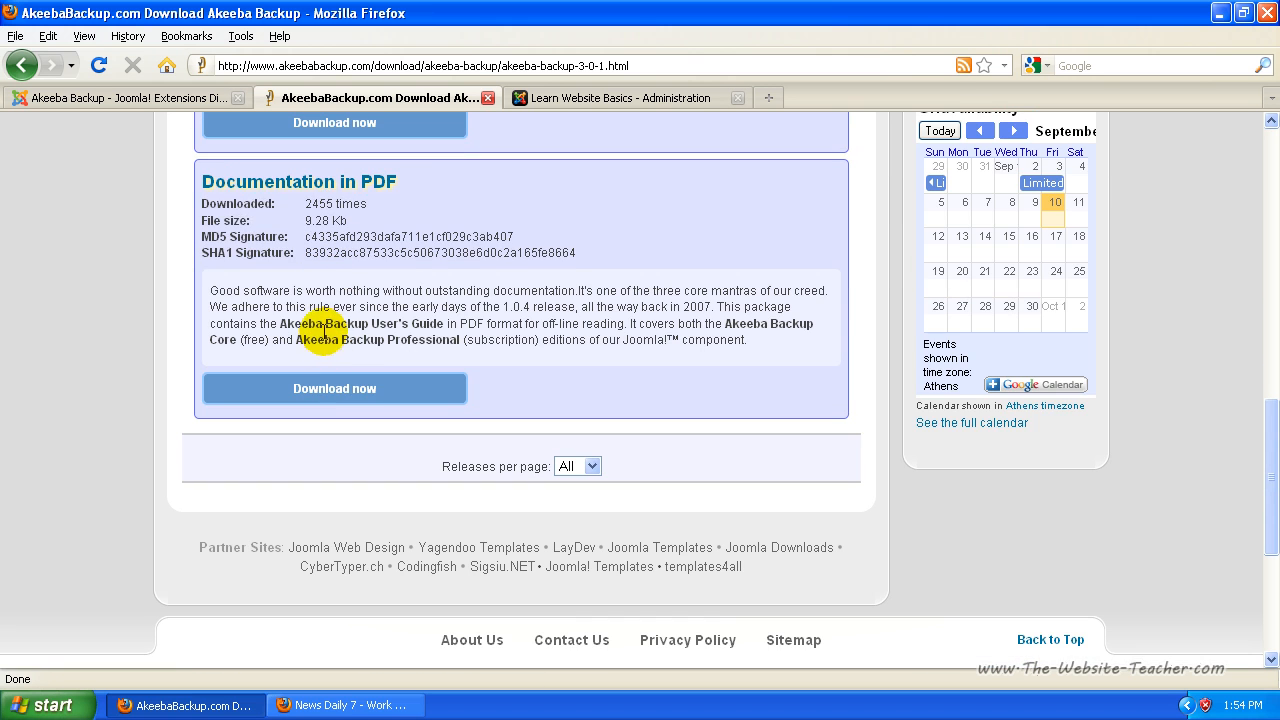
pyautogui.scroll(3)
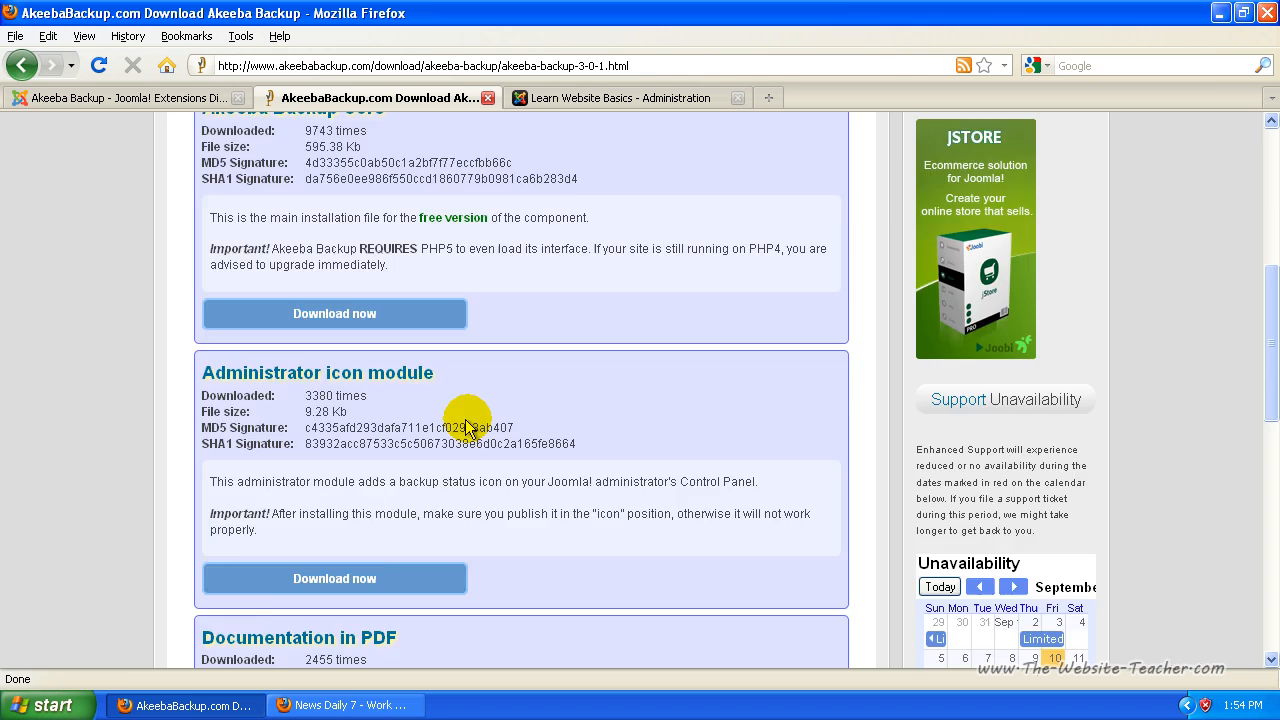
pyautogui.scroll(3)
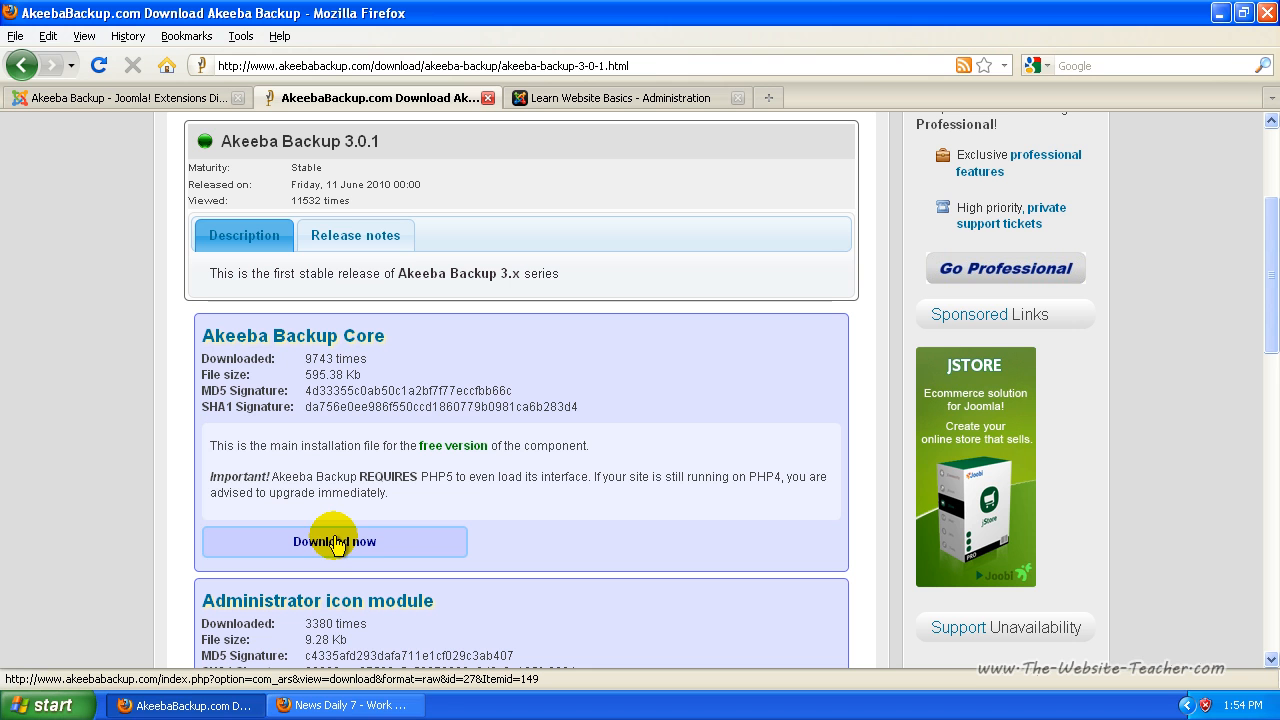
# Step: Download com_akeeba-3.0-core.zip, saving the file to the computer
pyautogui.click(334, 540)
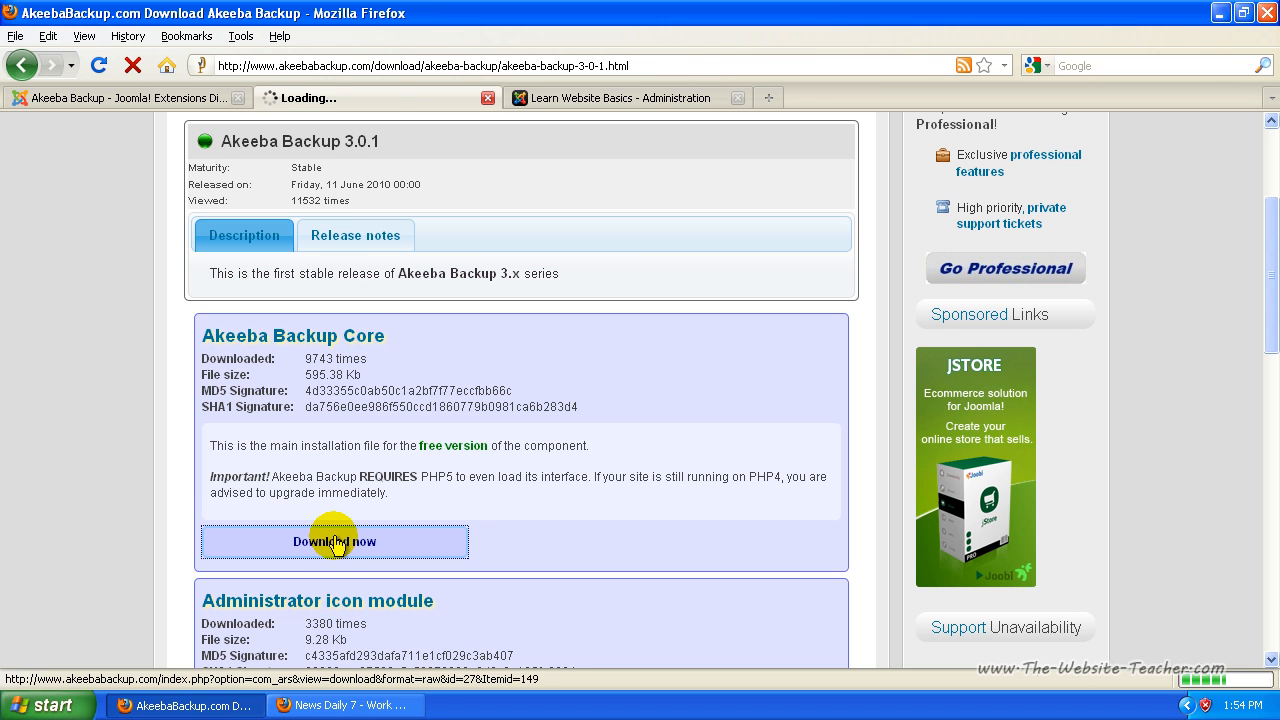
pyautogui.click(334, 540)
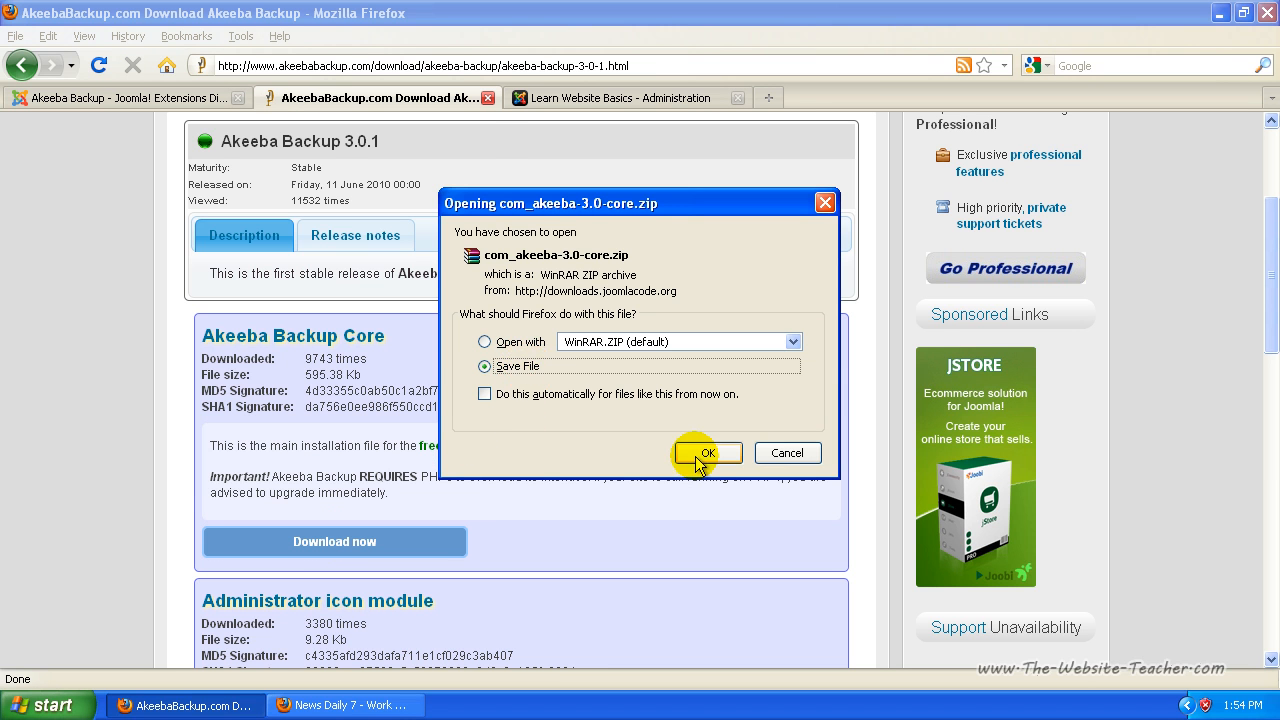
pyautogui.click(706, 452)
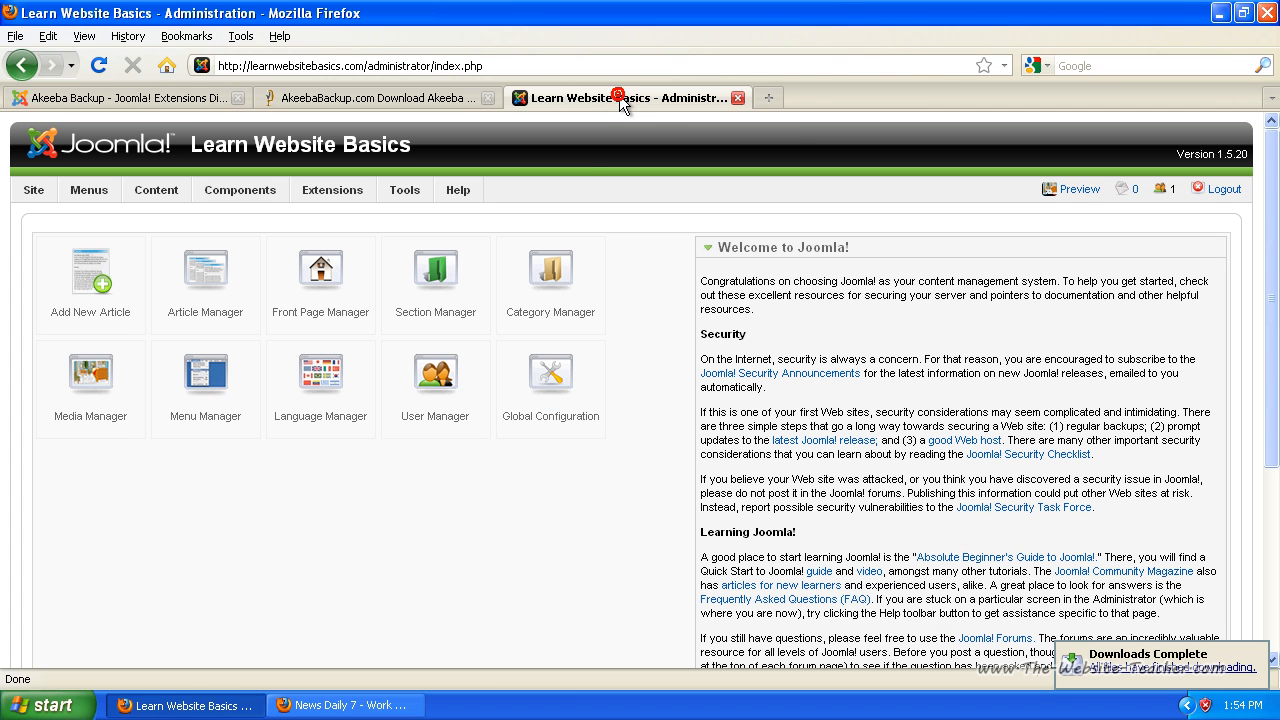
pyautogui.moveTo(430, 578)
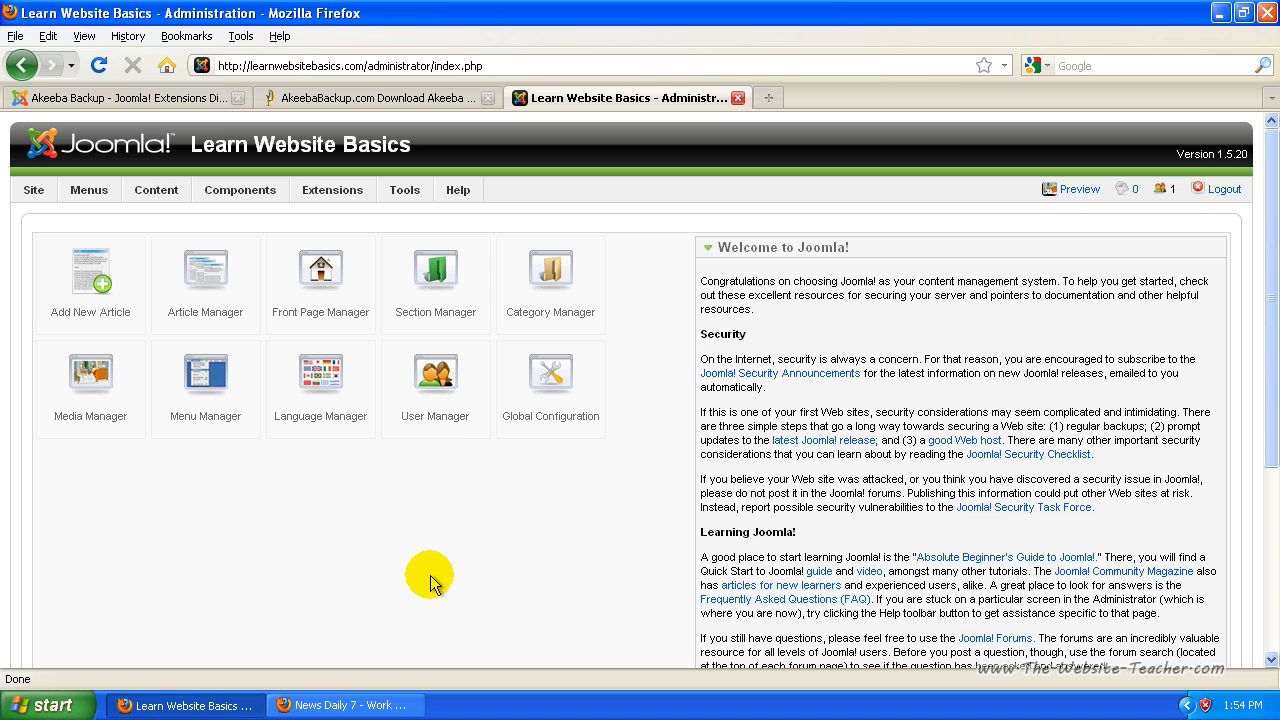
pyautogui.moveTo(264, 596)
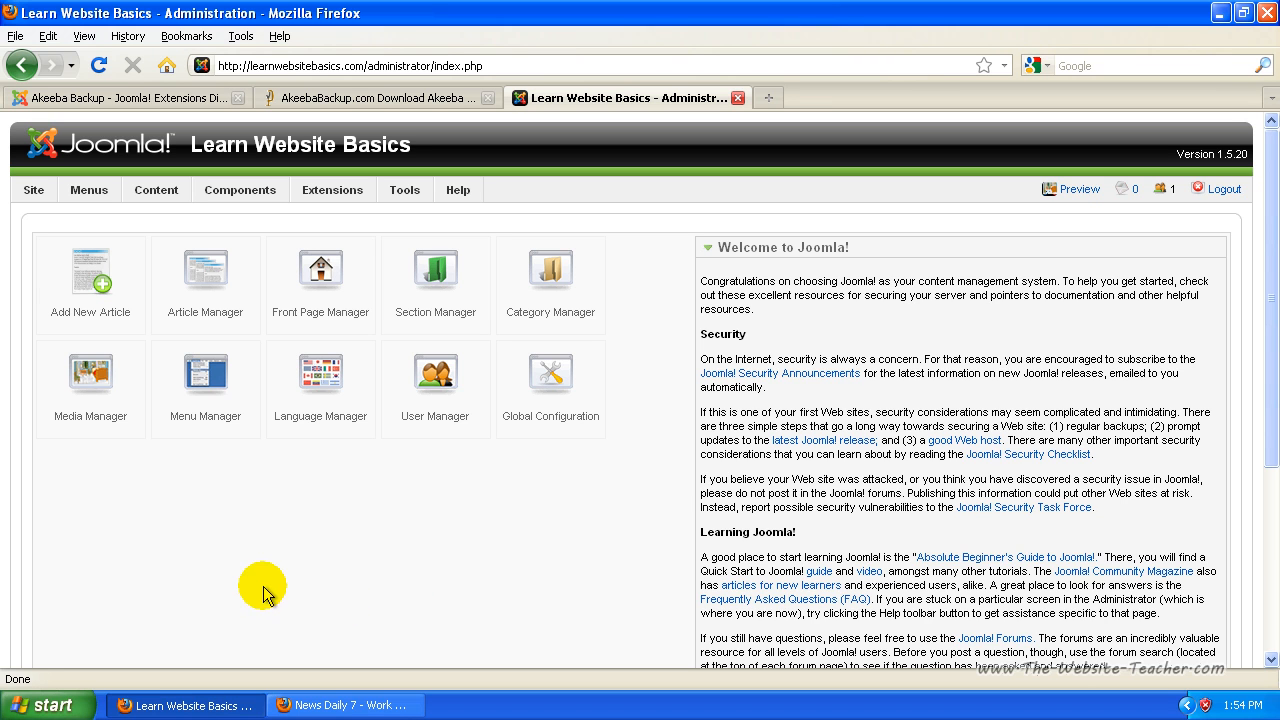
pyautogui.moveTo(204, 322)
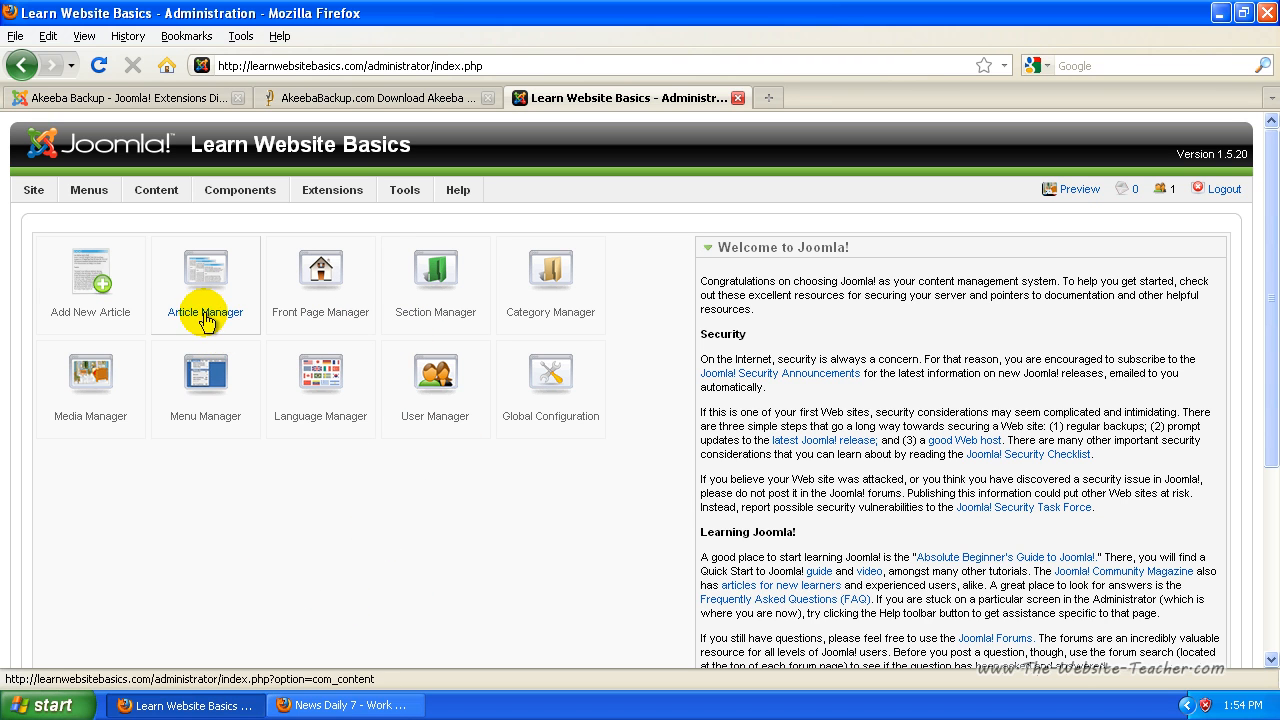
# Step: Go to Extensions > Install/Uninstall in the Joomla administrator
pyautogui.click(332, 190)
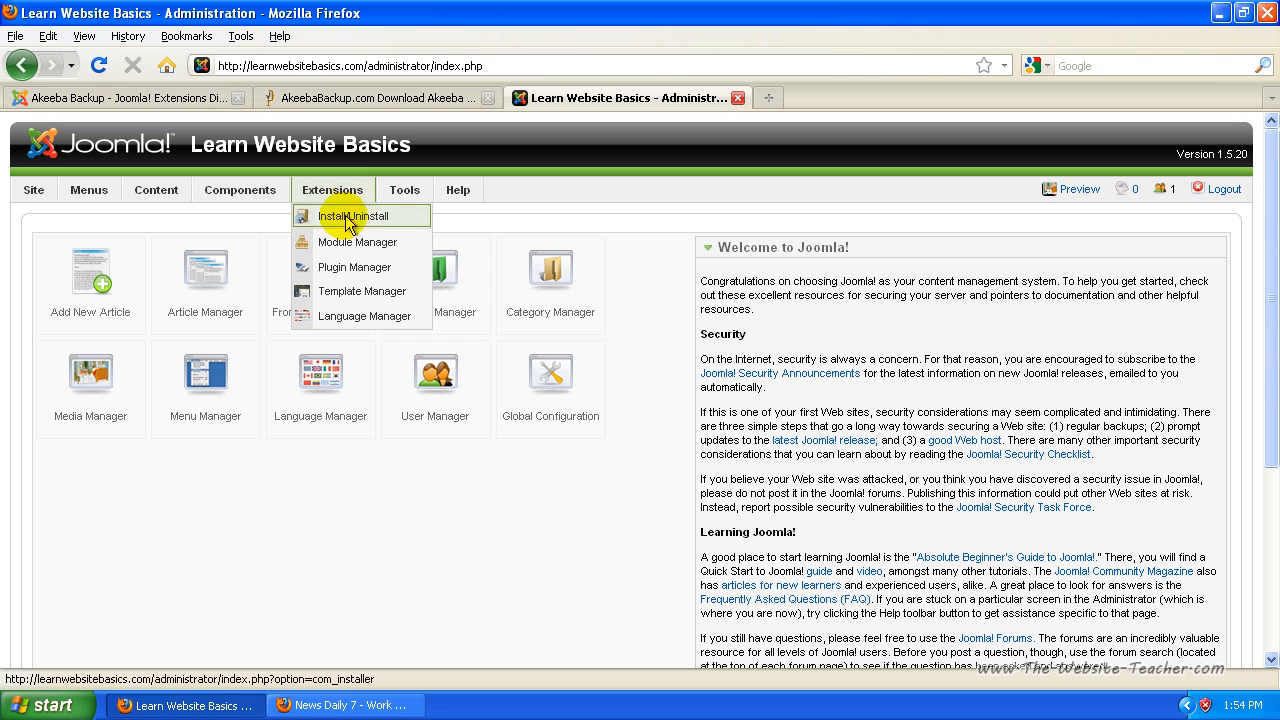
pyautogui.moveTo(412, 222)
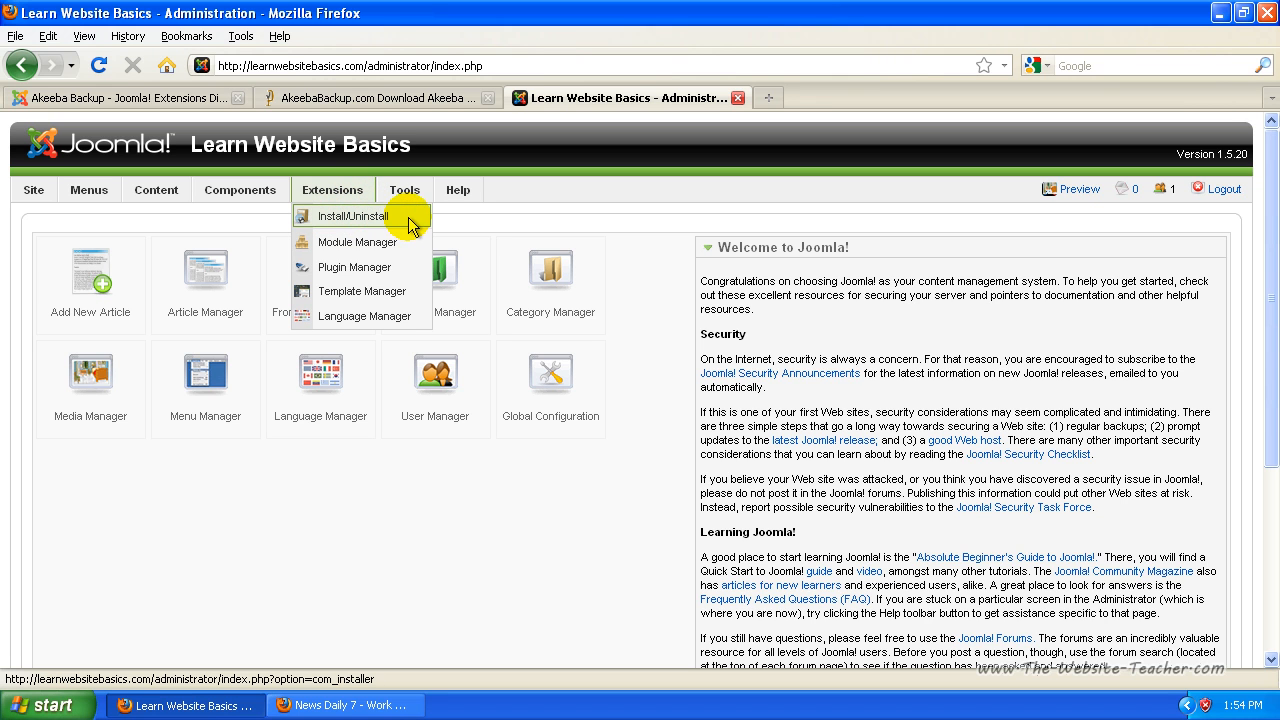
pyautogui.click(352, 216)
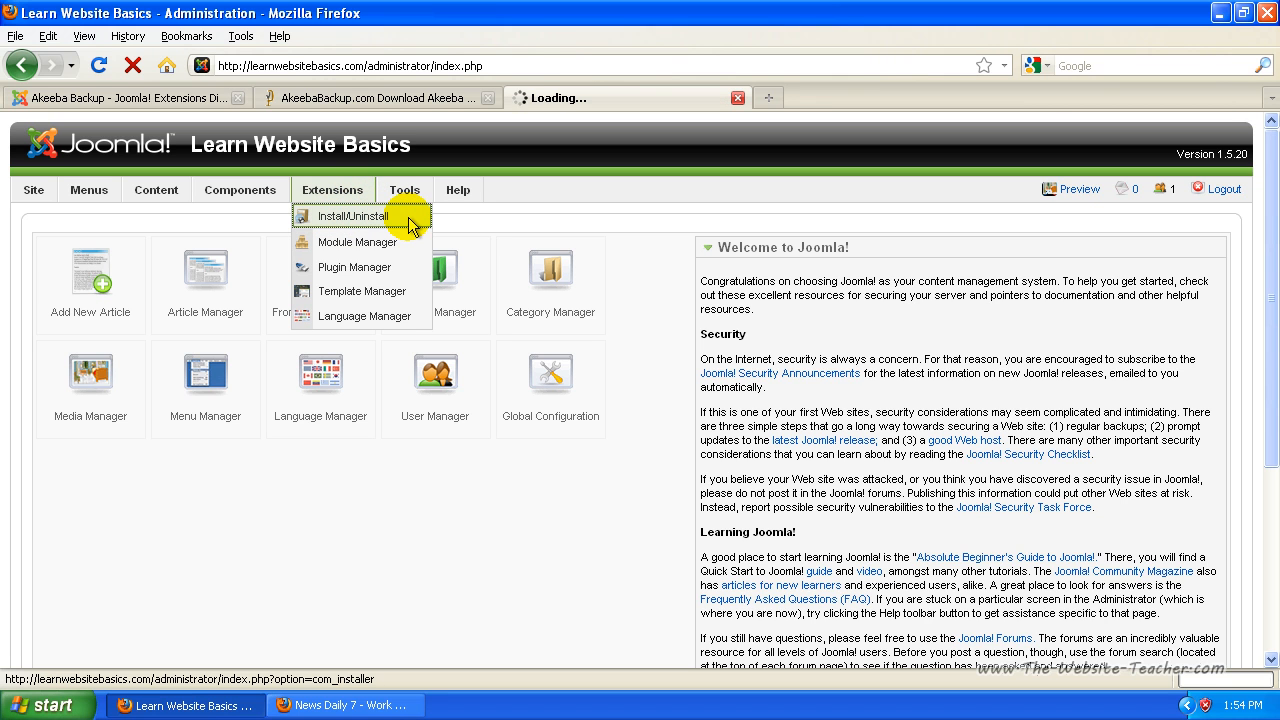
pyautogui.click(352, 216)
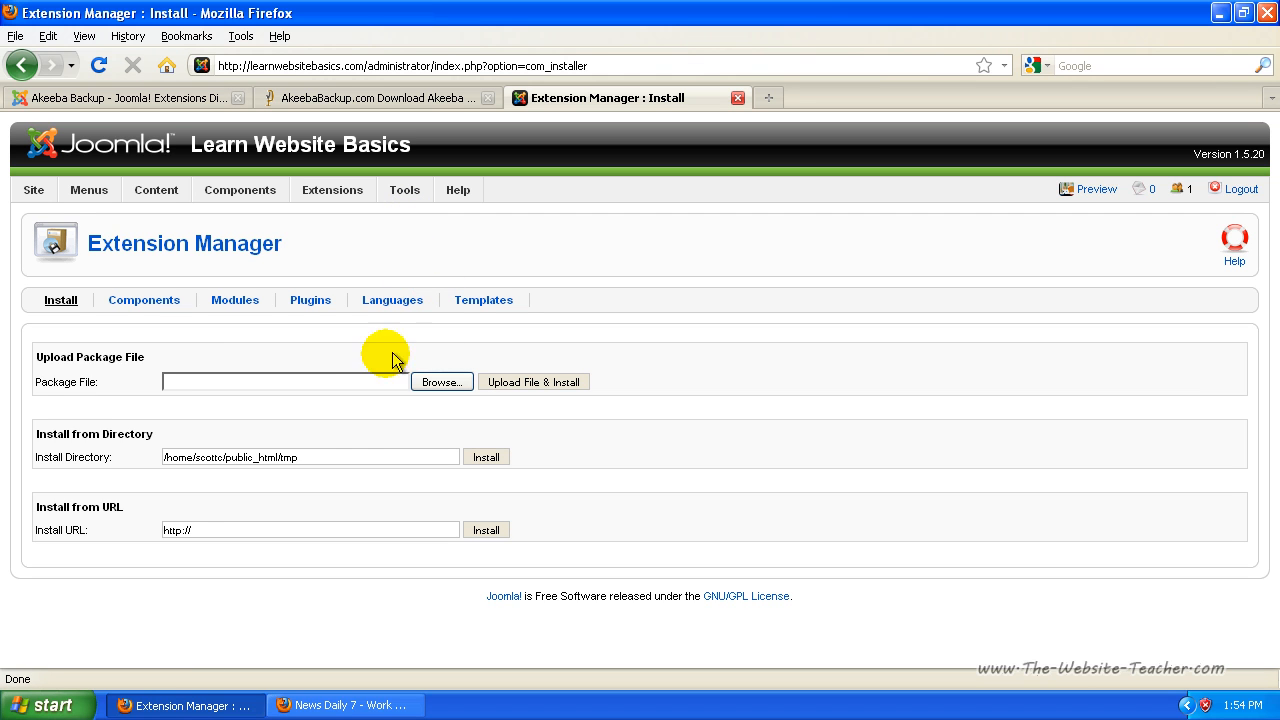
pyautogui.moveTo(140, 356)
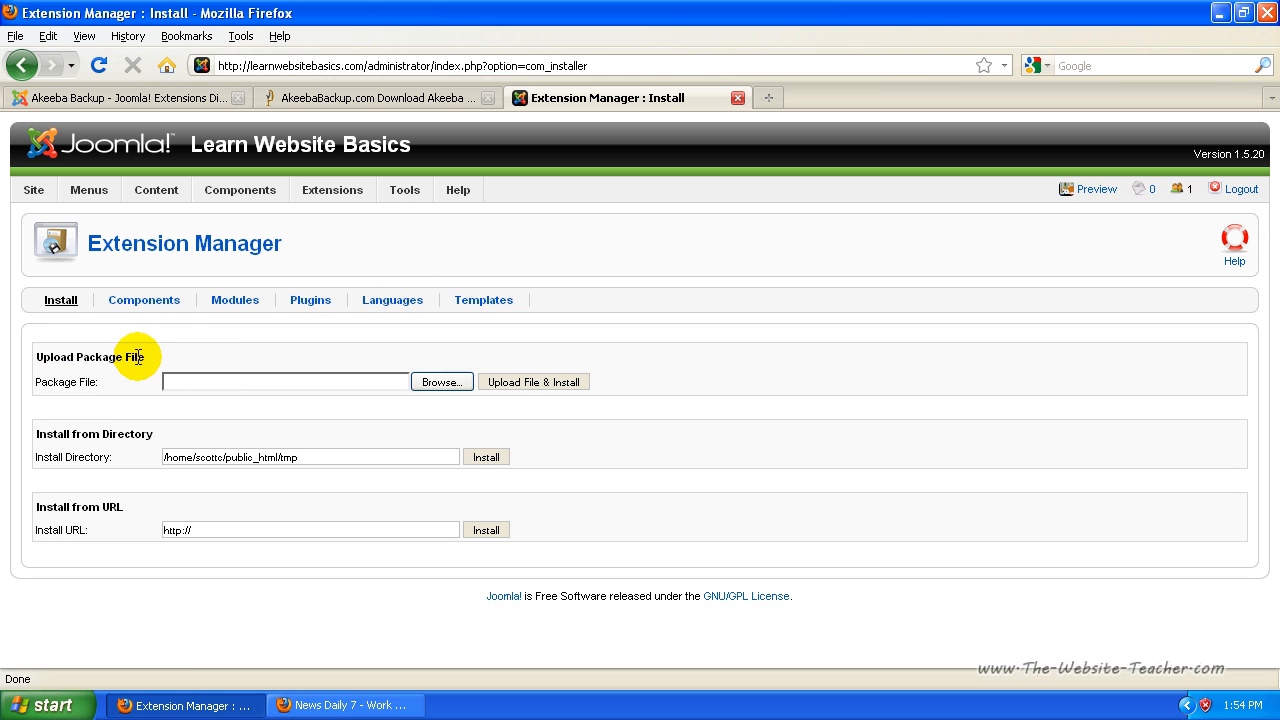
pyautogui.moveTo(440, 382)
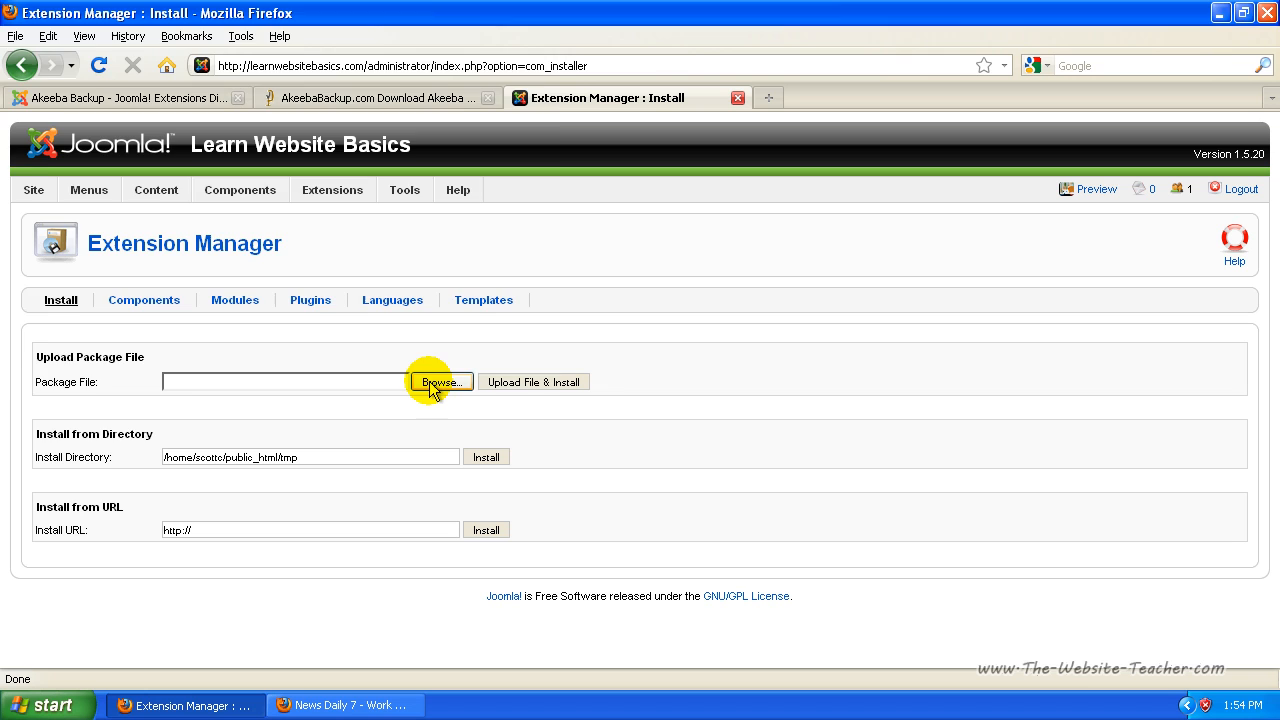
# Step: Select the com_akeeba-3.0-core package file and run Upload File & Install
pyautogui.click(438, 380)
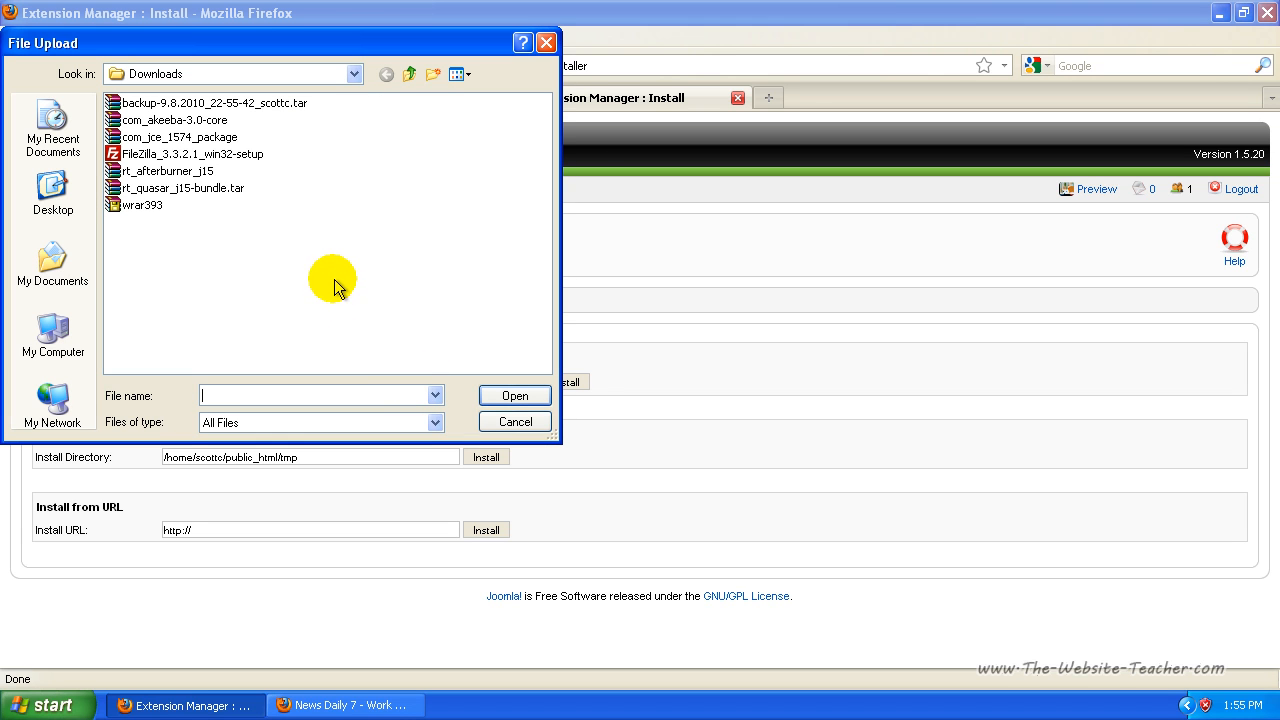
pyautogui.click(176, 120)
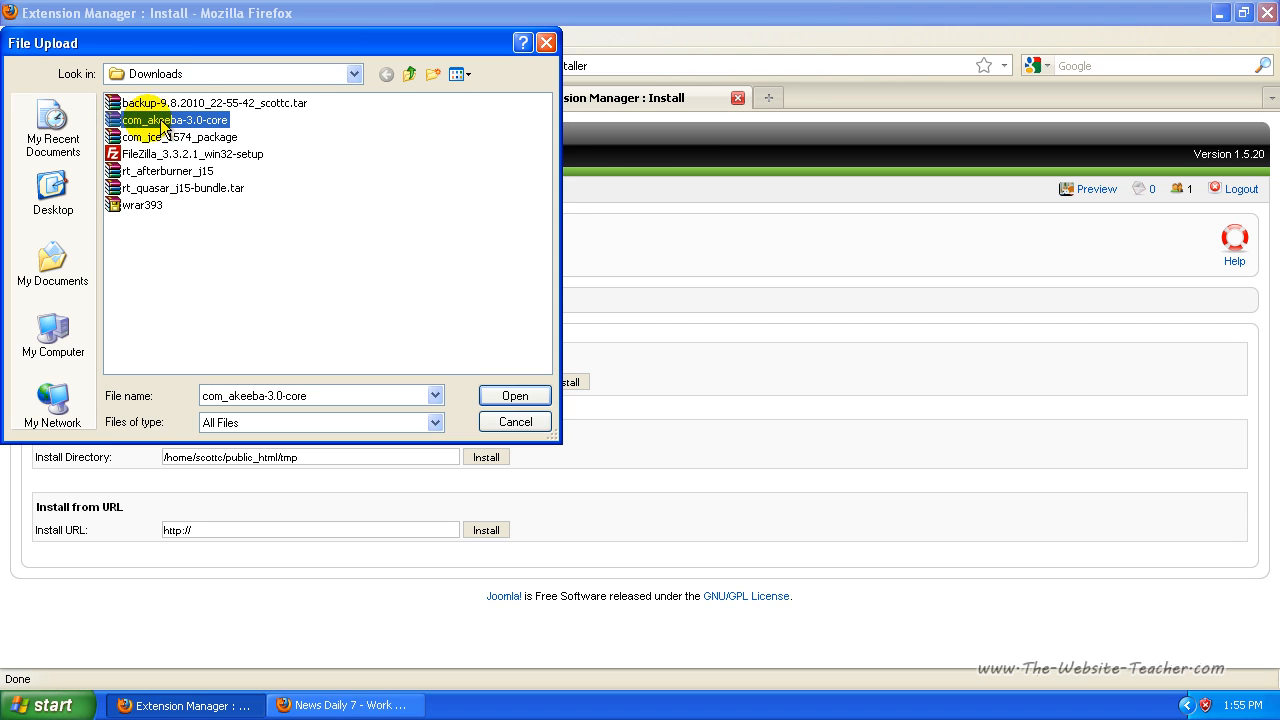
pyautogui.moveTo(204, 136)
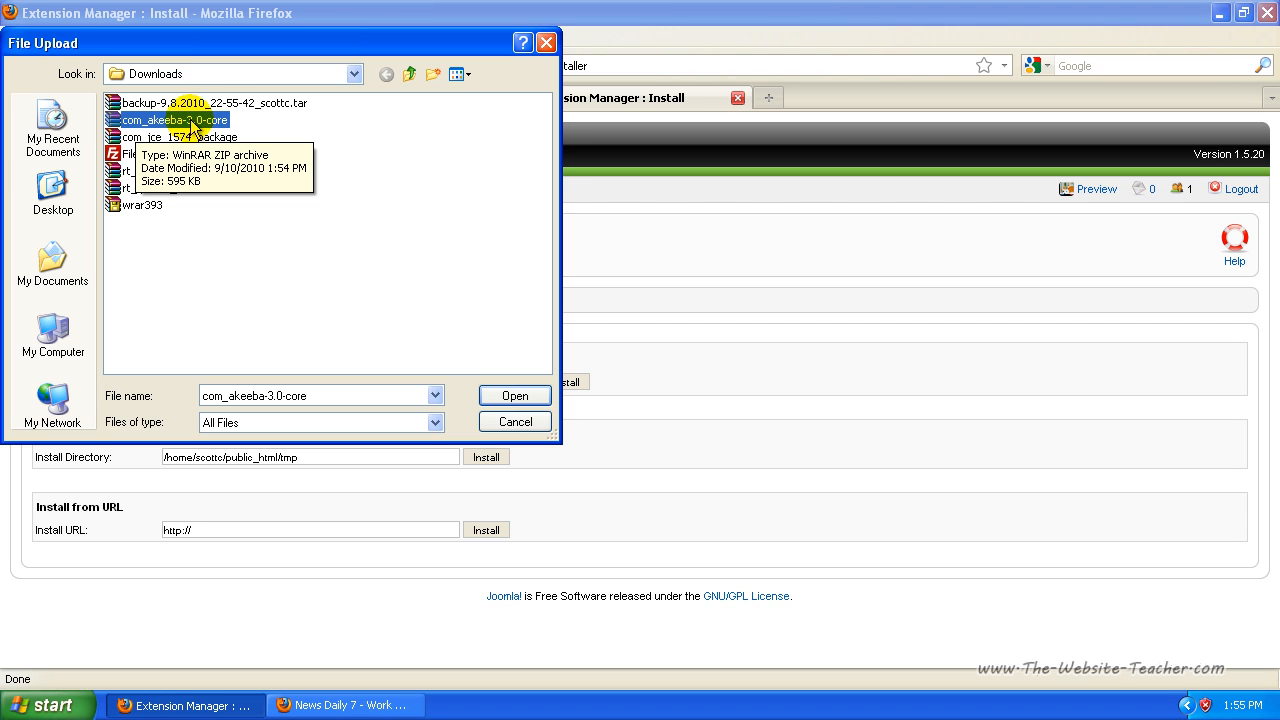
pyautogui.moveTo(356, 188)
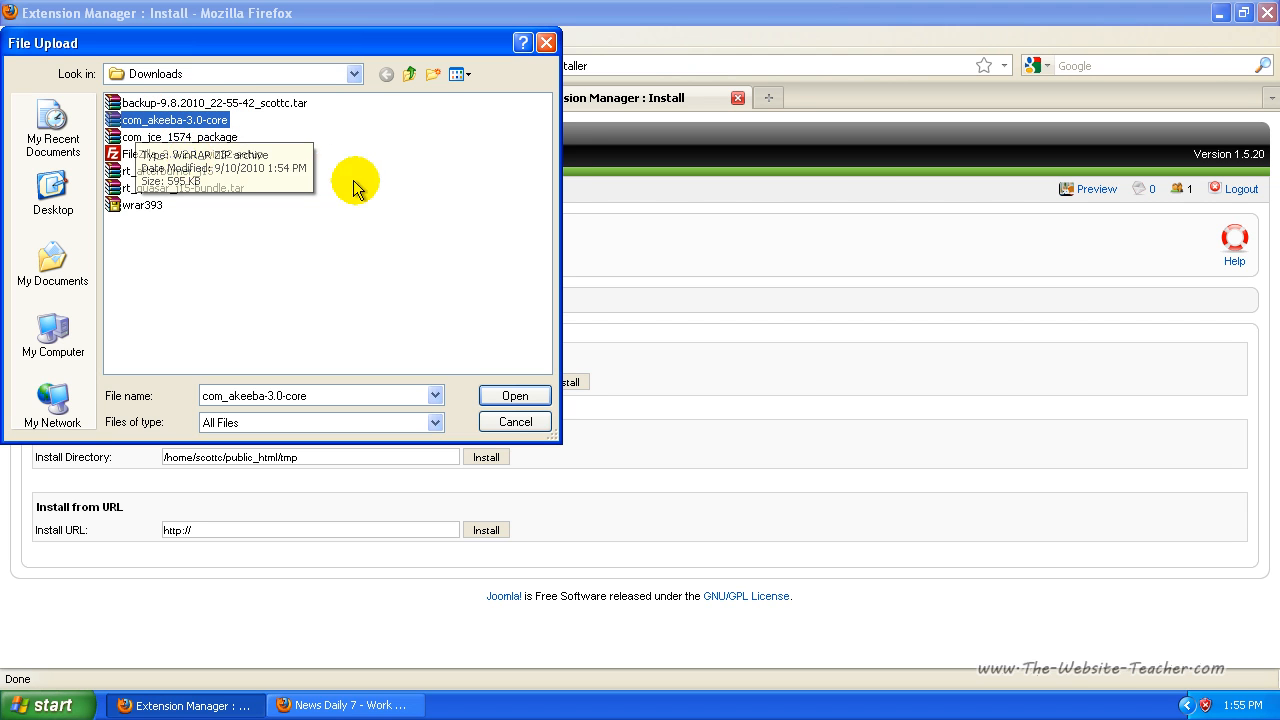
pyautogui.moveTo(514, 396)
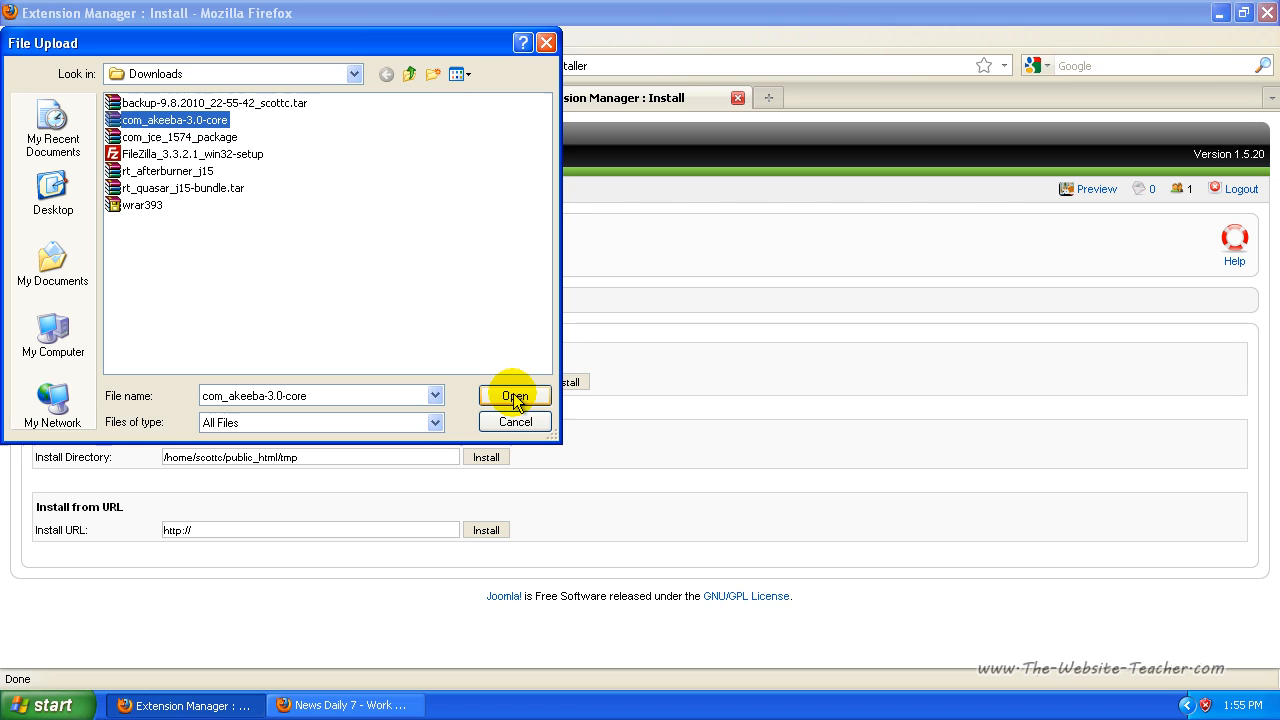
pyautogui.click(514, 396)
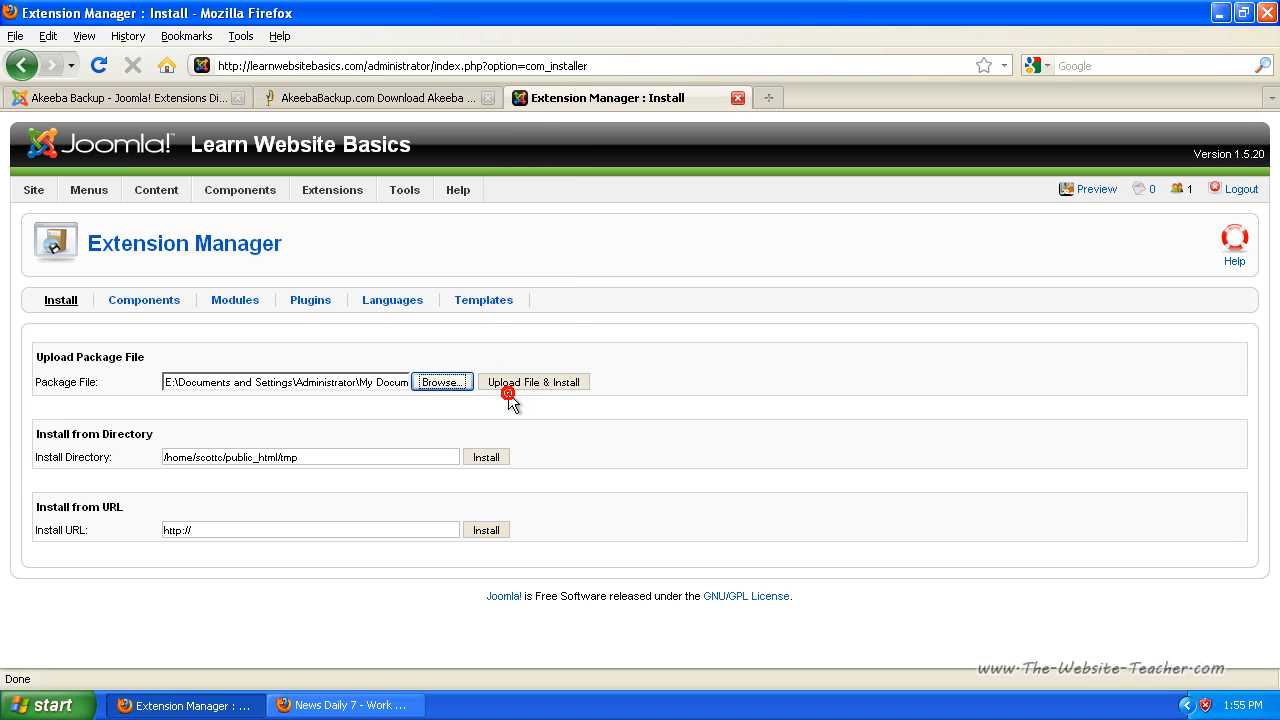
pyautogui.moveTo(544, 388)
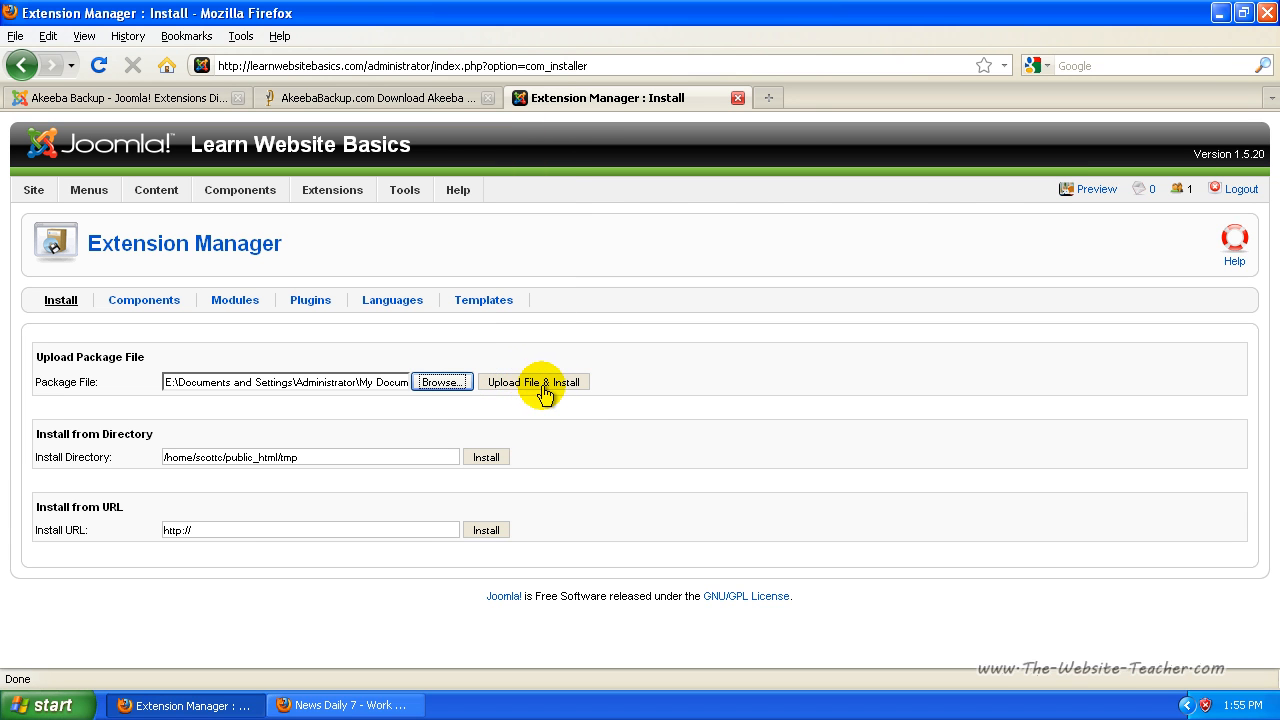
pyautogui.click(532, 382)
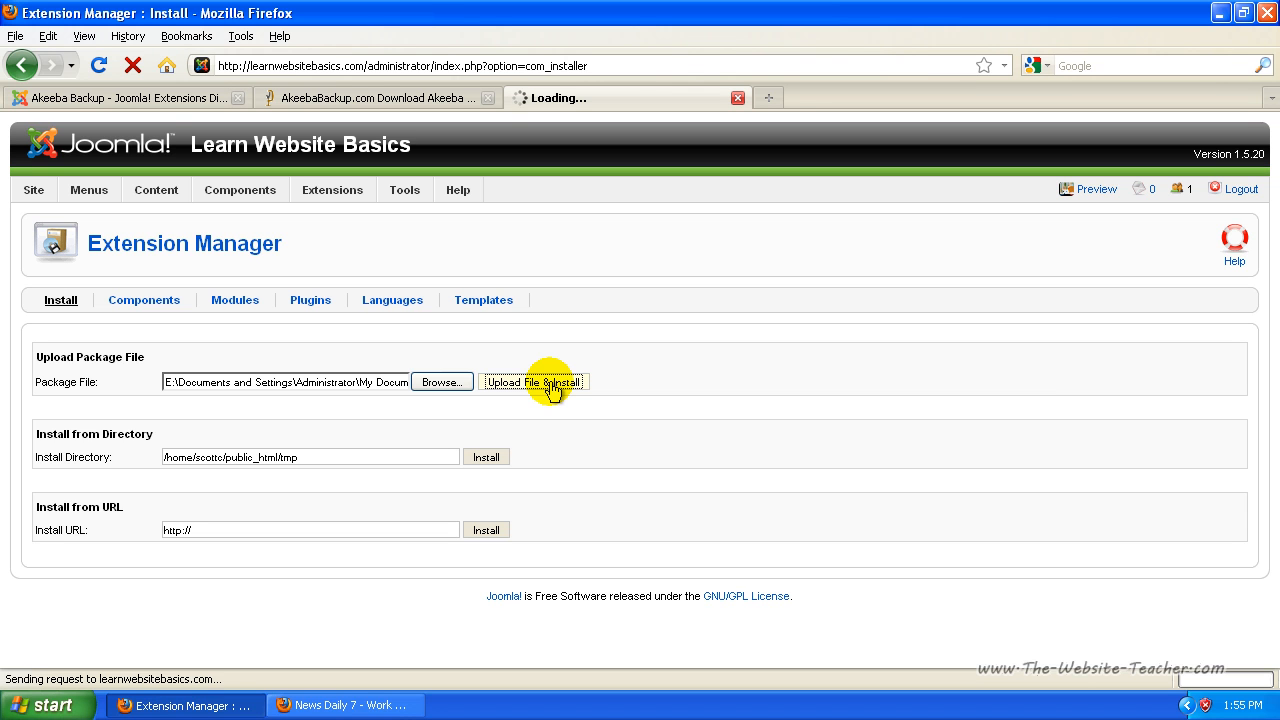
pyautogui.click(534, 382)
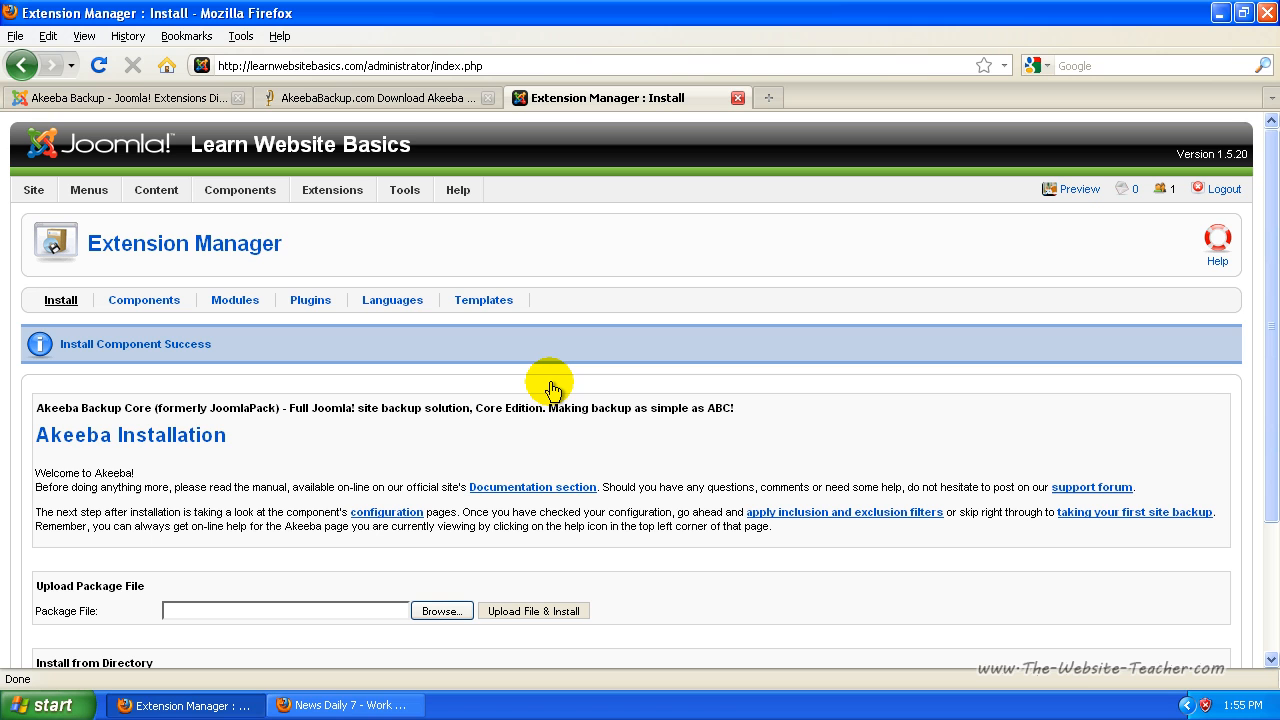
pyautogui.moveTo(148, 360)
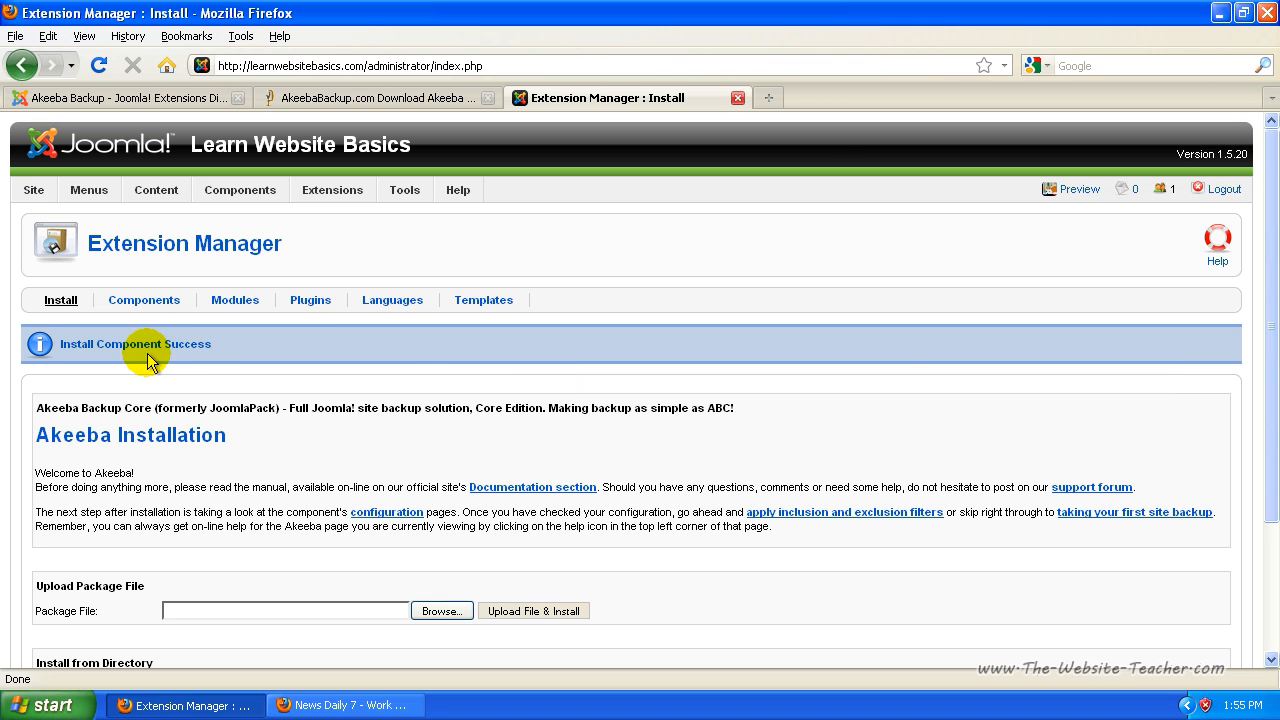
pyautogui.moveTo(266, 448)
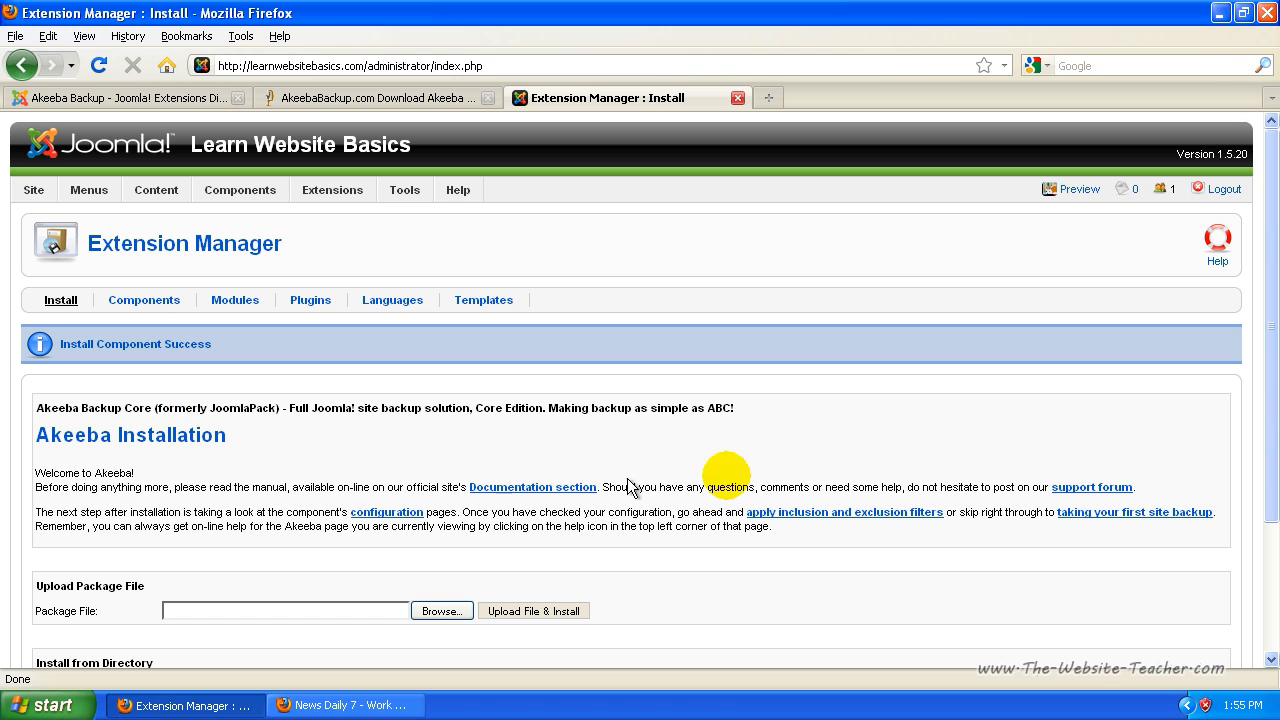
pyautogui.moveTo(536, 404)
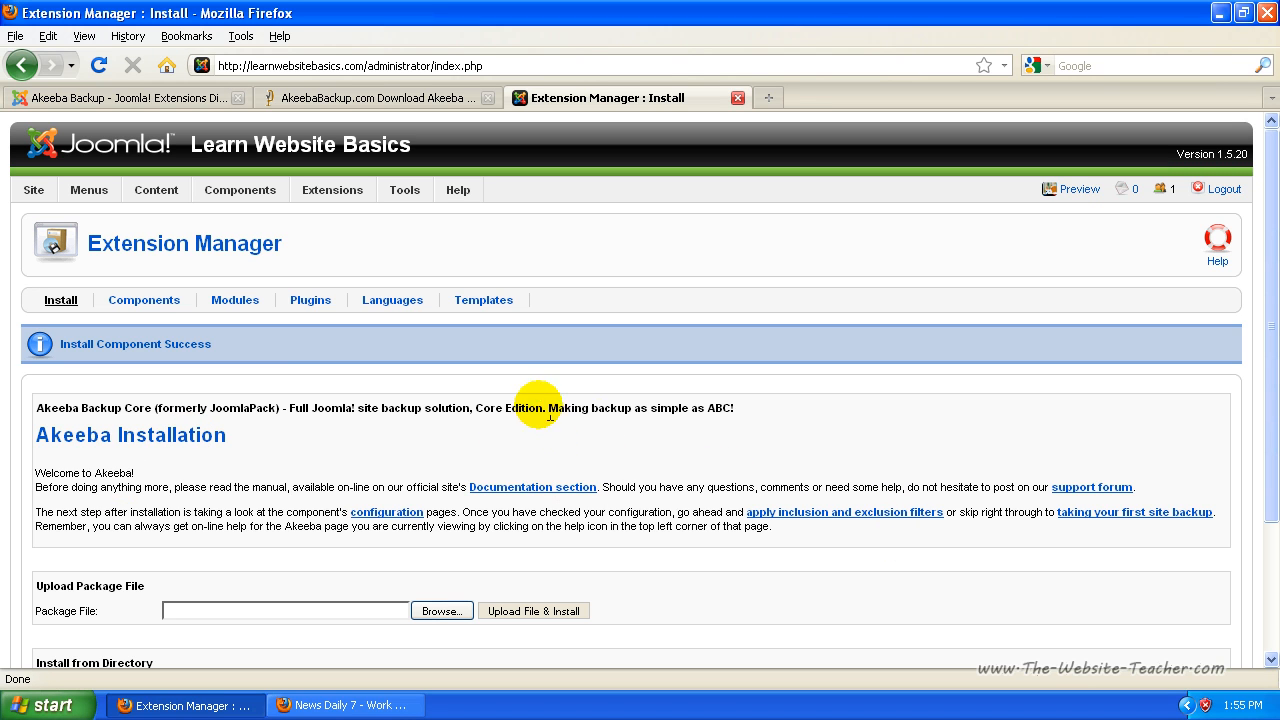
pyautogui.moveTo(136, 444)
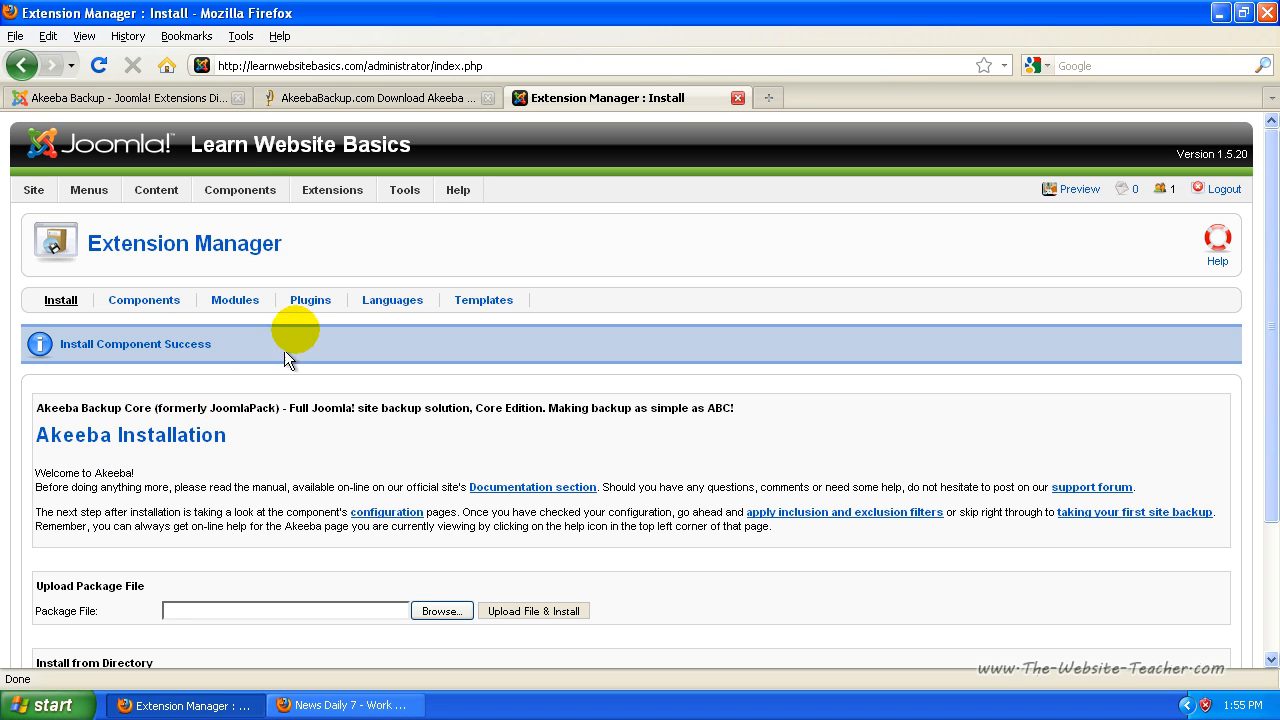
# Step: Choose Components > Akeeba Backup > Configuration
pyautogui.click(240, 188)
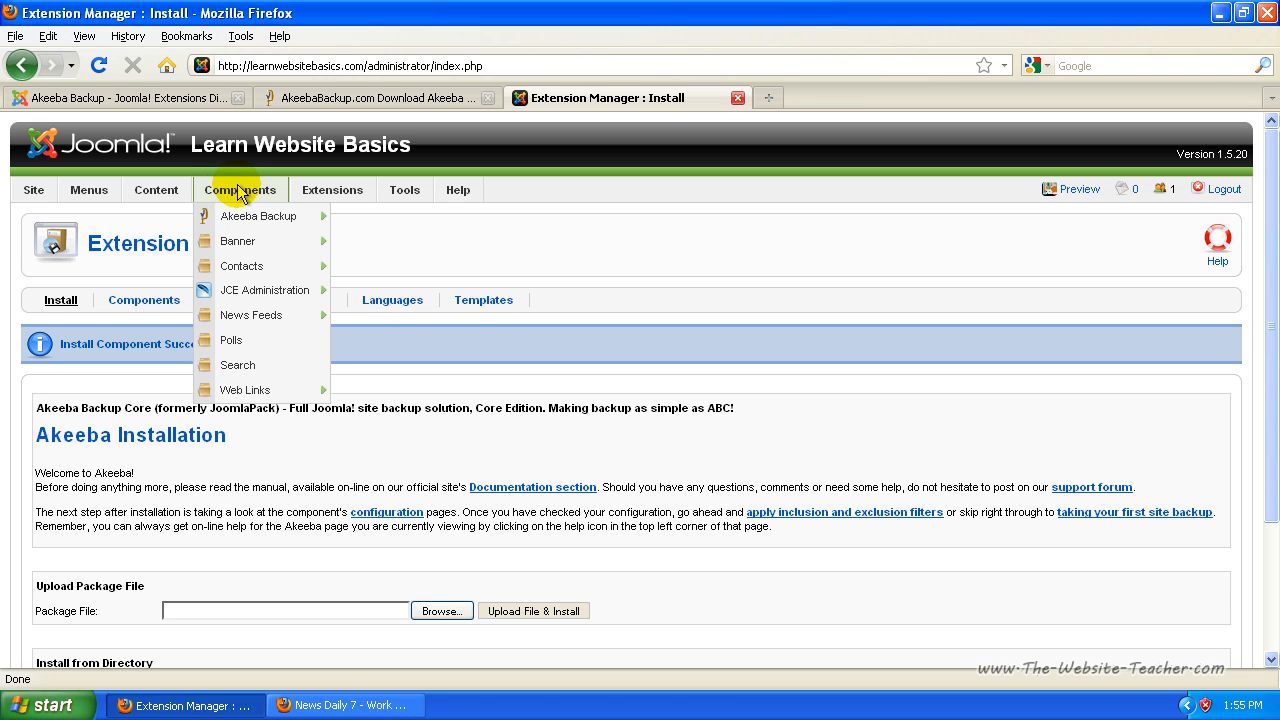
pyautogui.moveTo(256, 216)
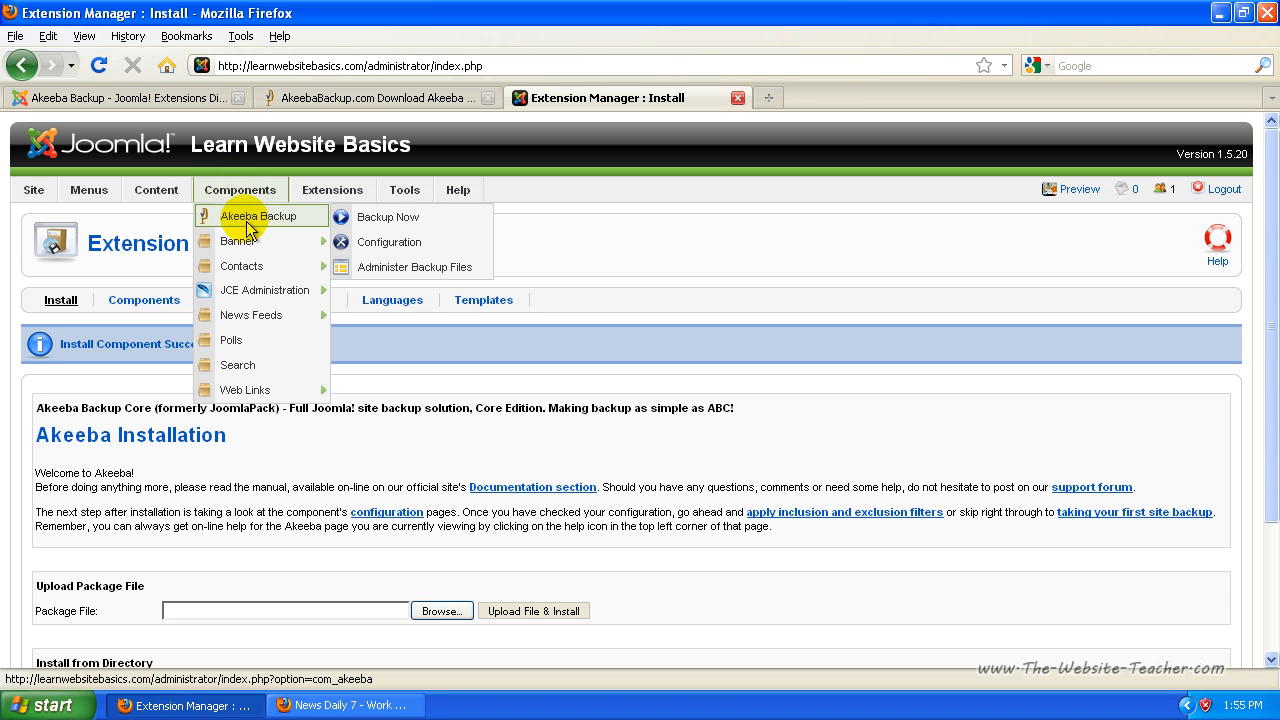
pyautogui.moveTo(388, 216)
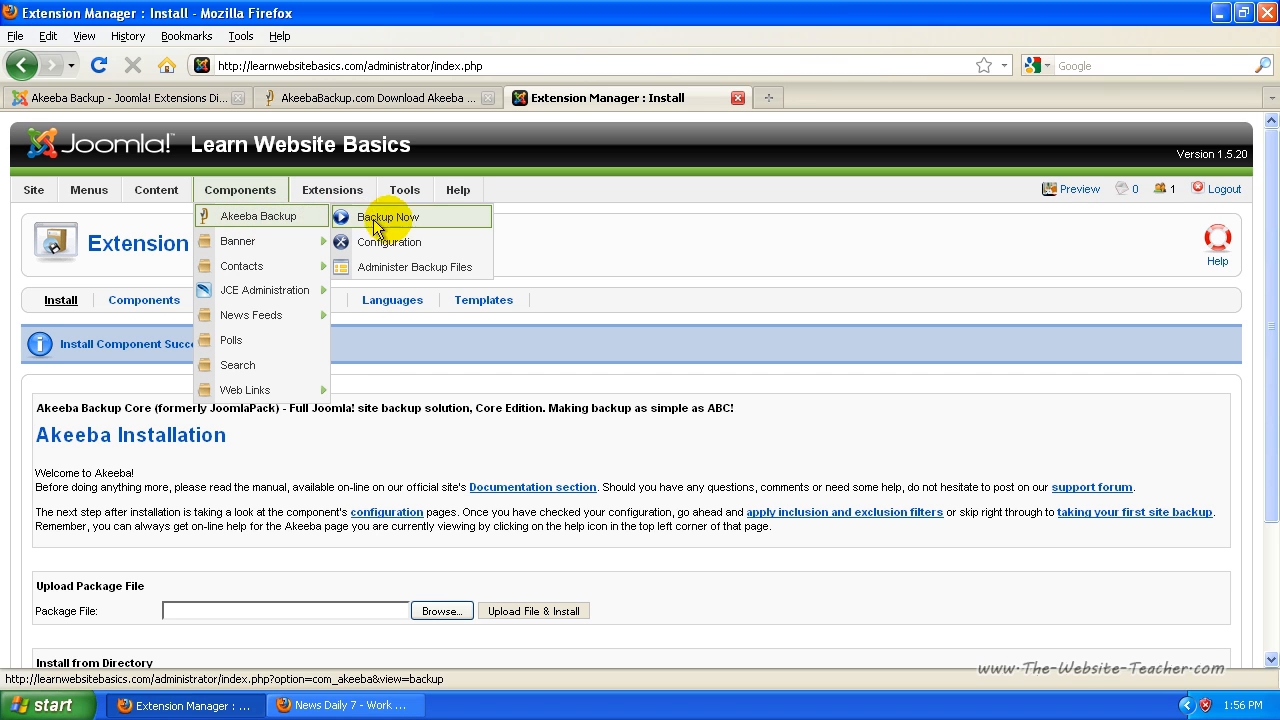
pyautogui.moveTo(418, 248)
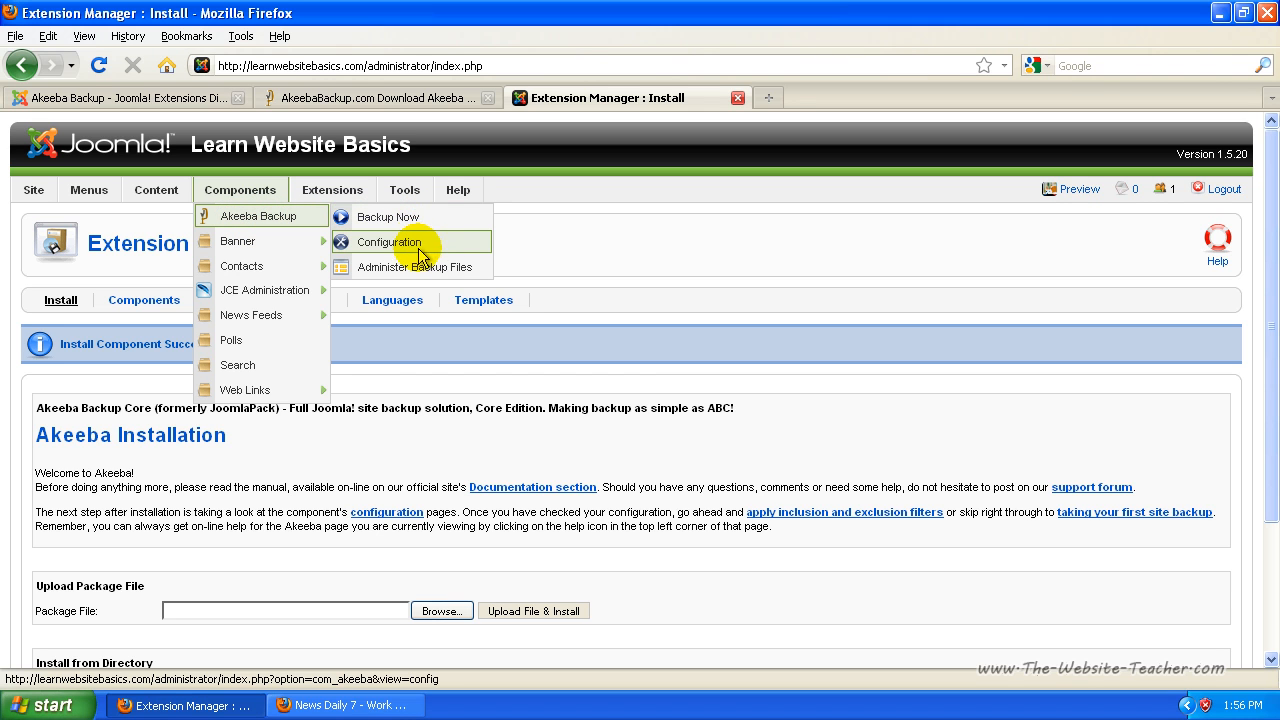
pyautogui.moveTo(378, 250)
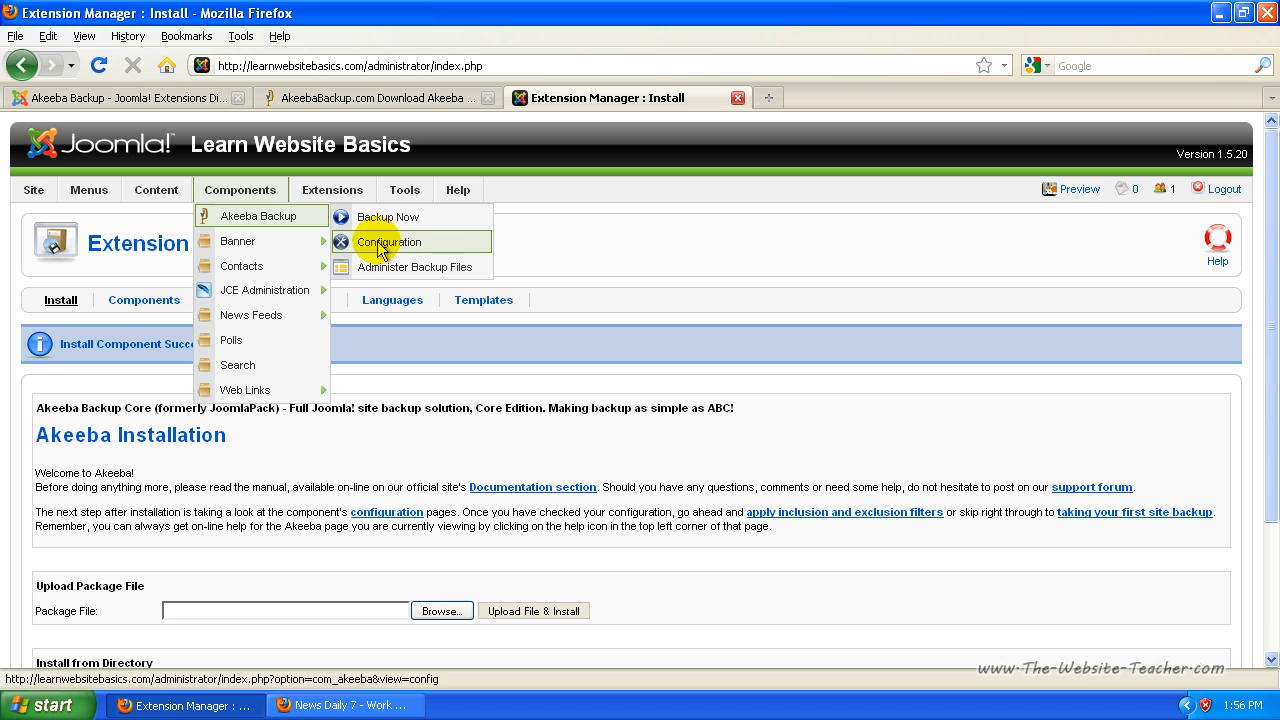
pyautogui.click(390, 240)
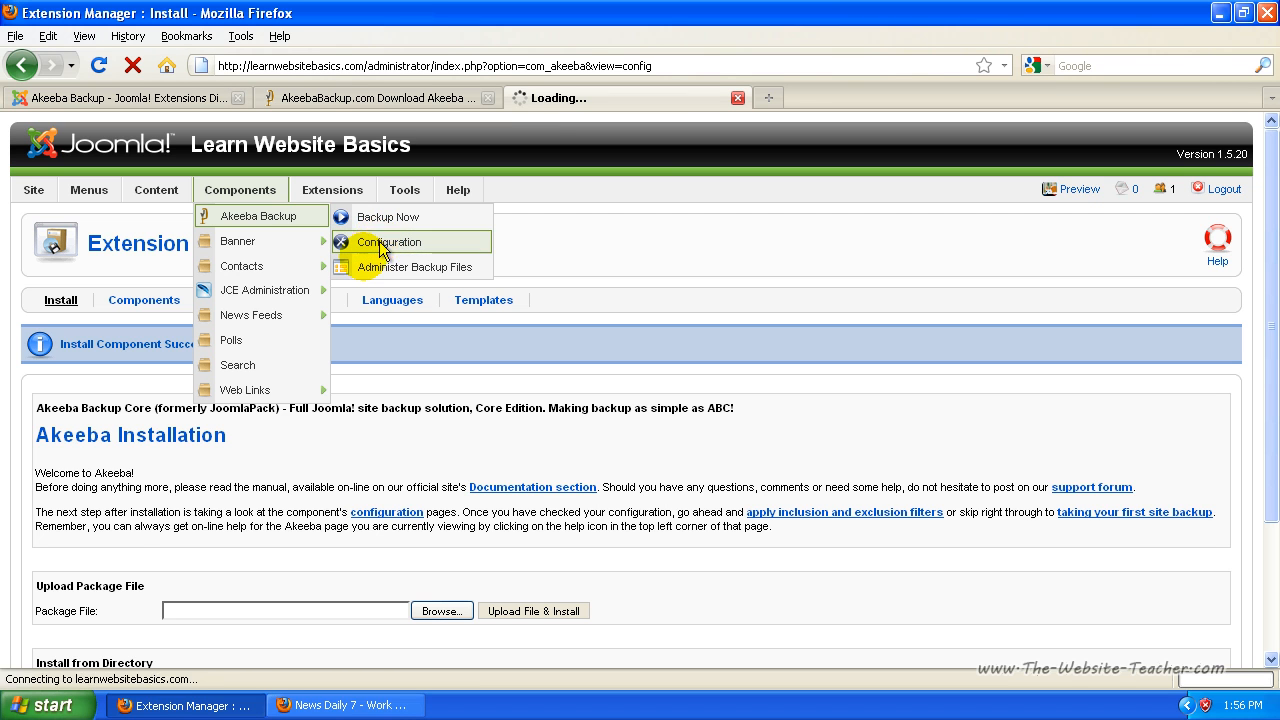
pyautogui.click(392, 242)
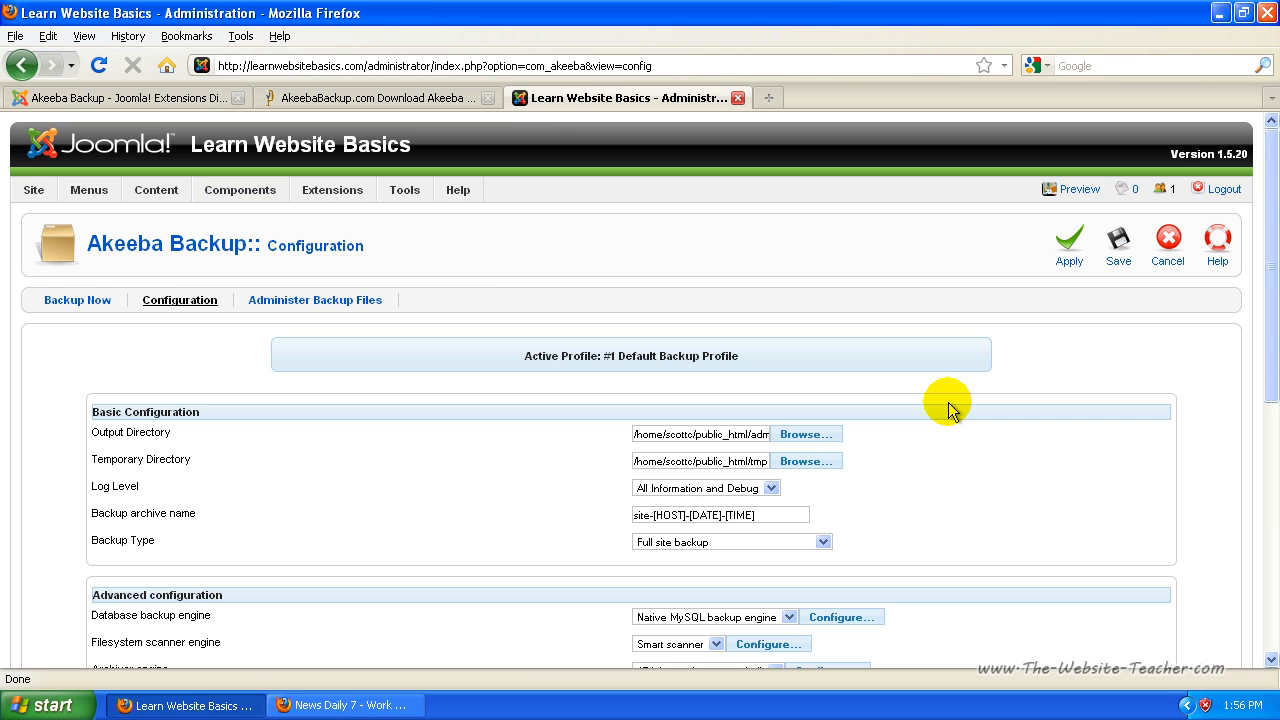
pyautogui.moveTo(820, 488)
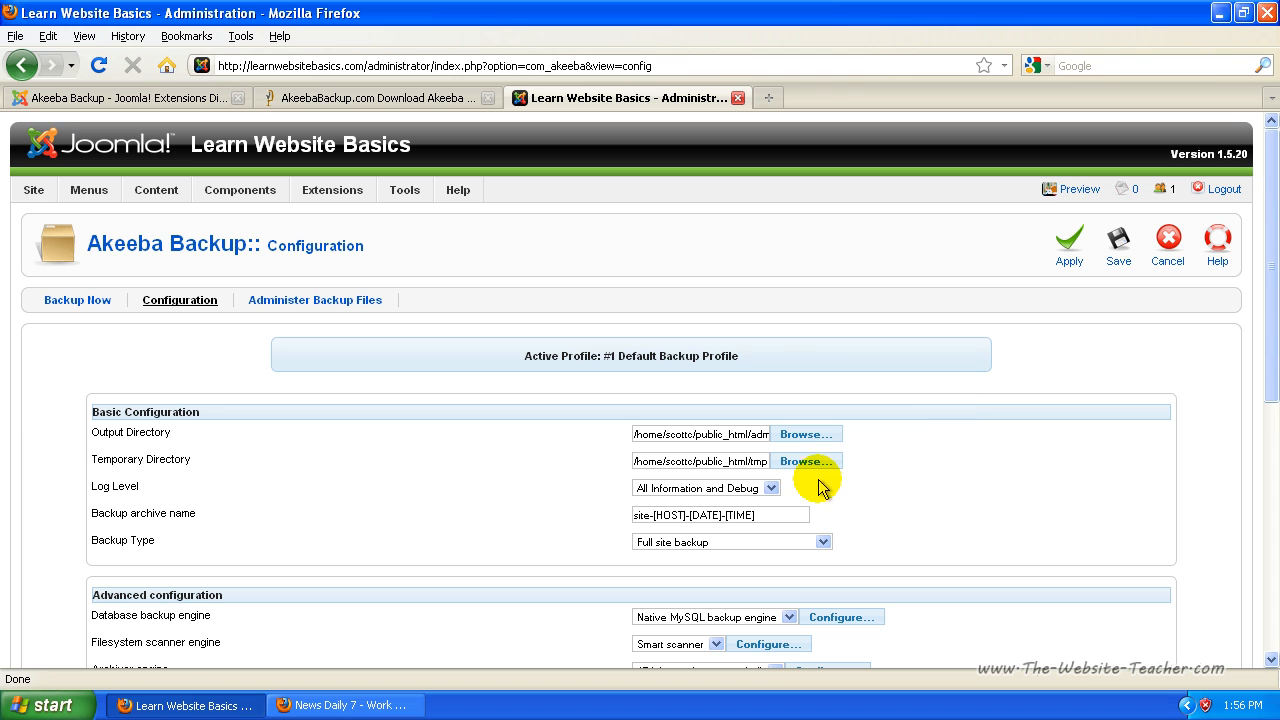
pyautogui.moveTo(136, 432)
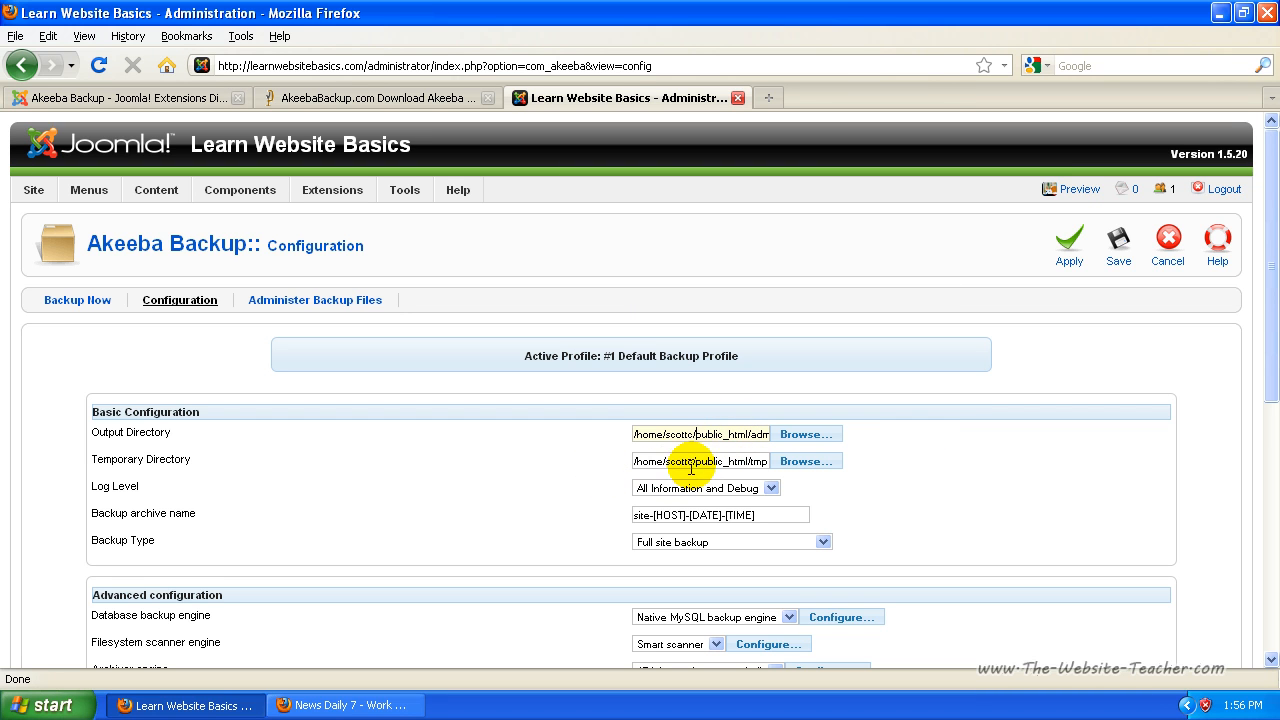
pyautogui.scroll(-3)
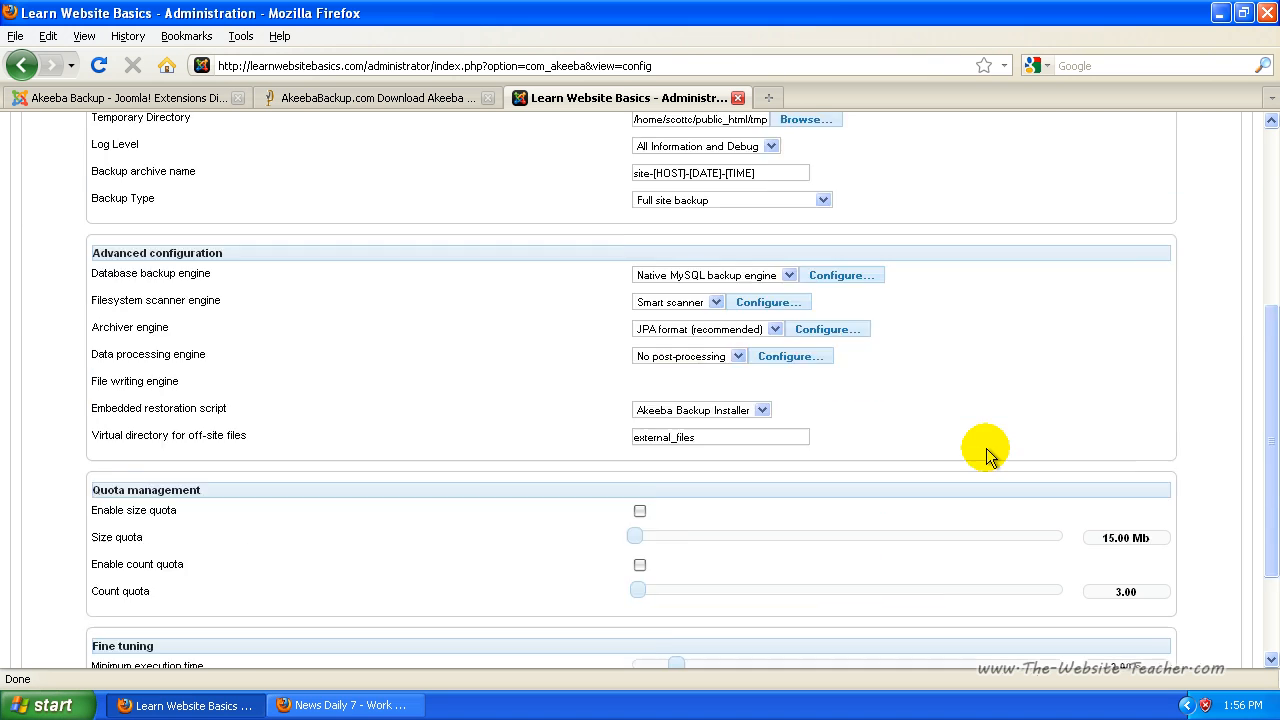
pyautogui.scroll(3)
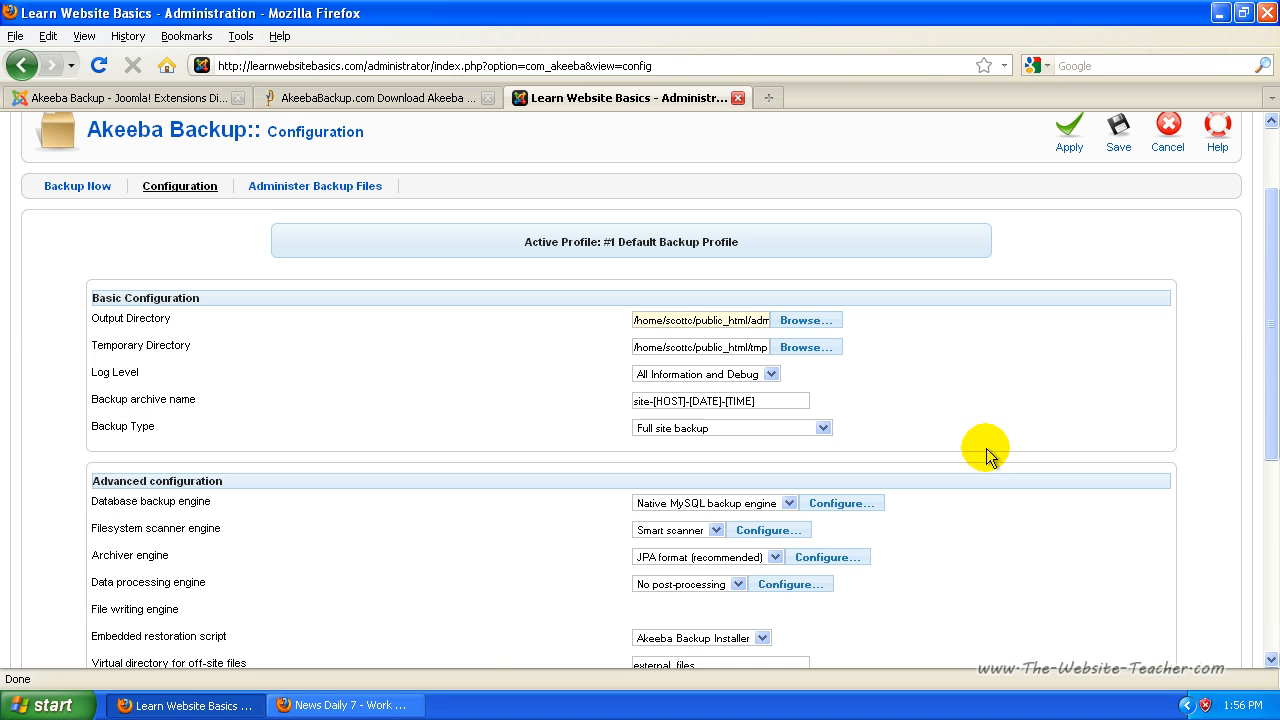
pyautogui.scroll(-3)
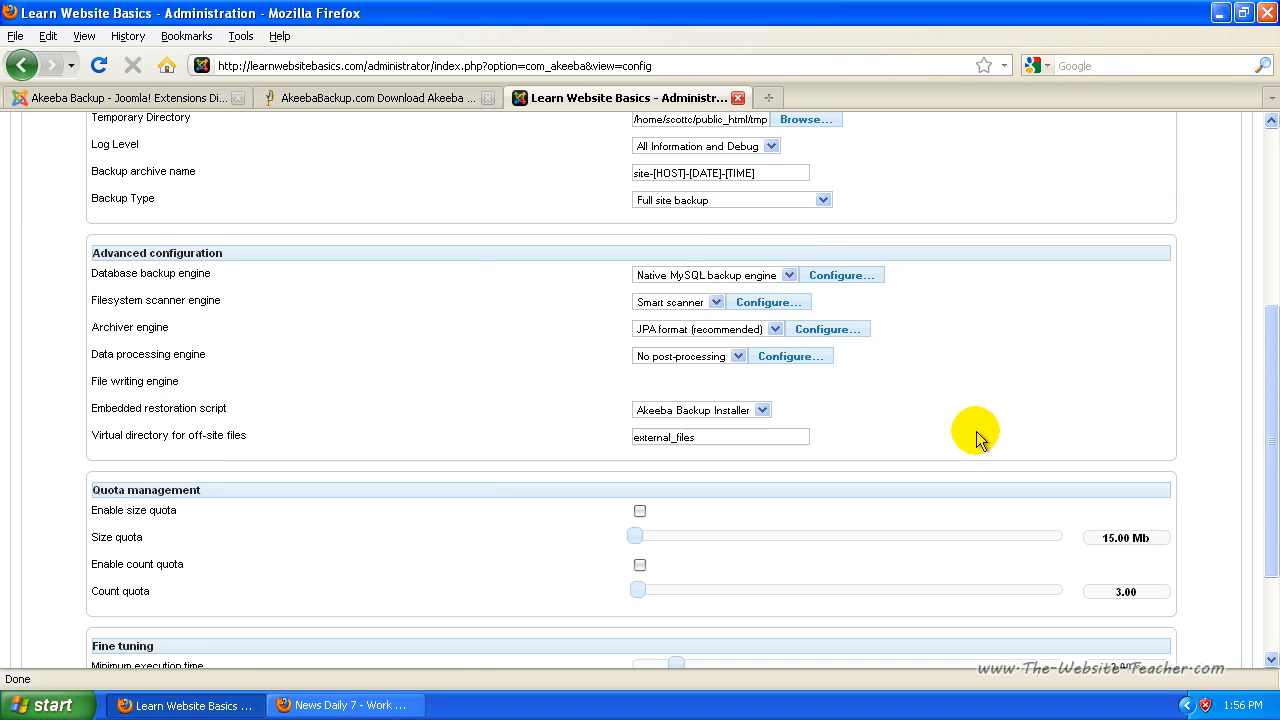
pyautogui.scroll(3)
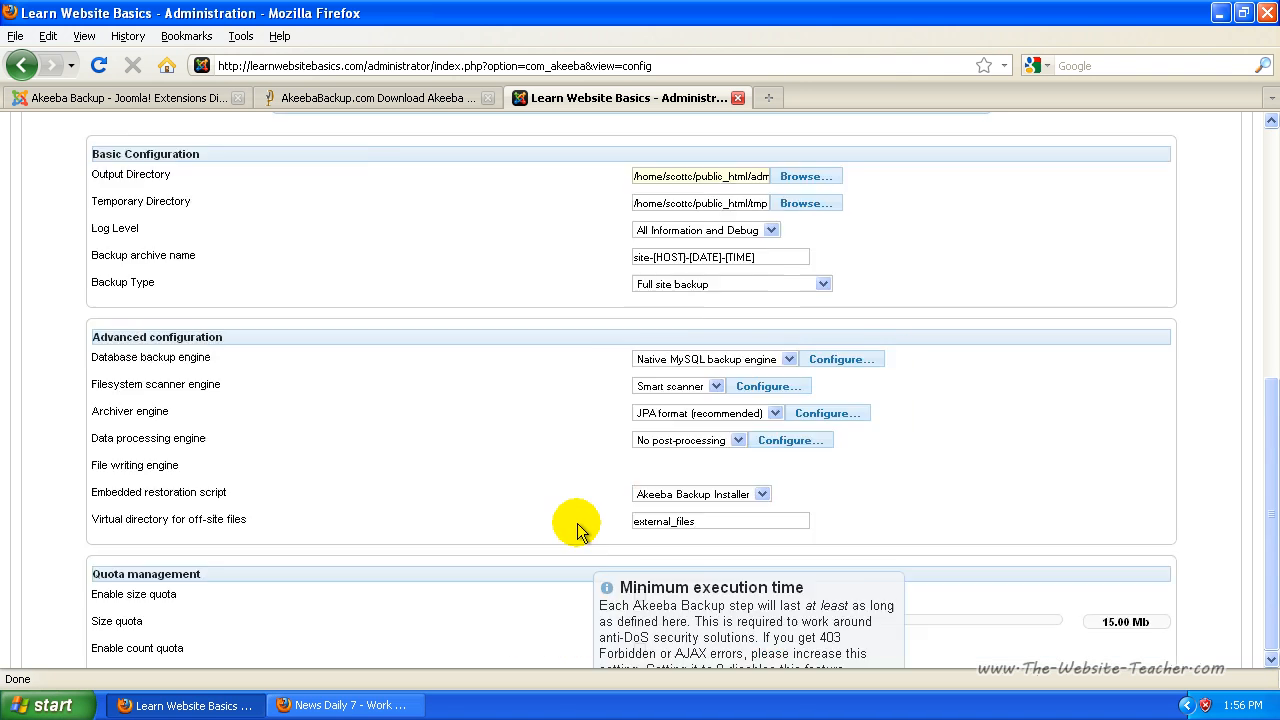
pyautogui.scroll(3)
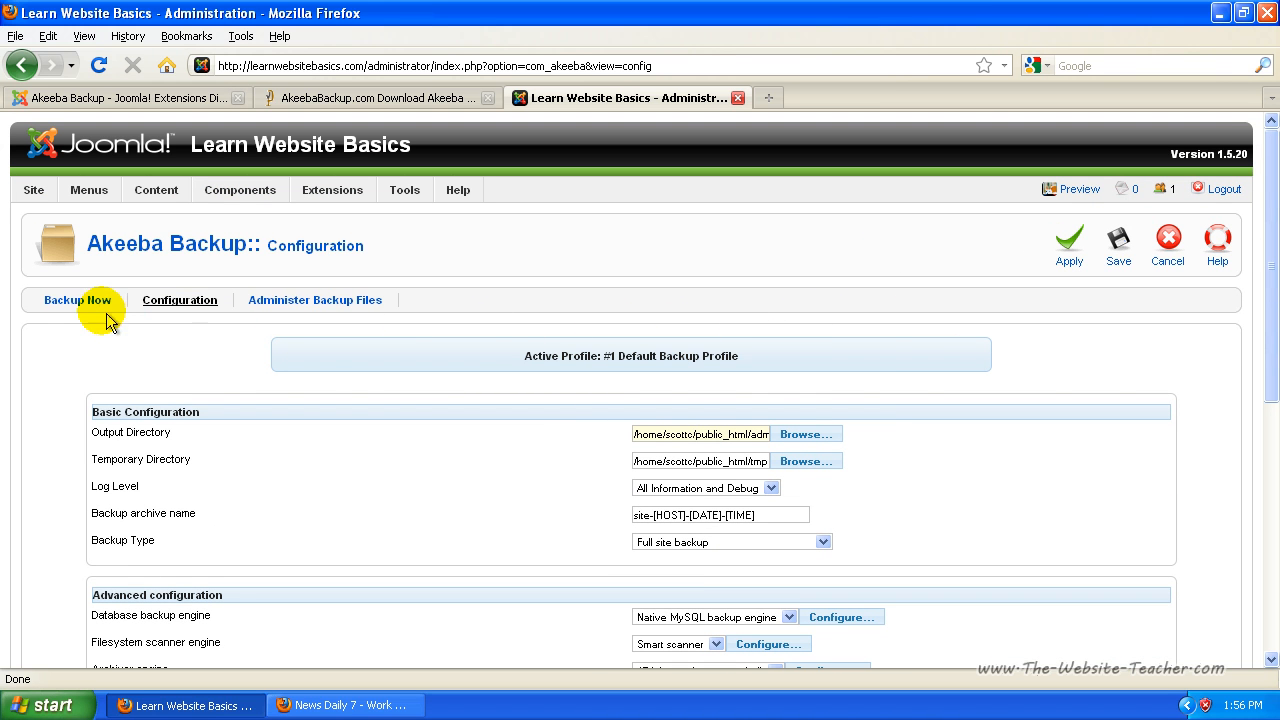
pyautogui.moveTo(276, 220)
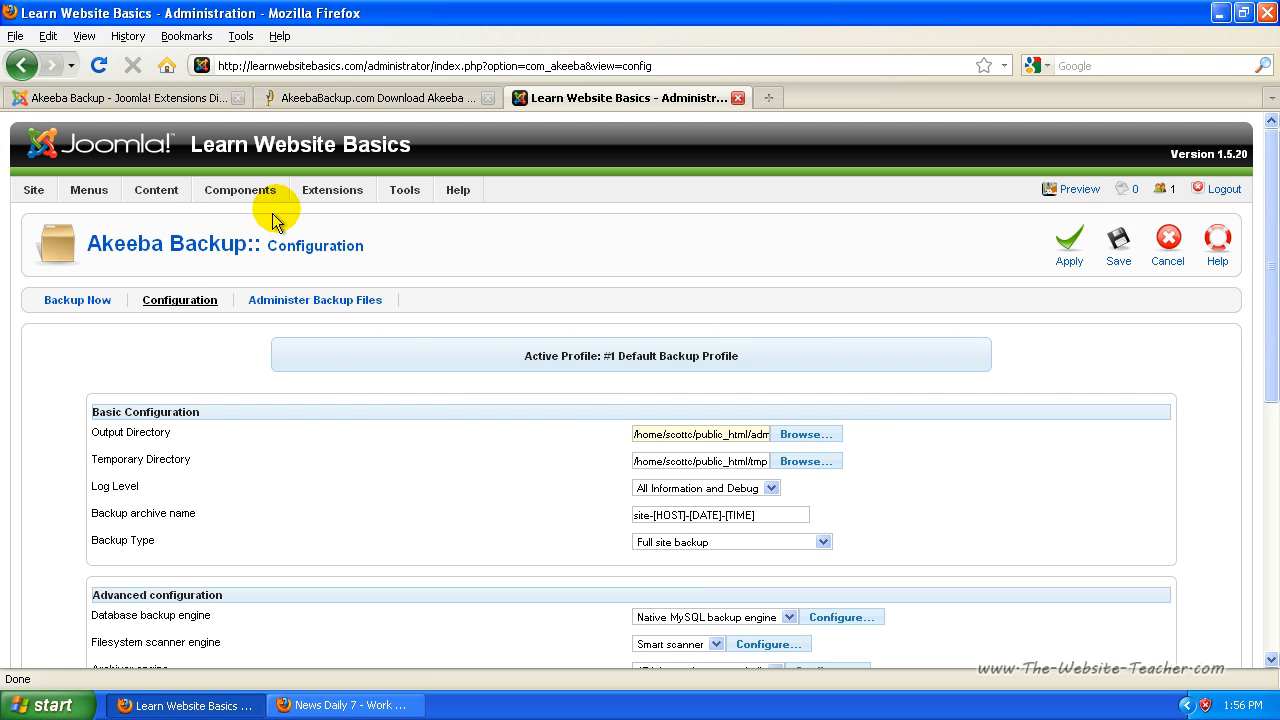
pyautogui.click(240, 190)
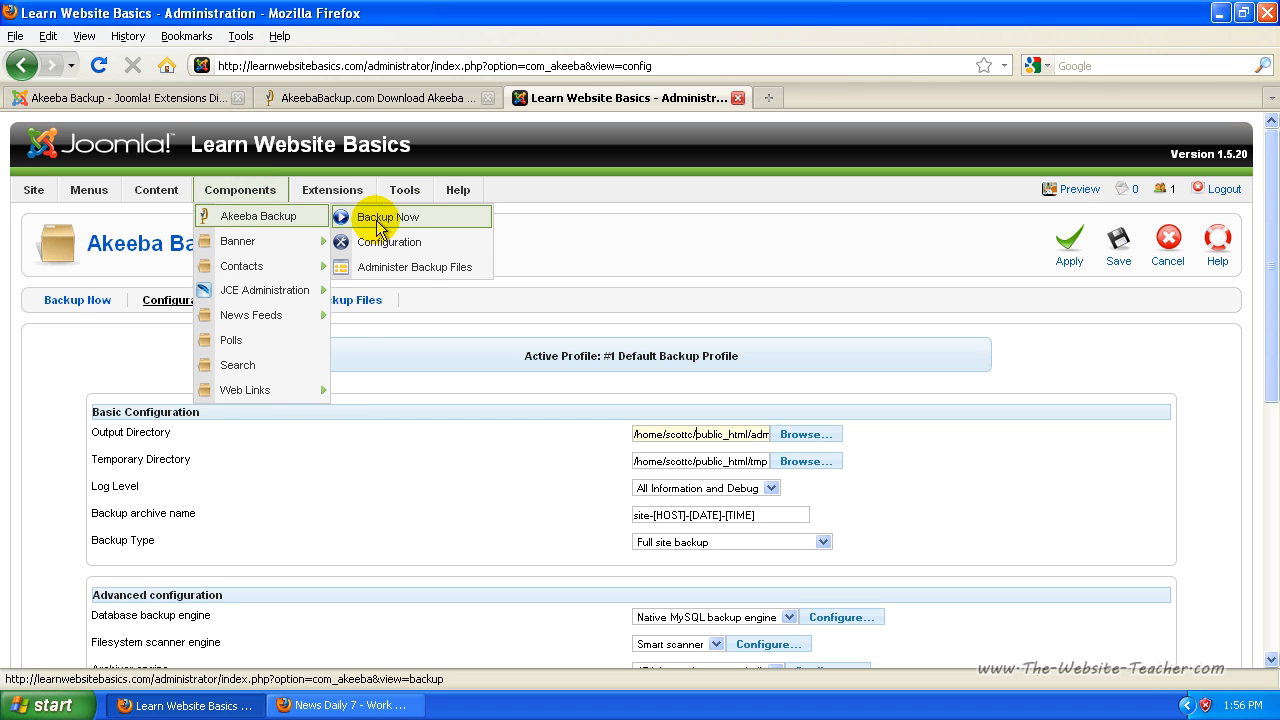
pyautogui.click(388, 216)
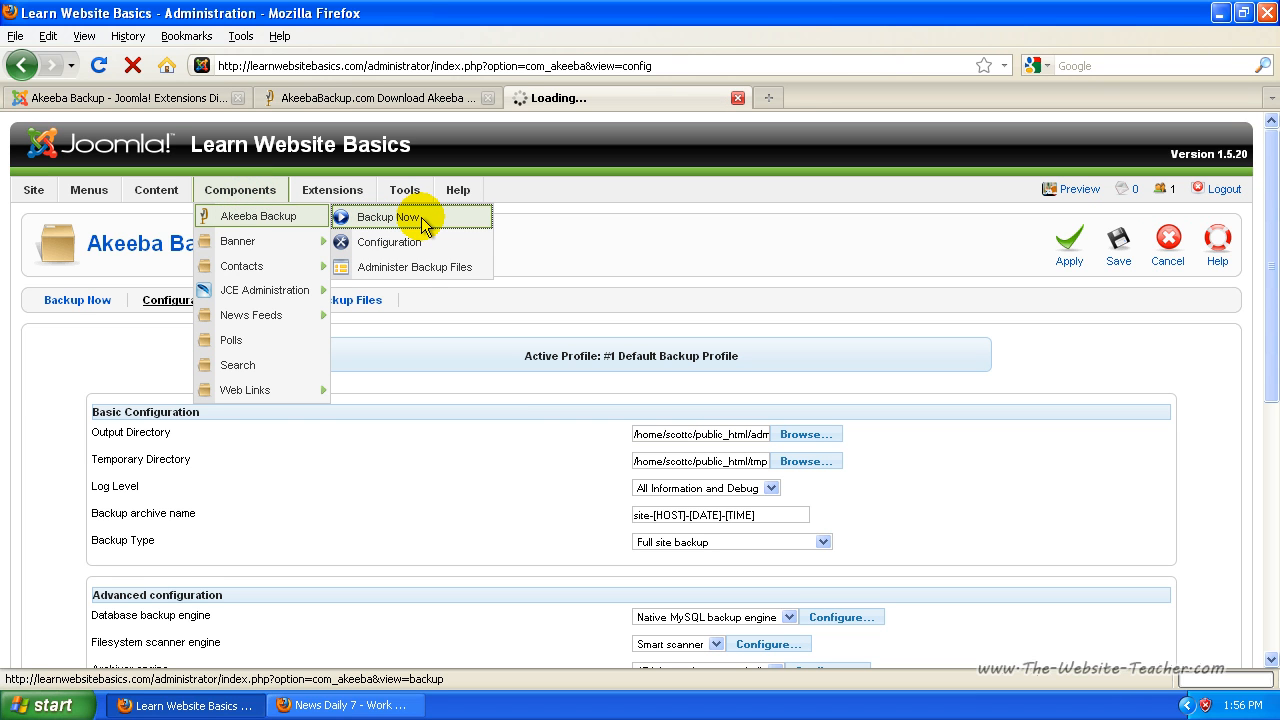
pyautogui.click(382, 216)
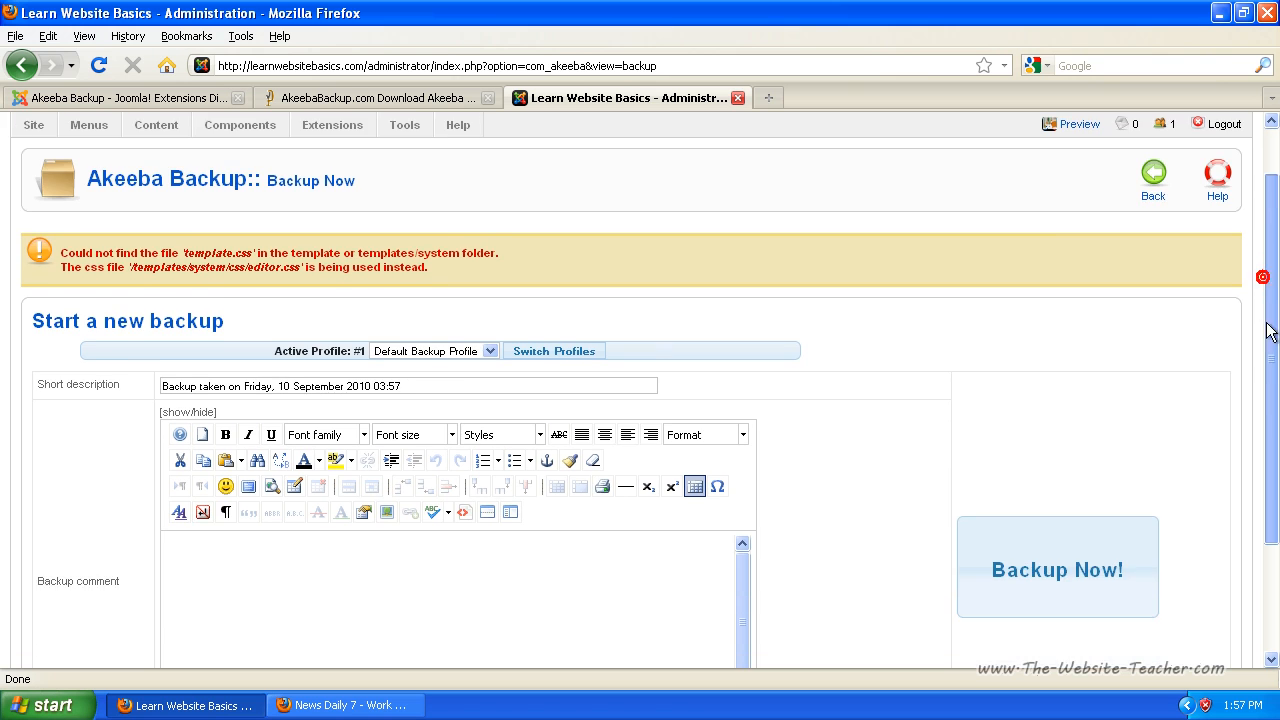
pyautogui.scroll(-3)
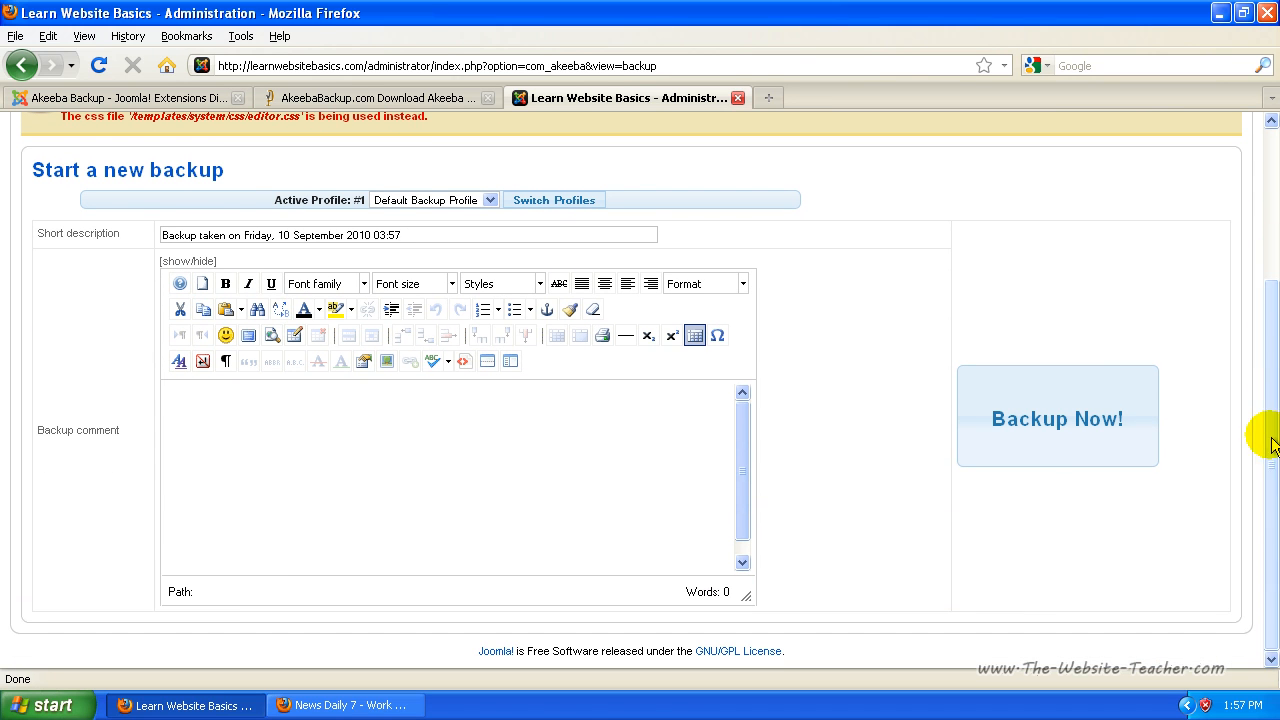
pyautogui.moveTo(162, 160)
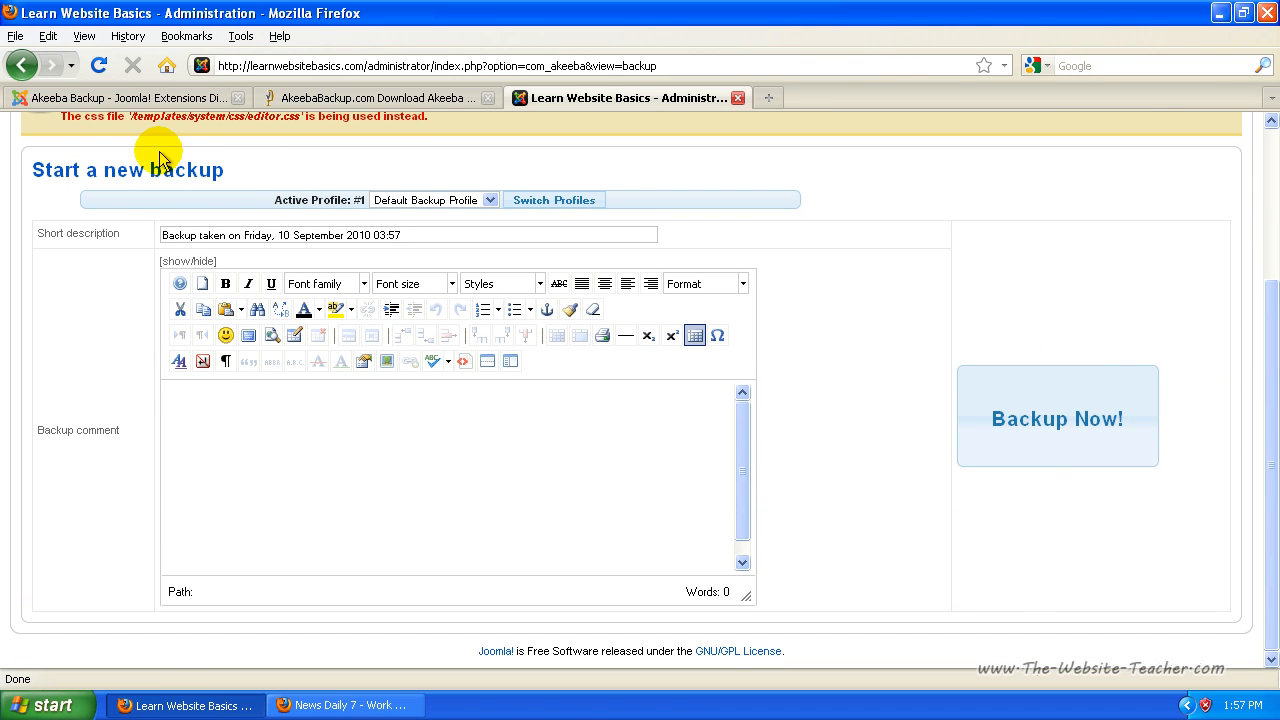
pyautogui.moveTo(150, 490)
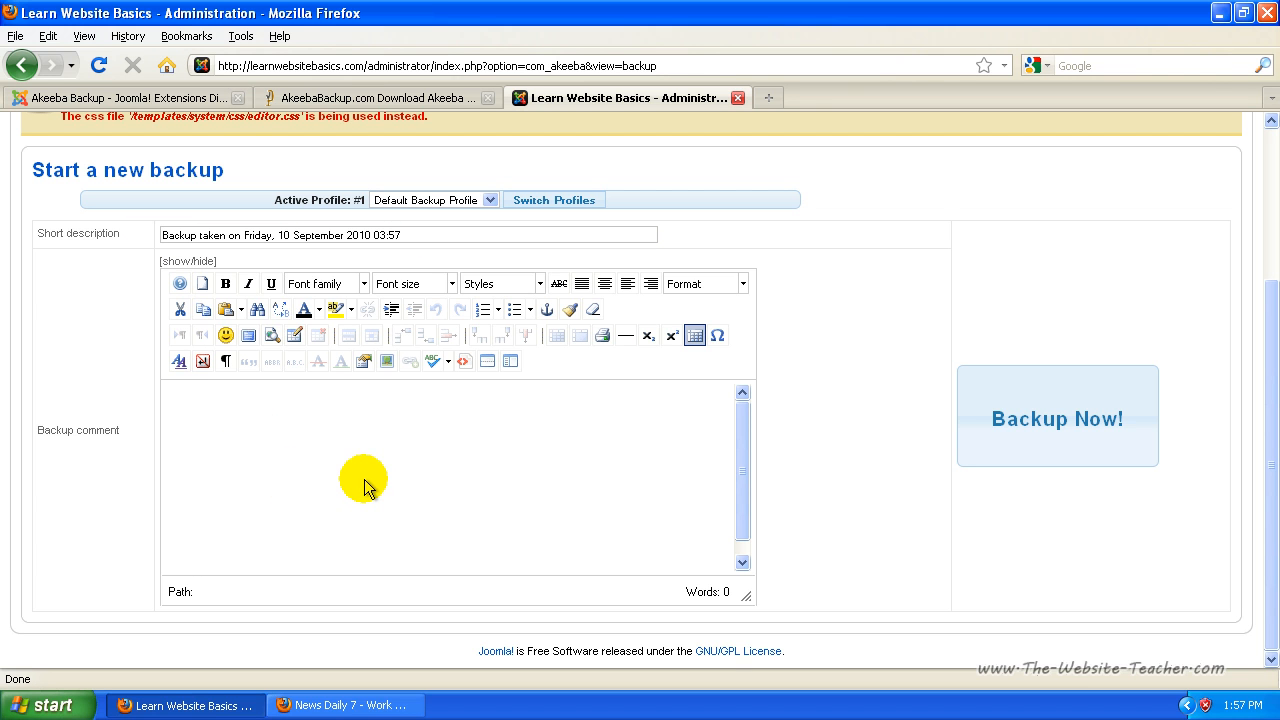
pyautogui.moveTo(444, 498)
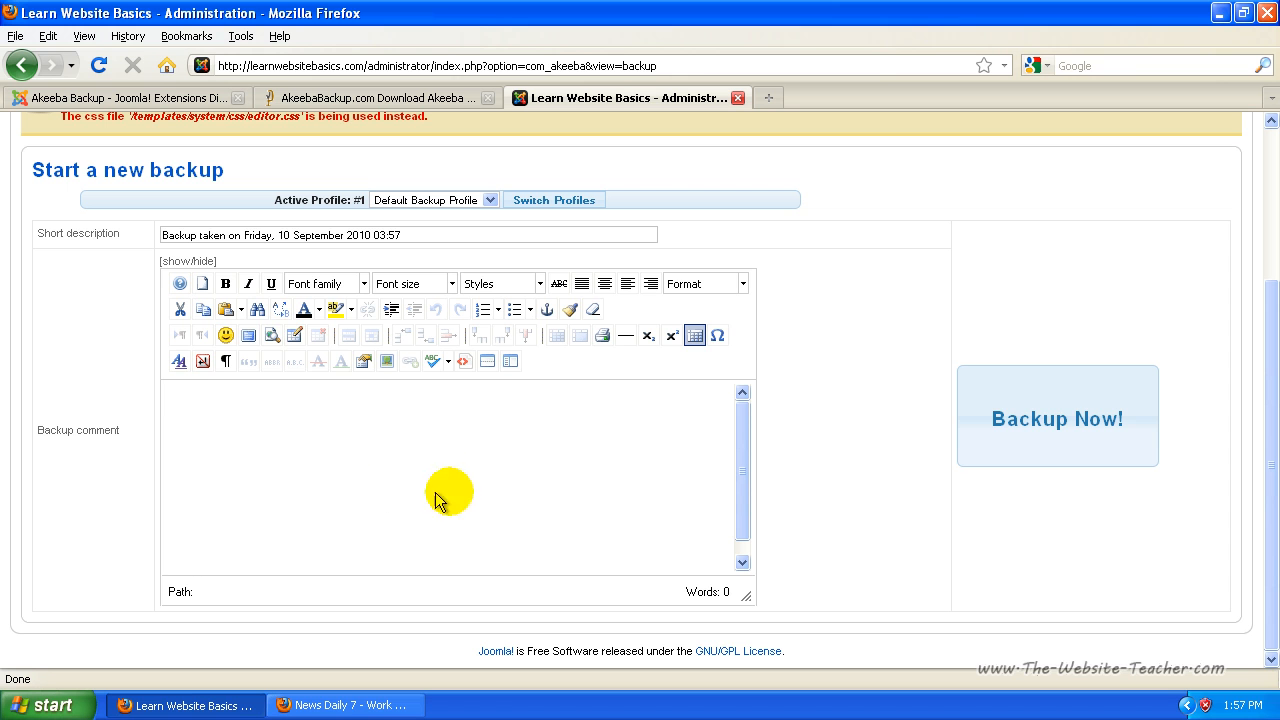
pyautogui.moveTo(1078, 428)
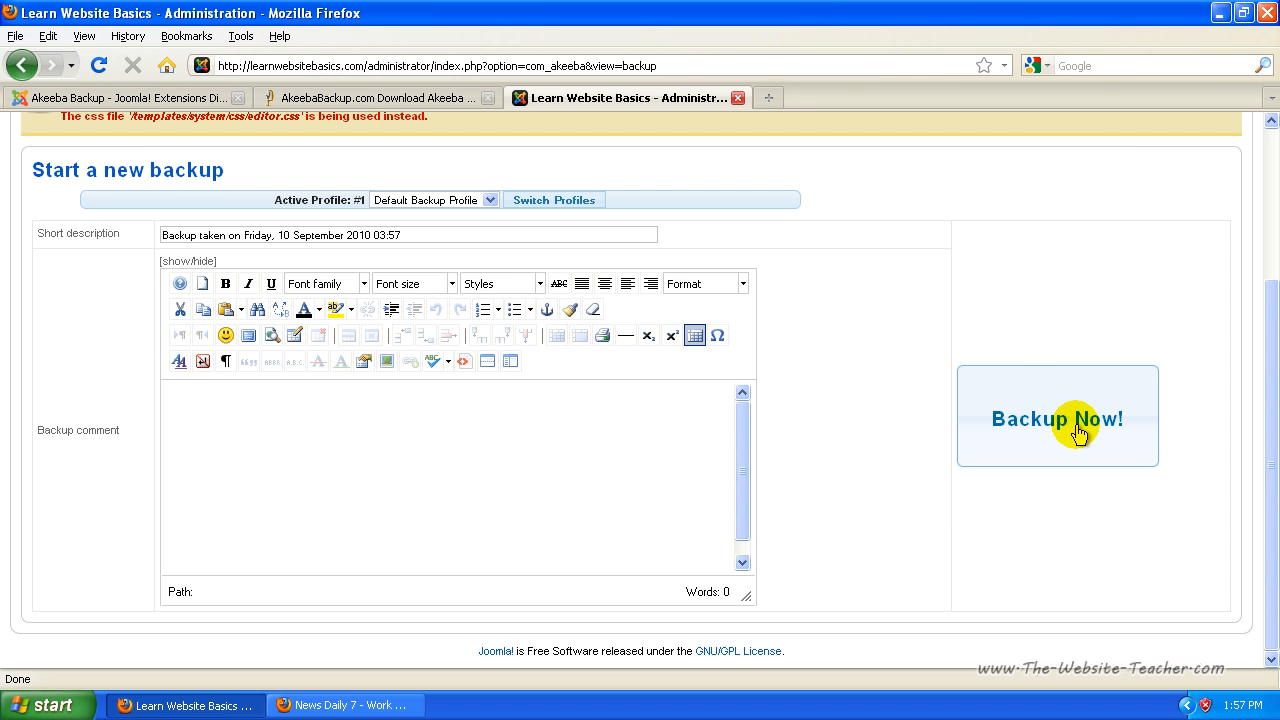
# Step: Start Backup Now and let the full site backup run to completion
pyautogui.click(1056, 418)
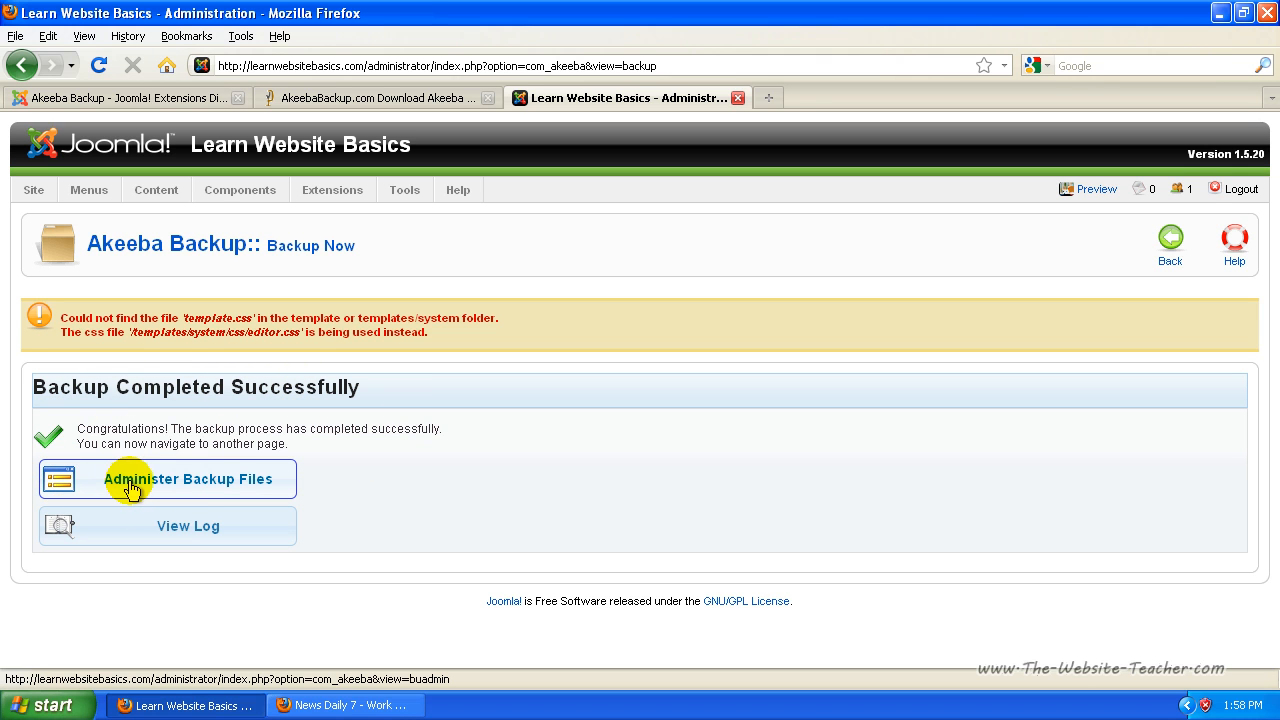
pyautogui.moveTo(216, 488)
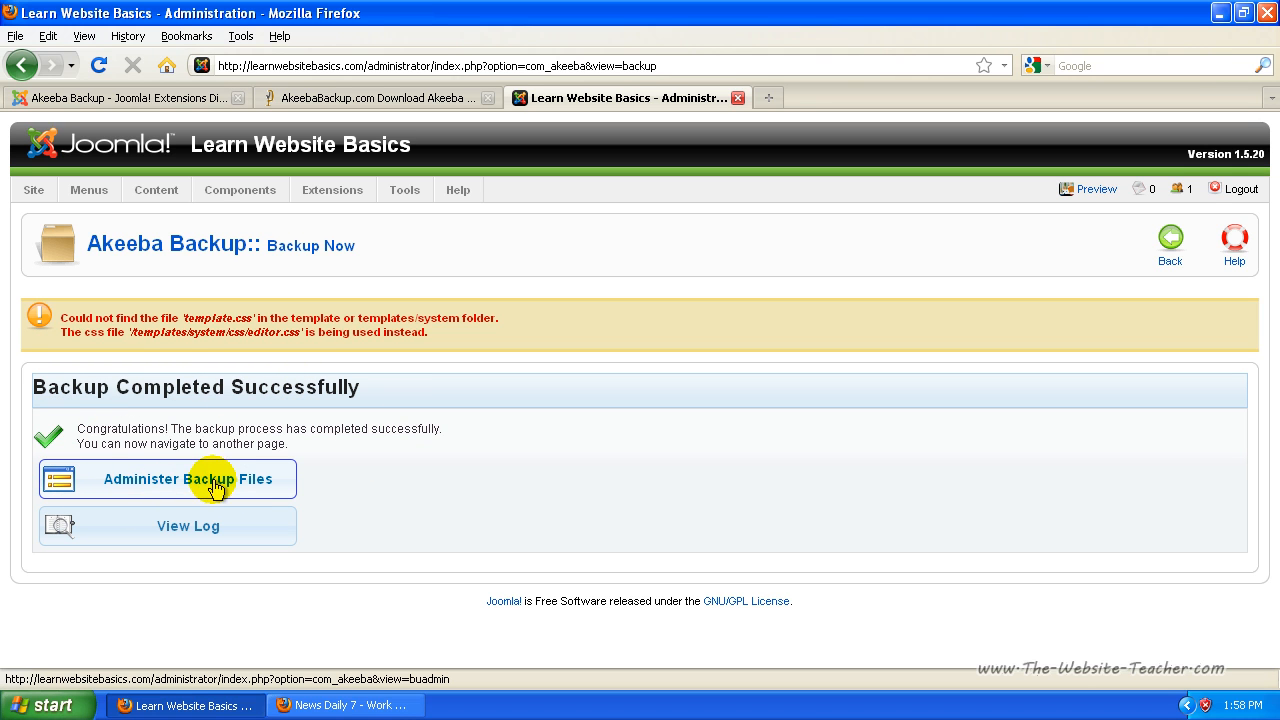
pyautogui.moveTo(238, 196)
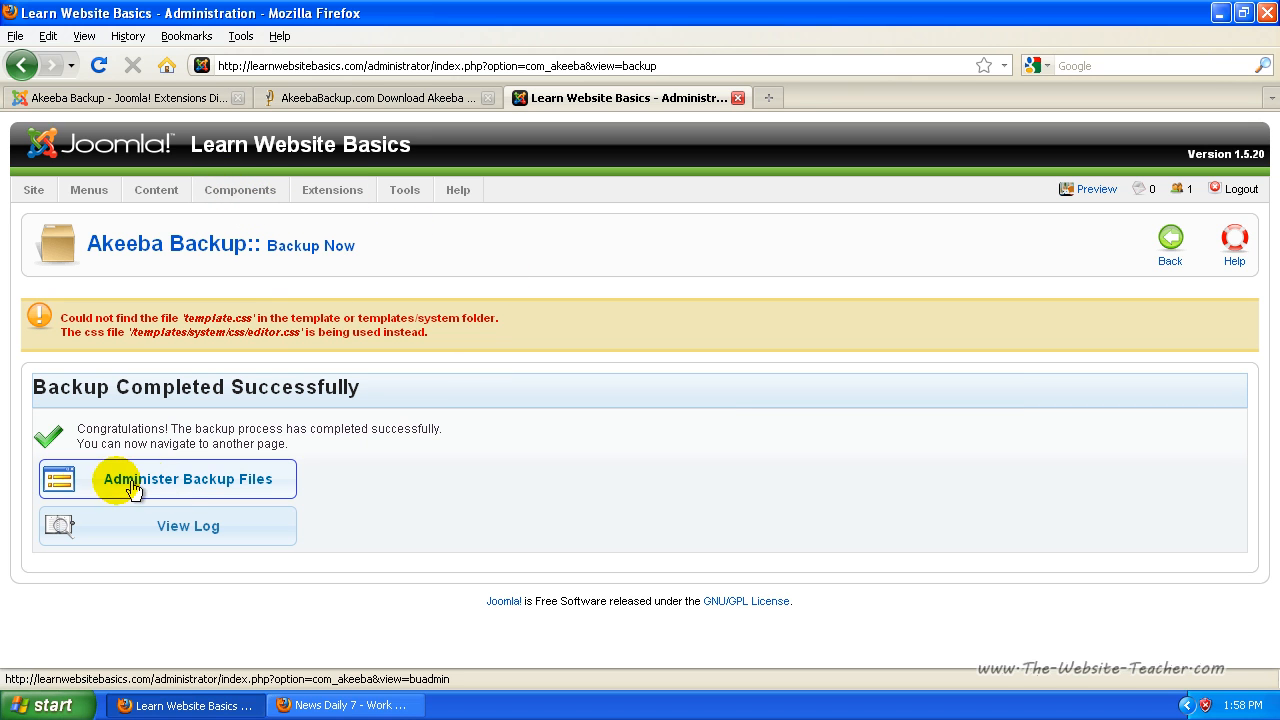
# Step: Show Administer Backup Files listing the completed 7.77 MB full site backup archive
pyautogui.click(188, 478)
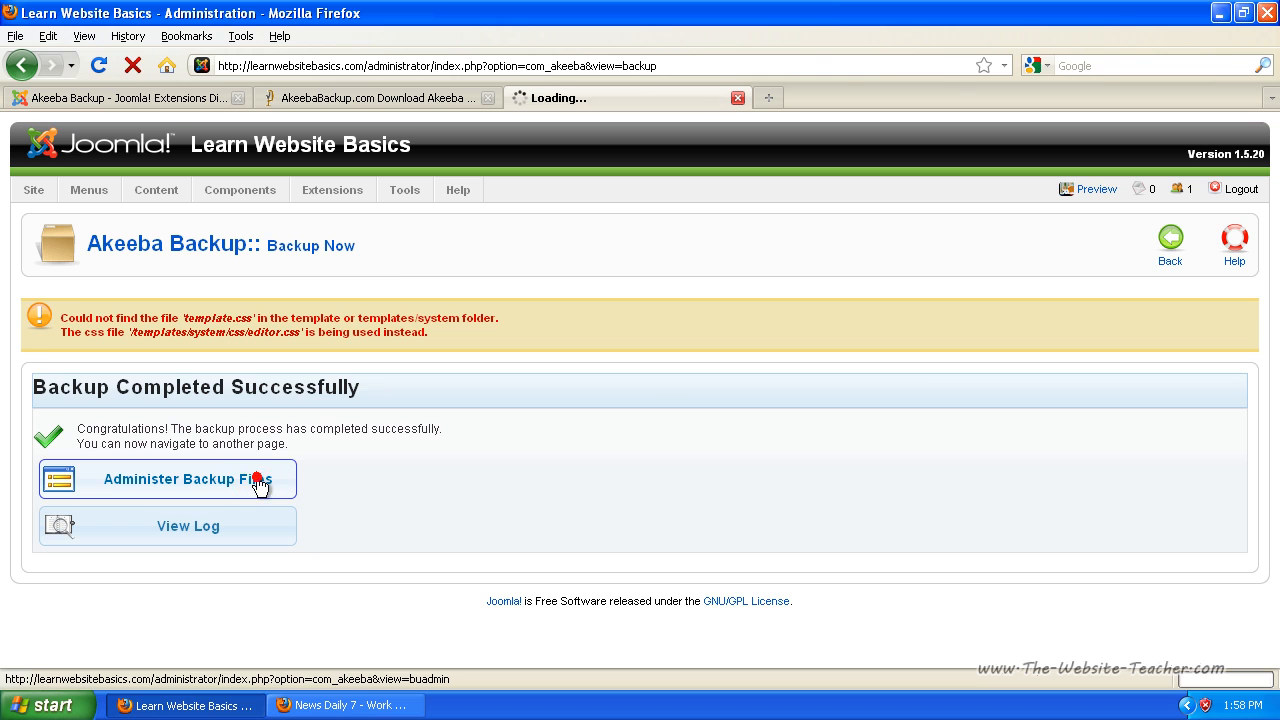
pyautogui.click(168, 480)
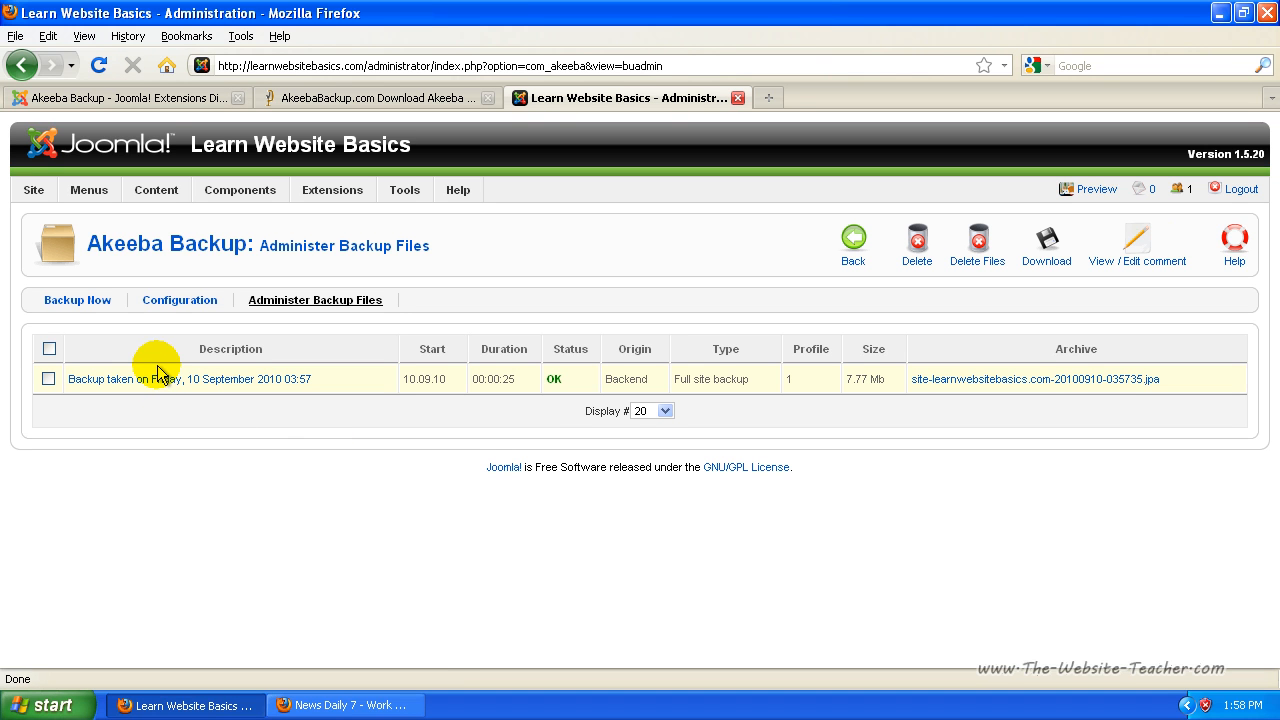
pyautogui.moveTo(218, 564)
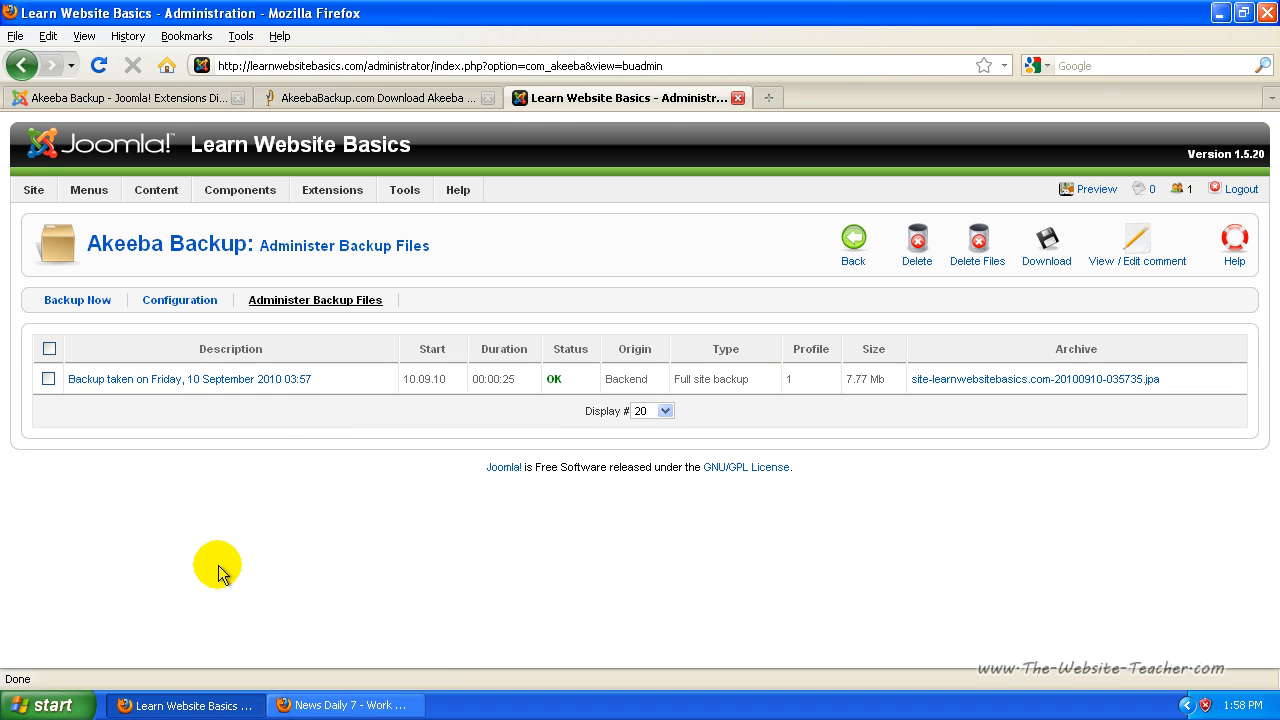
pyautogui.moveTo(180, 516)
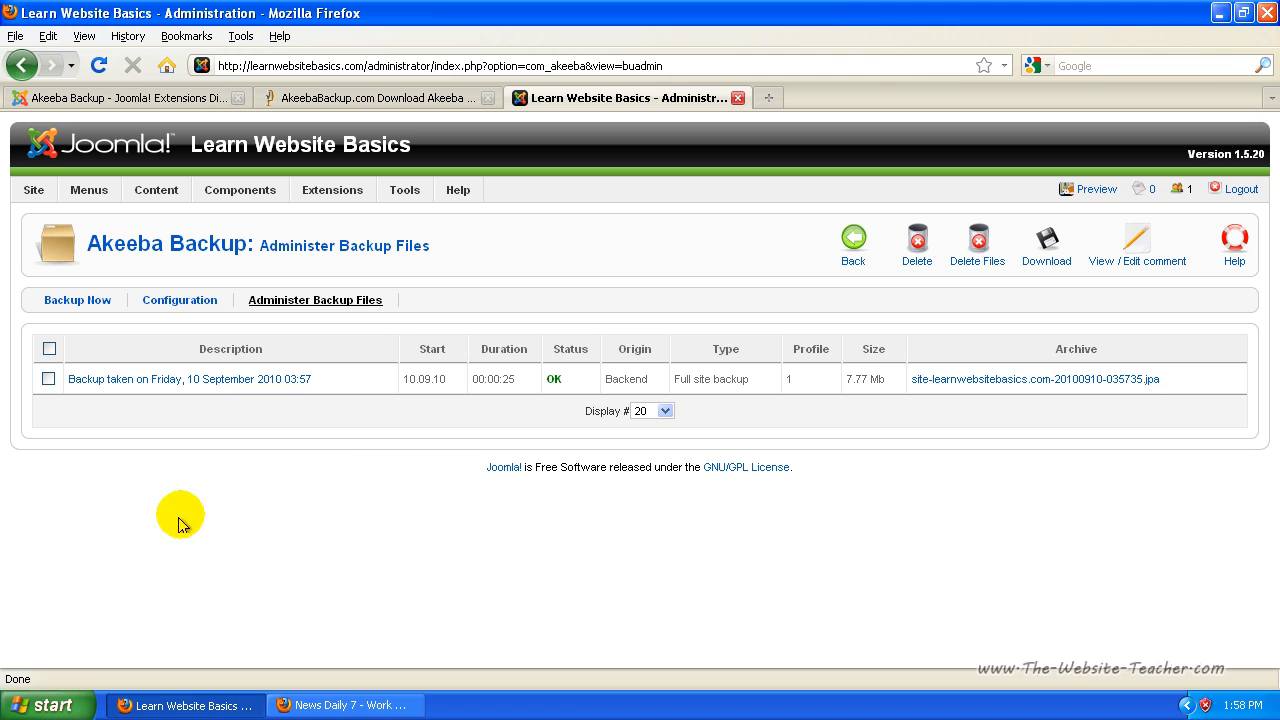
pyautogui.click(240, 190)
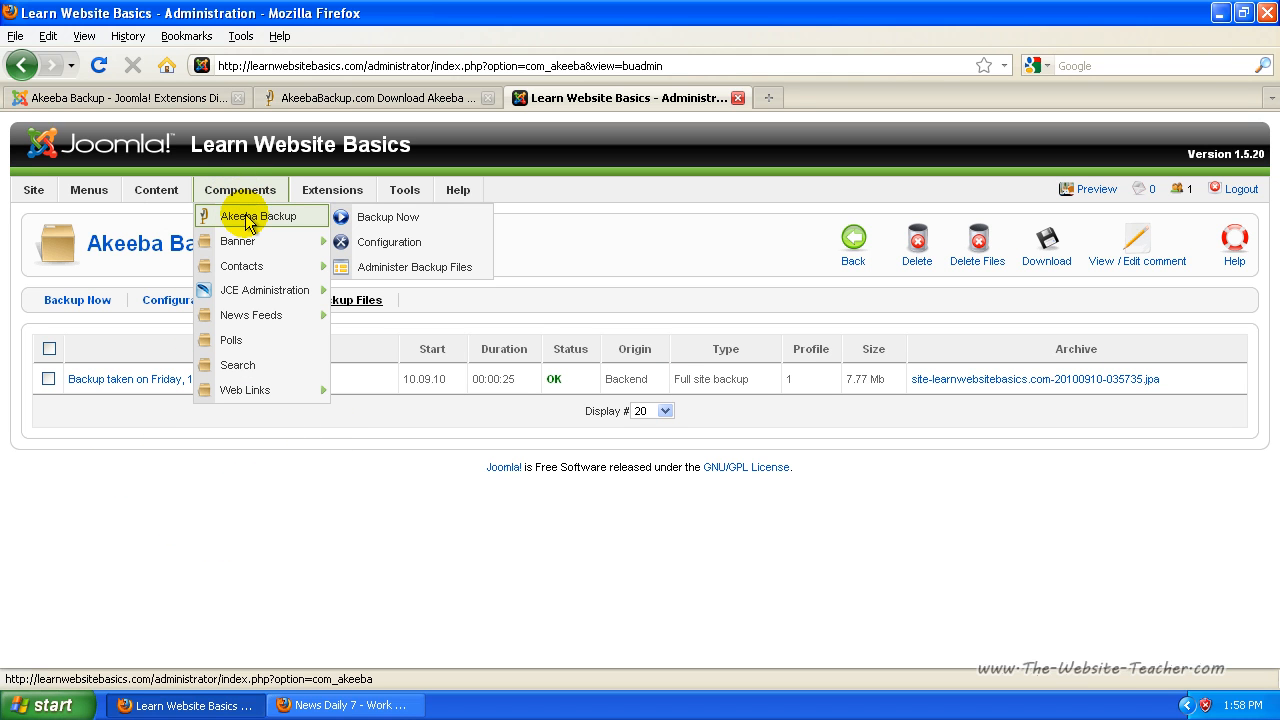
pyautogui.moveTo(412, 268)
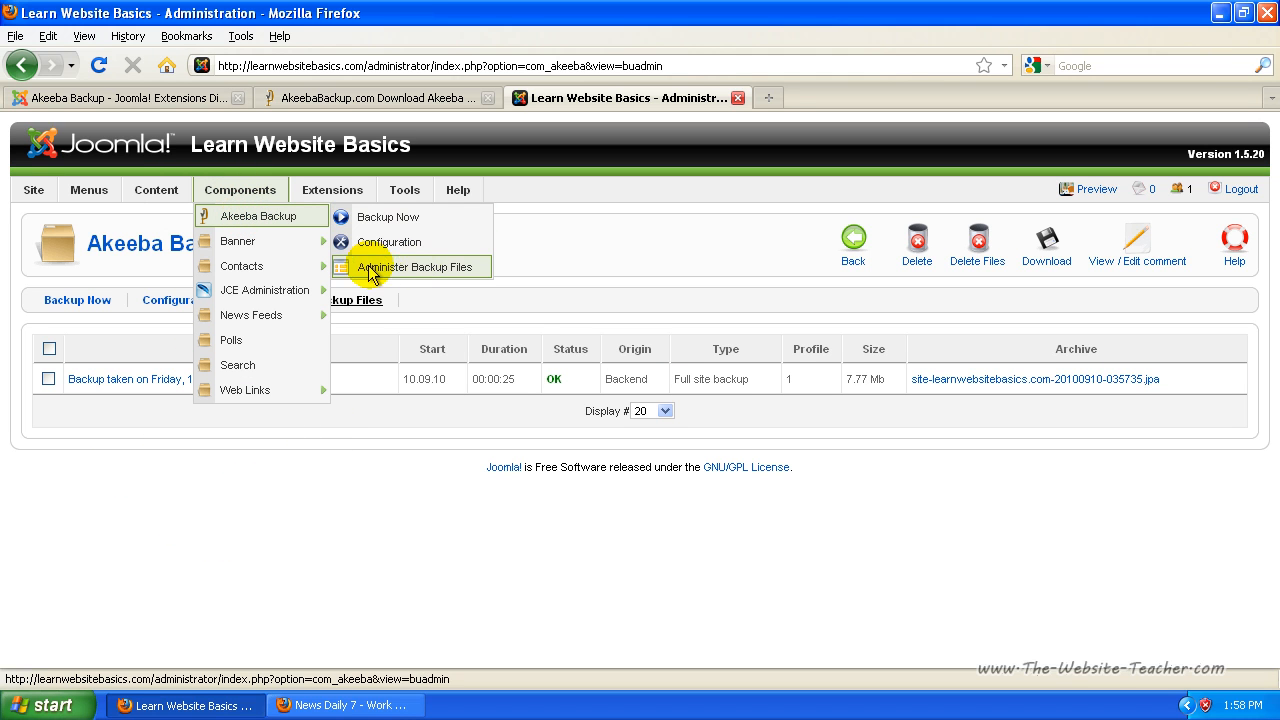
pyautogui.click(412, 266)
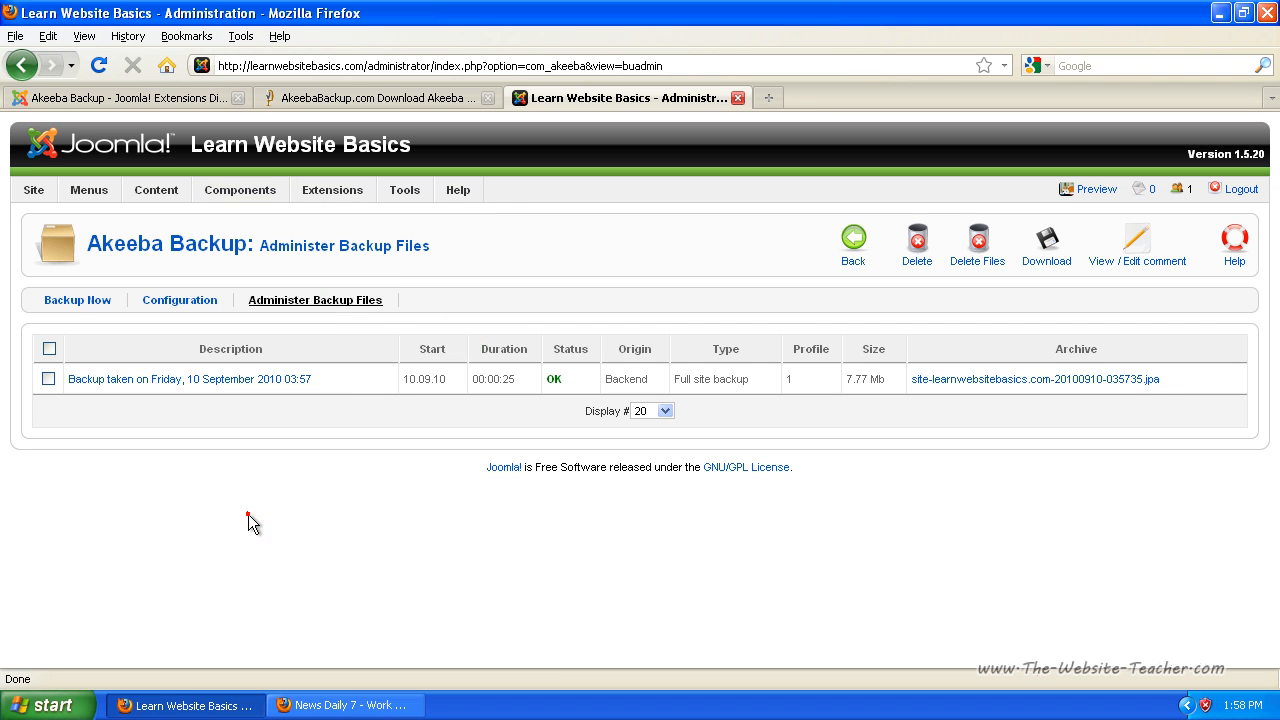
pyautogui.moveTo(48, 384)
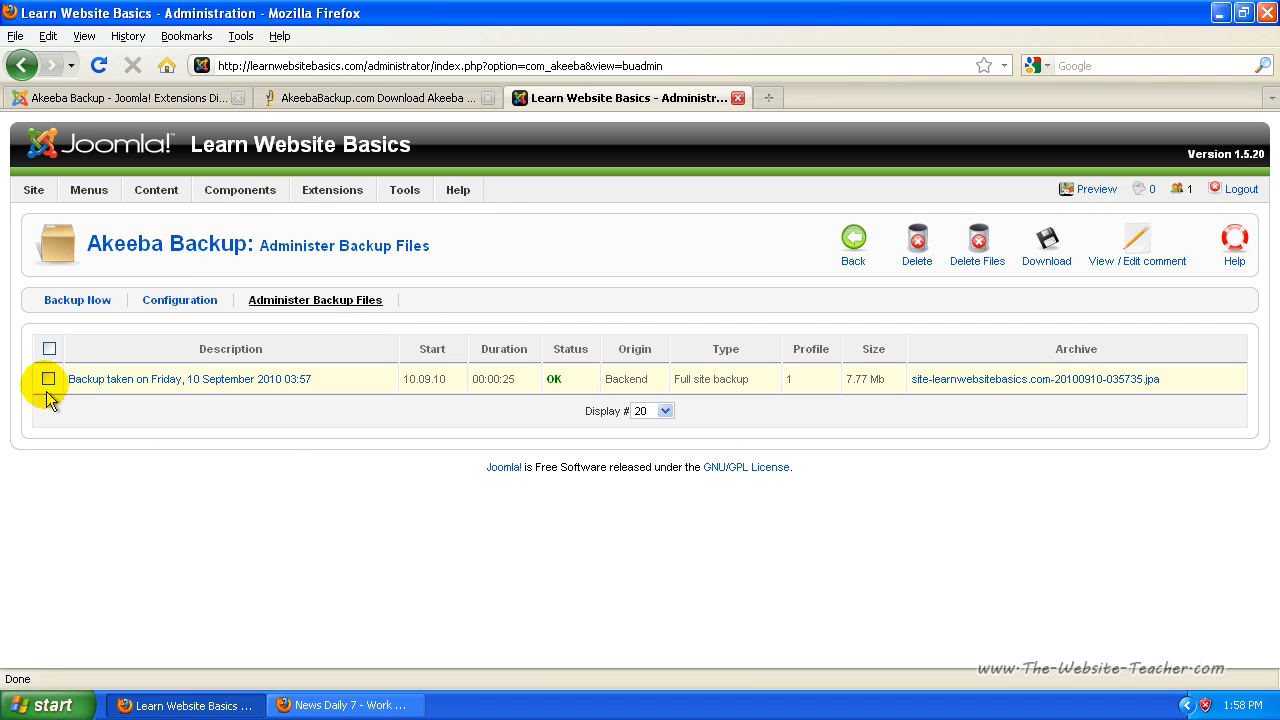
pyautogui.click(48, 378)
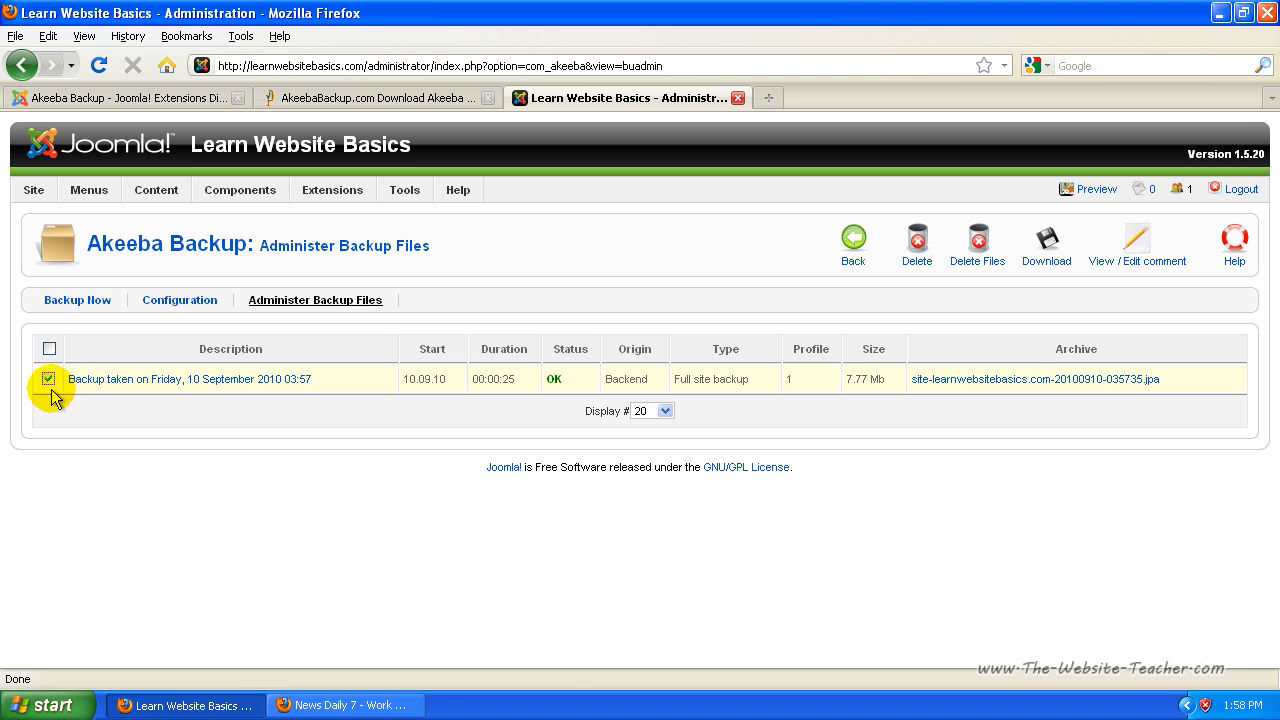
pyautogui.moveTo(896, 436)
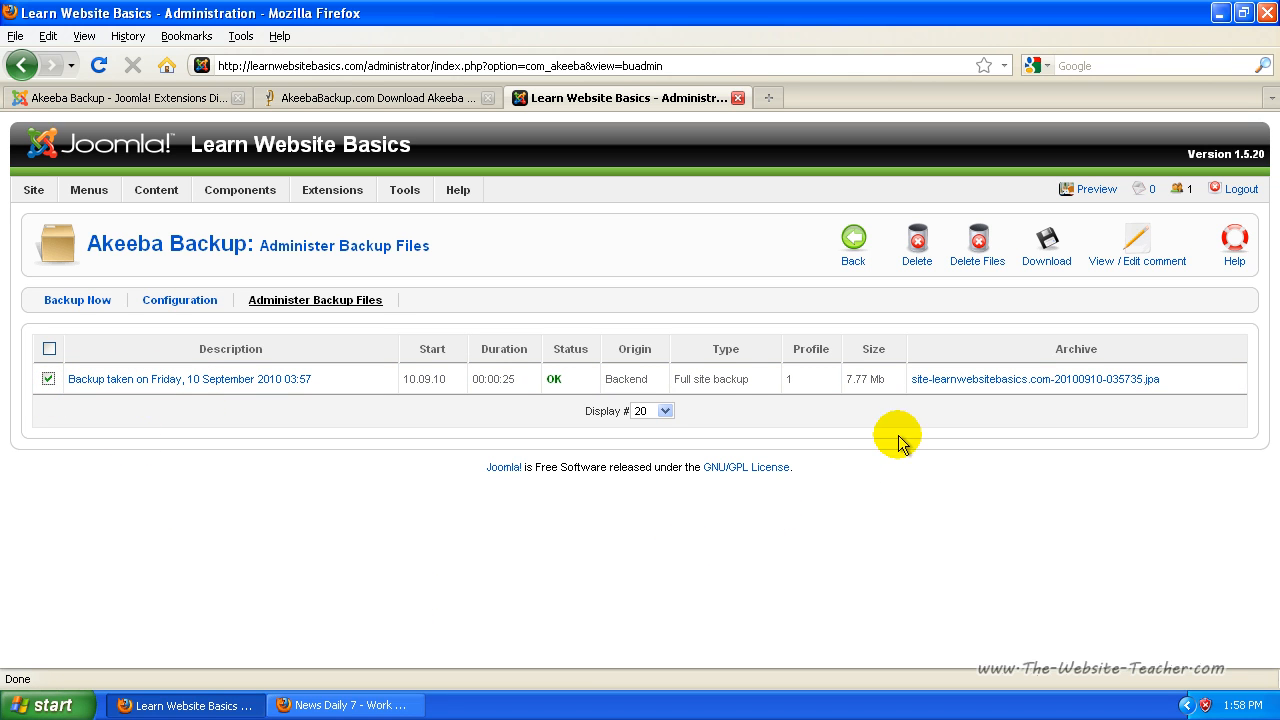
pyautogui.moveTo(1048, 462)
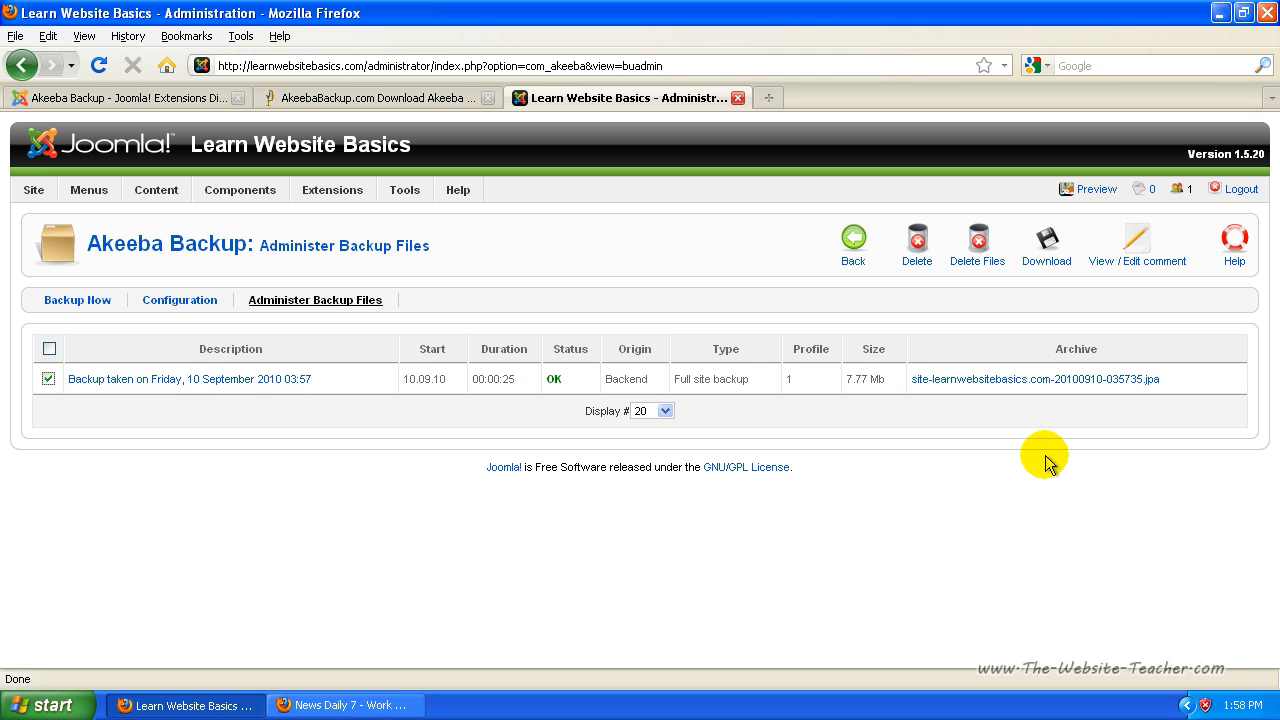
pyautogui.moveTo(856, 384)
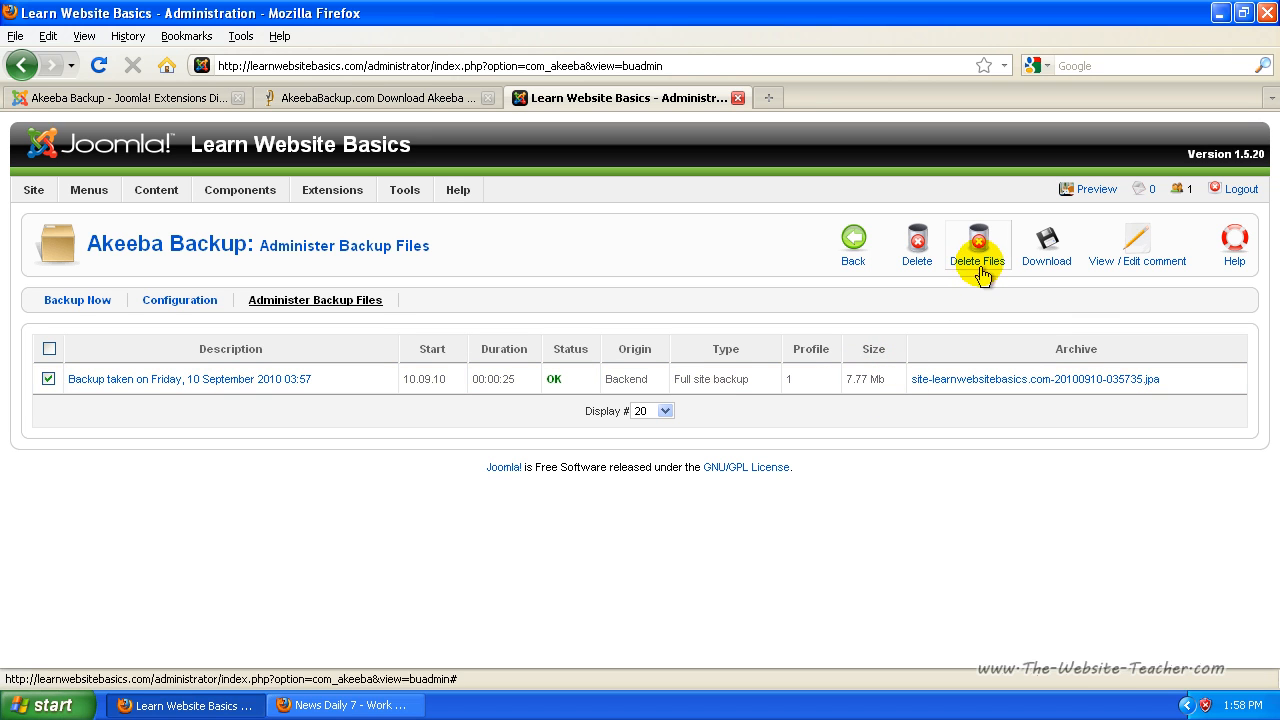
pyautogui.moveTo(1046, 240)
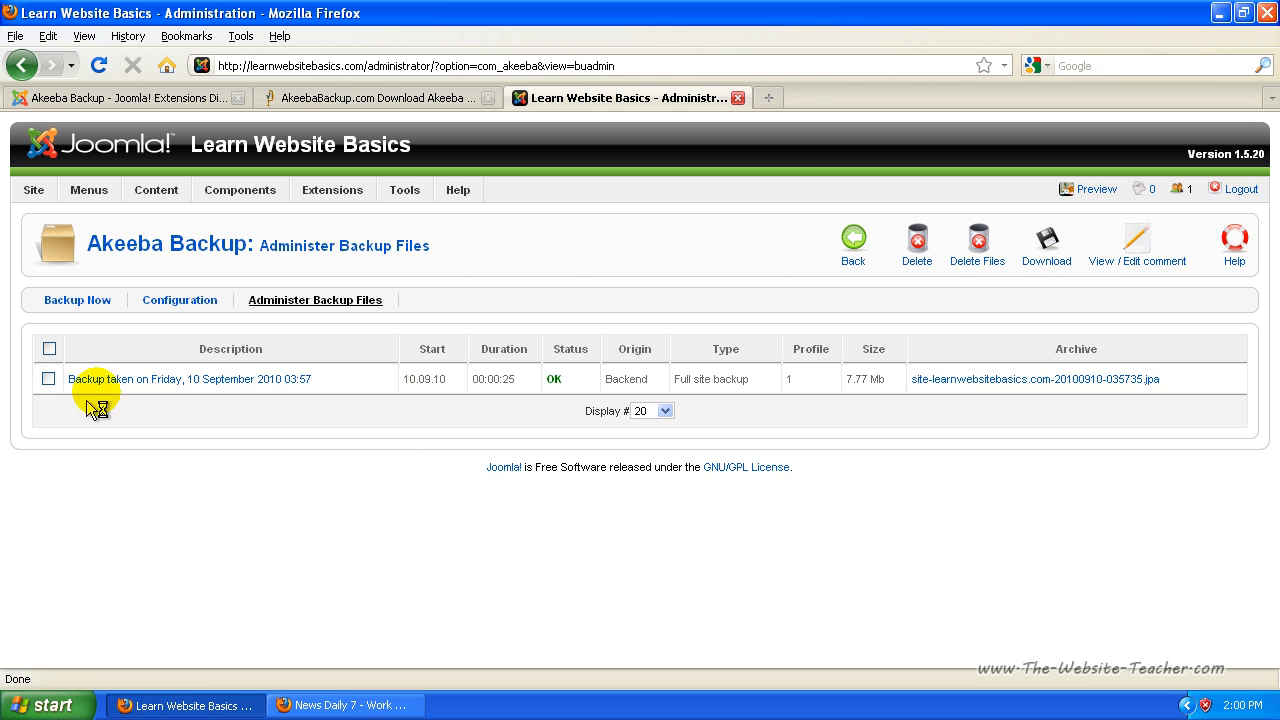
pyautogui.moveTo(576, 340)
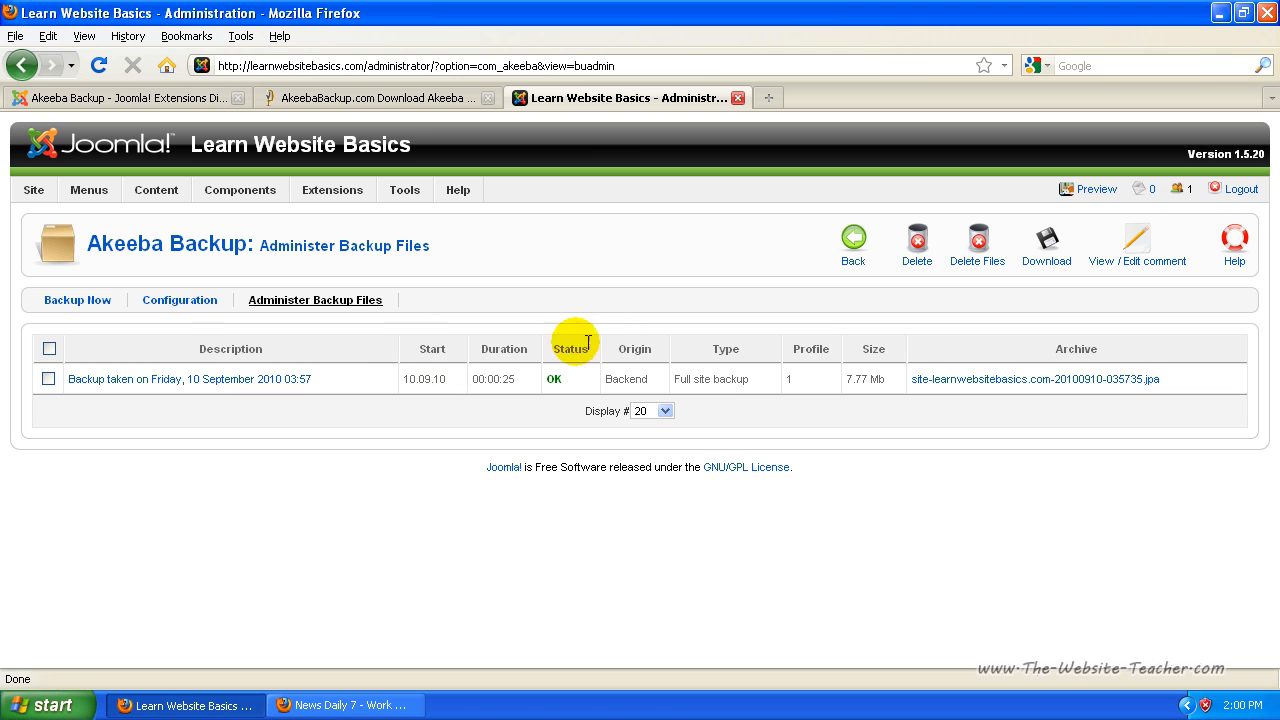
pyautogui.moveTo(504, 436)
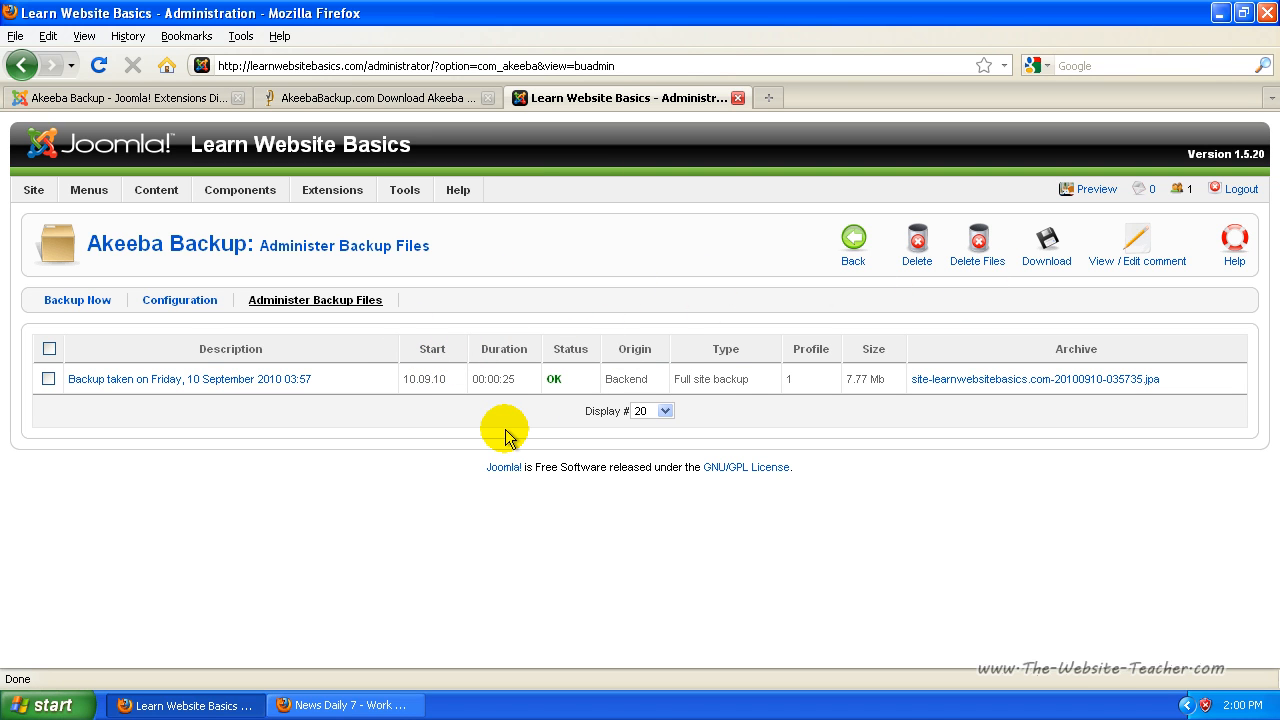
pyautogui.moveTo(238, 386)
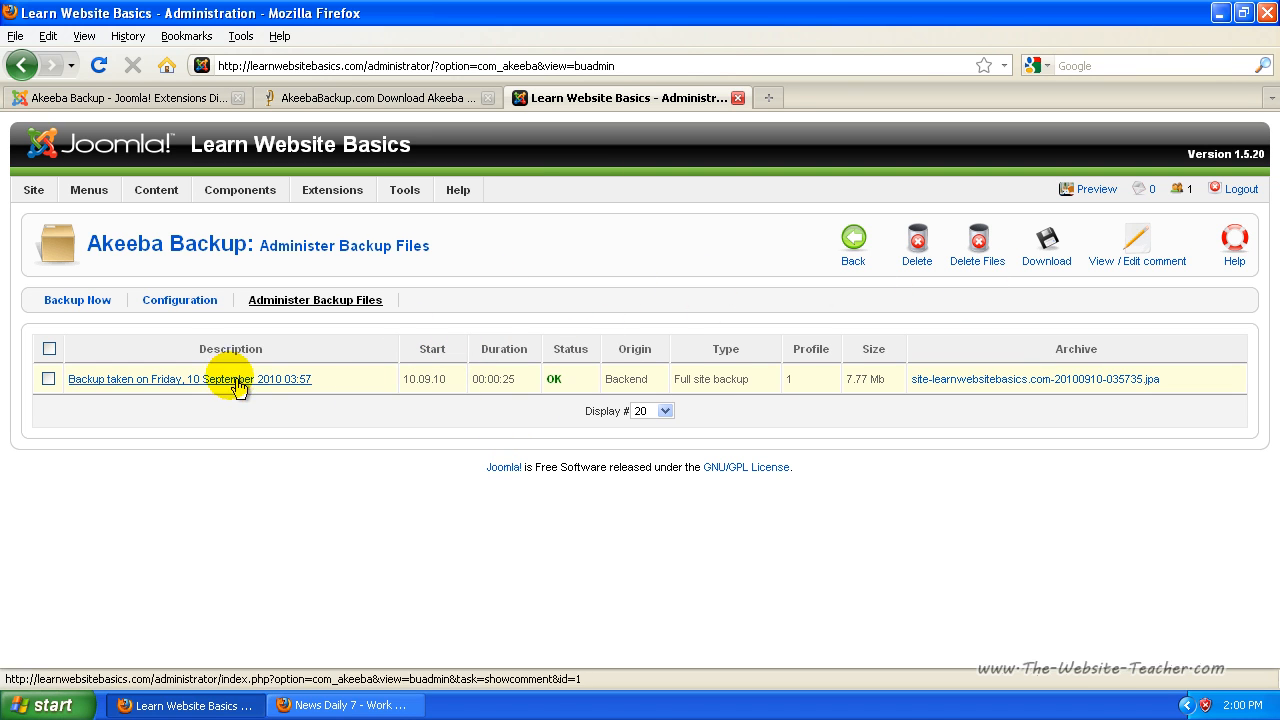
pyautogui.moveTo(156, 372)
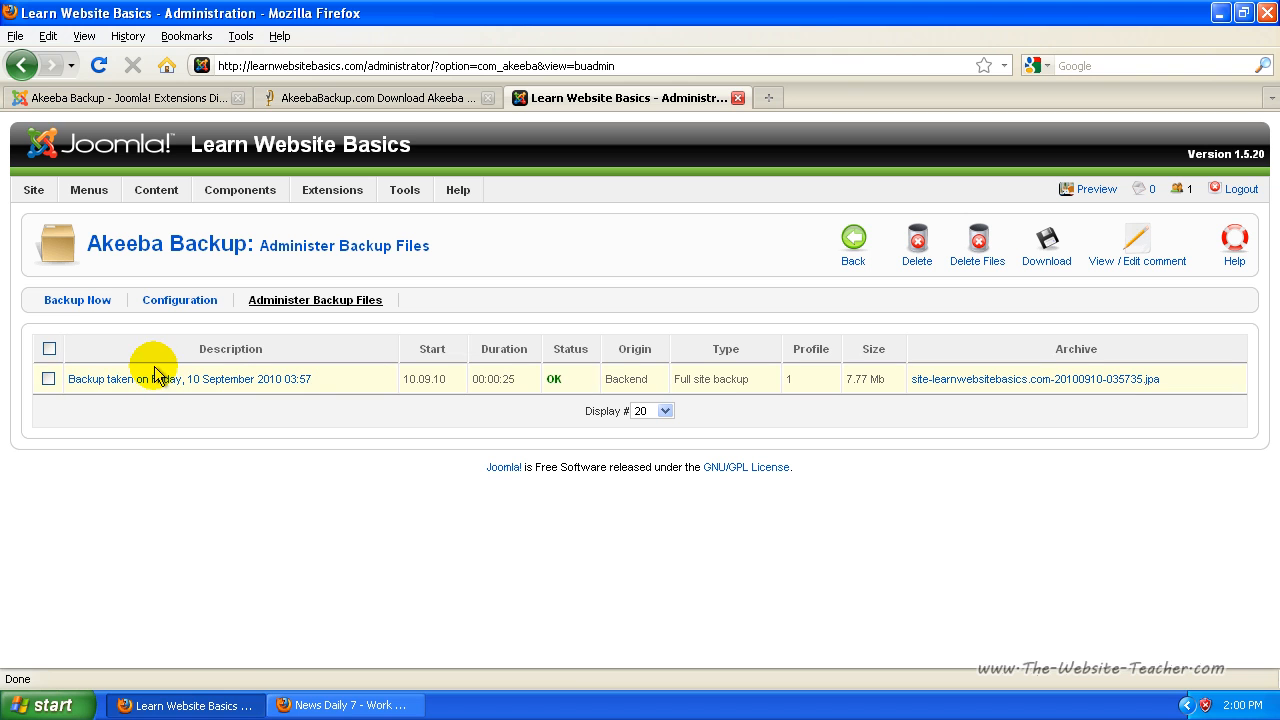
pyautogui.moveTo(188, 360)
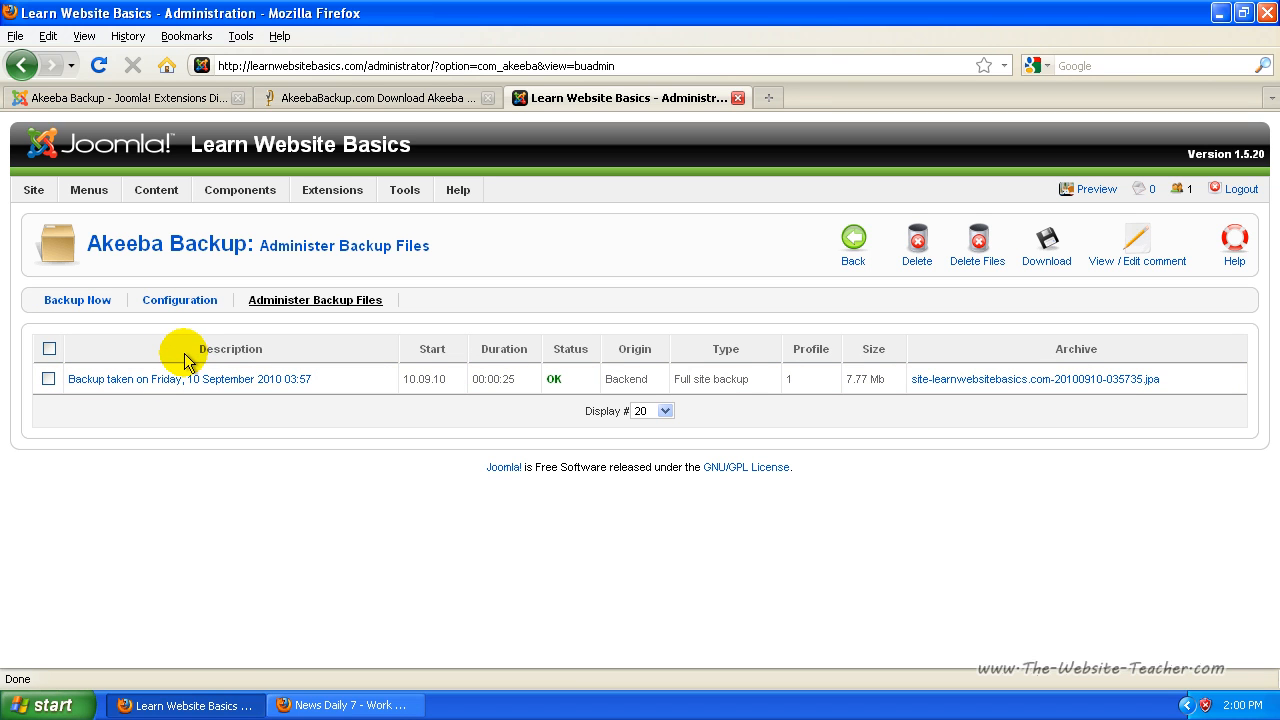